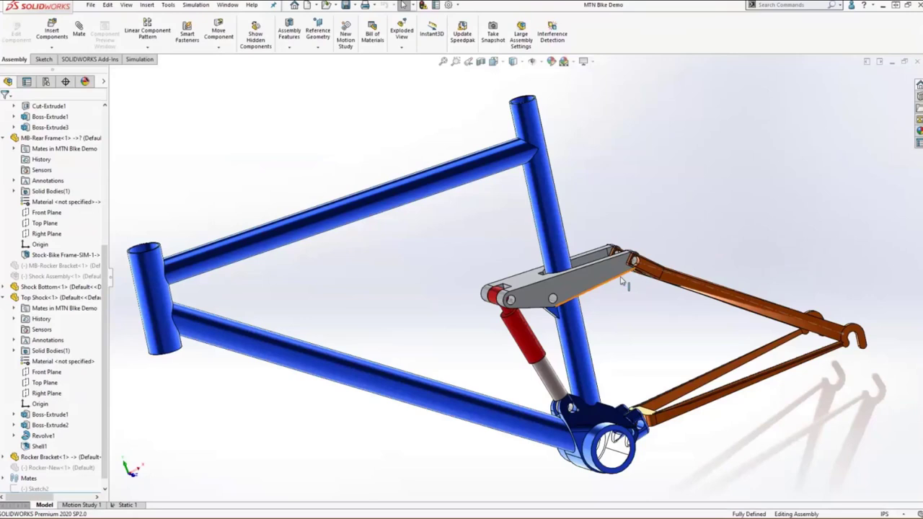
mouse_move(624, 282)
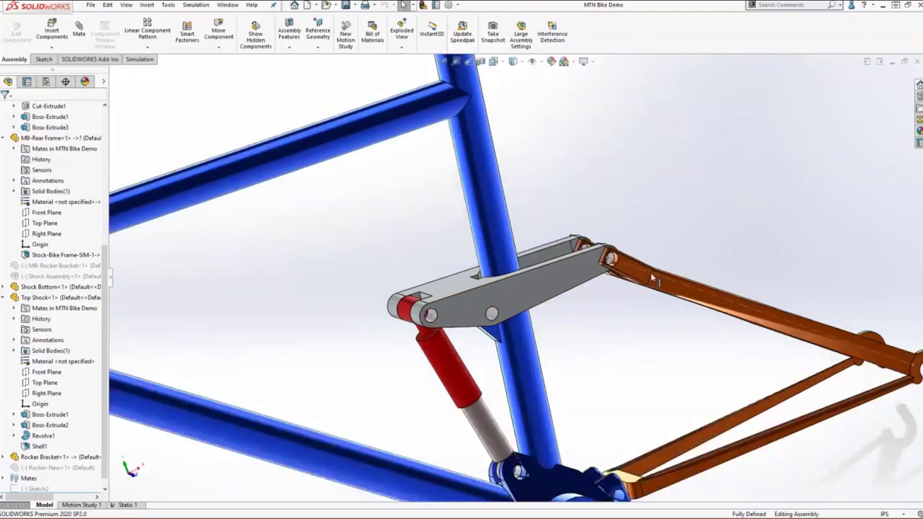
mouse_move(608, 321)
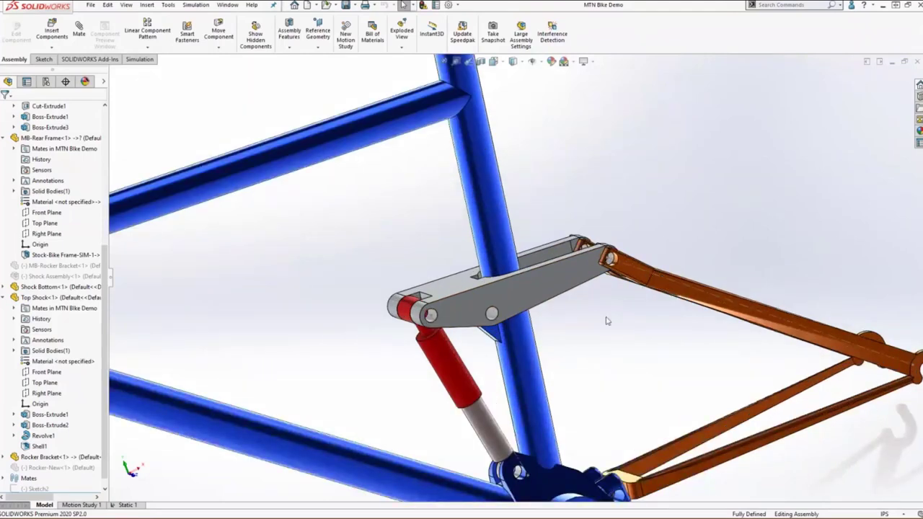
mouse_move(838, 344)
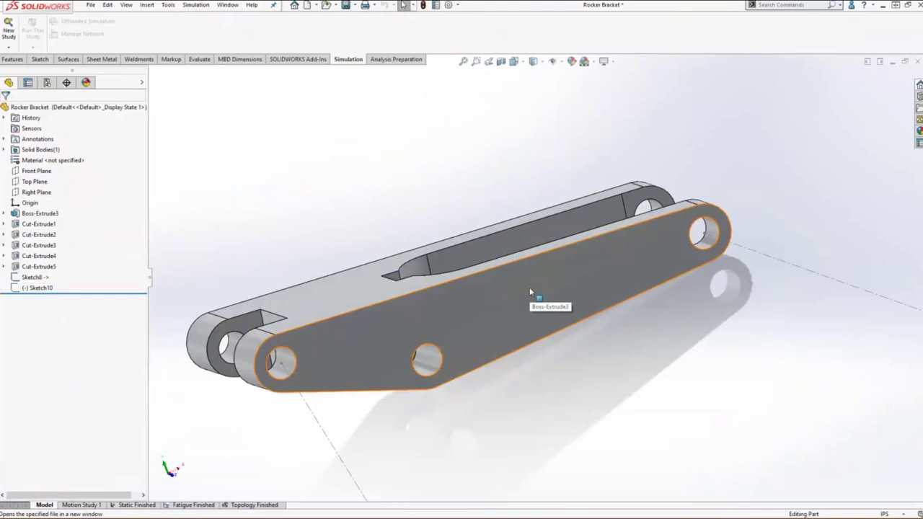
mouse_move(530, 292)
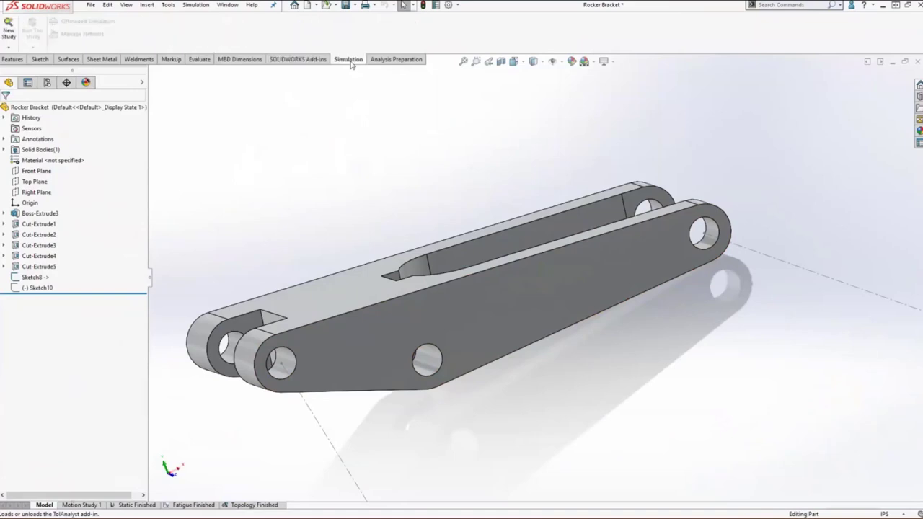
mouse_move(120, 45)
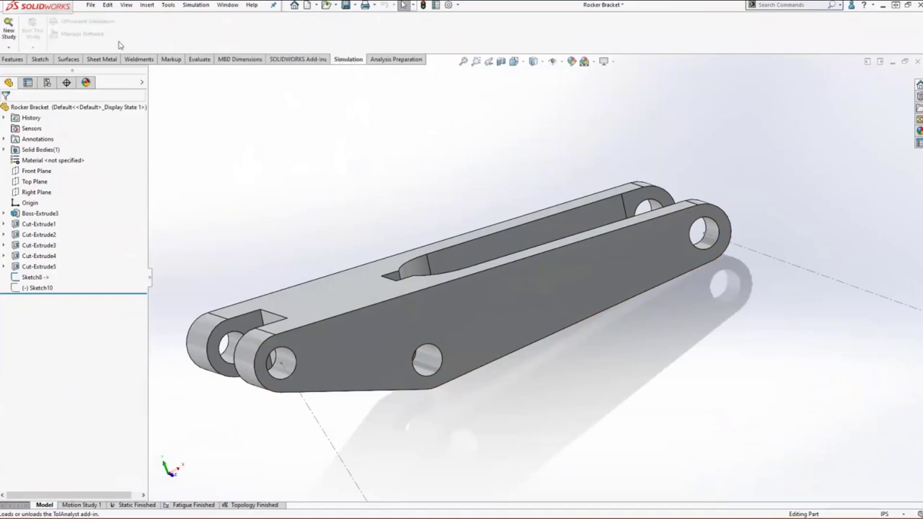
Step: Create a new static simulation study named 'Static Demo' for the Rocker Bracket
click(8, 33)
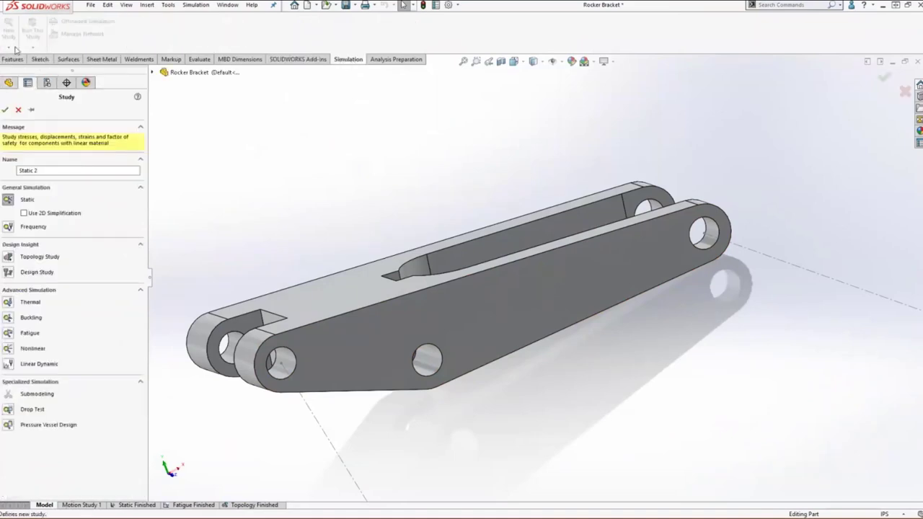
click(78, 170)
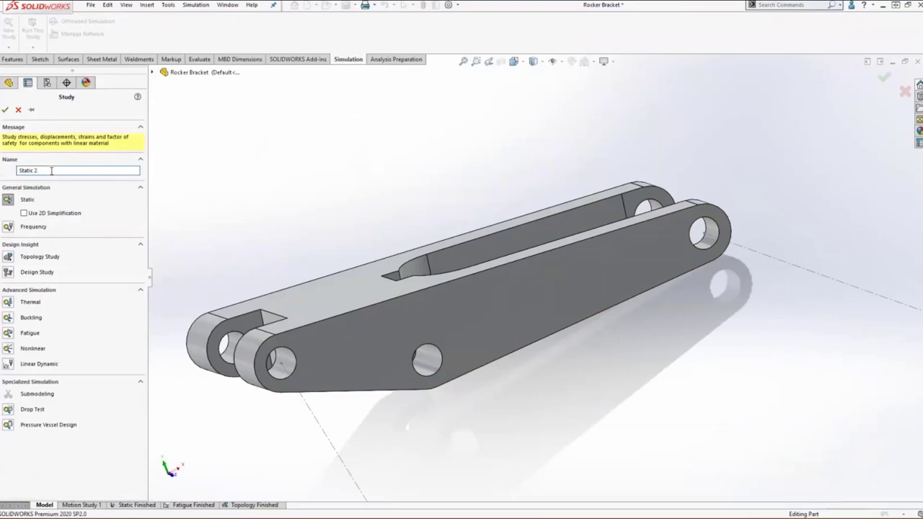
text(Static Demo)
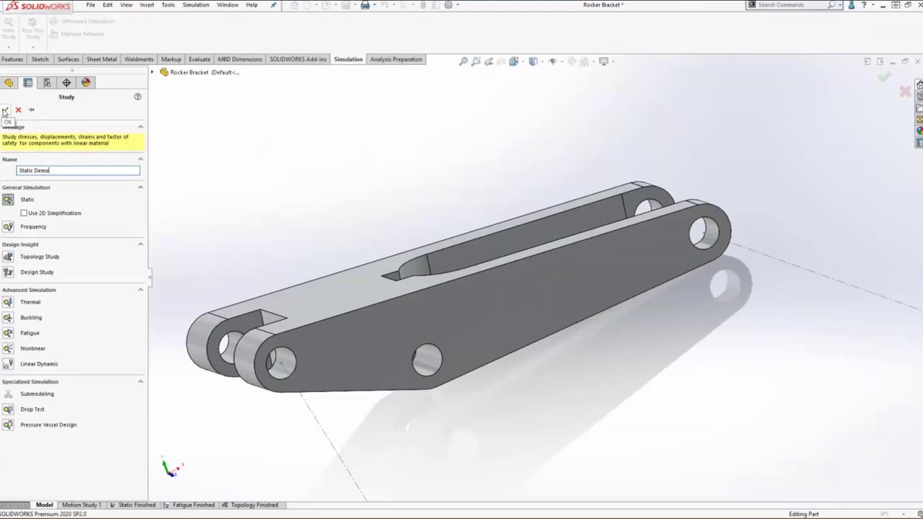
click(5, 109)
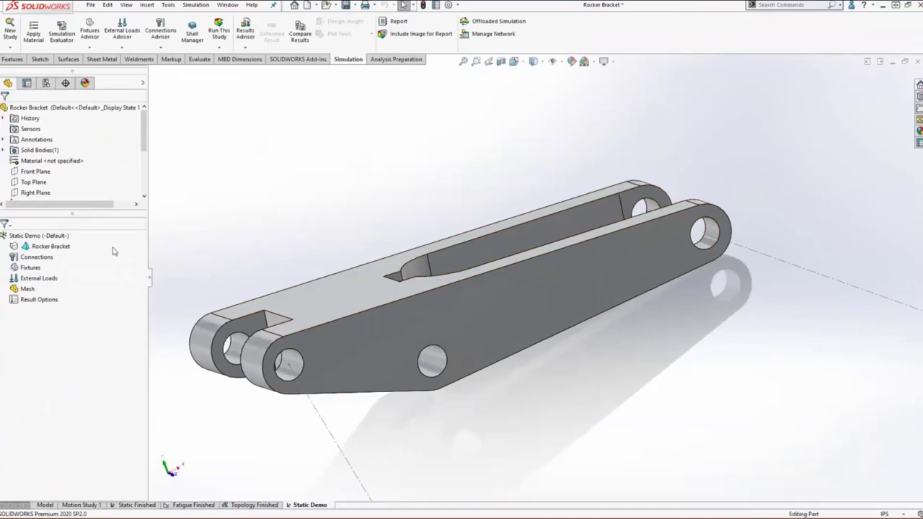
mouse_move(36, 257)
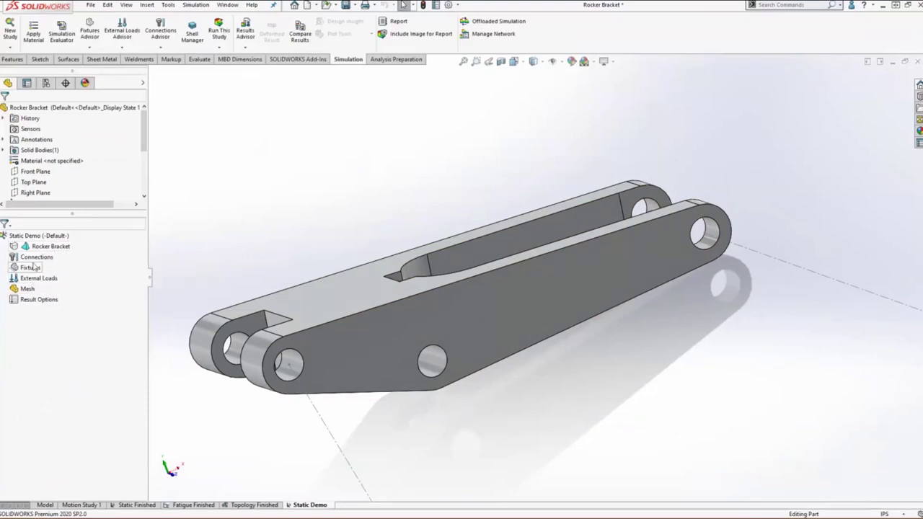
Step: Apply 7075-T6 (SN) aluminium alloy to the Rocker Bracket from the material library
right_click(51, 246)
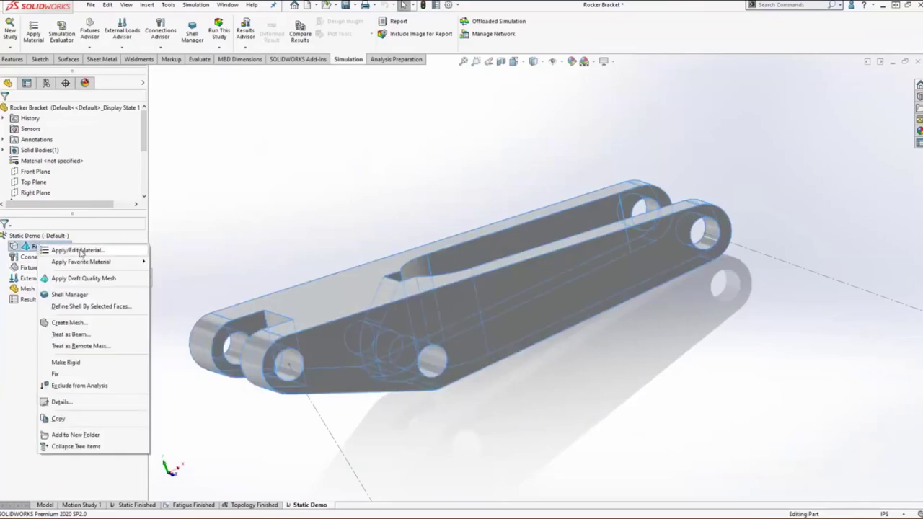
click(76, 250)
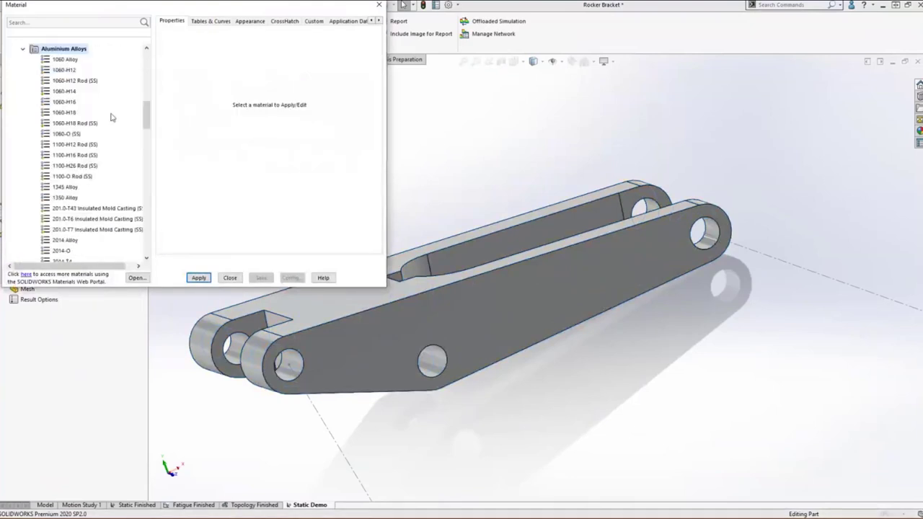
scroll(down, 3)
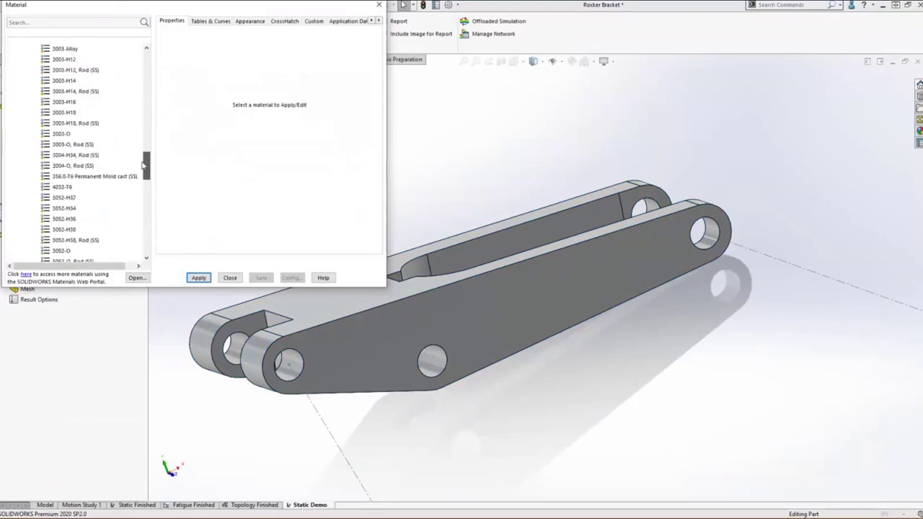
scroll(down, 3)
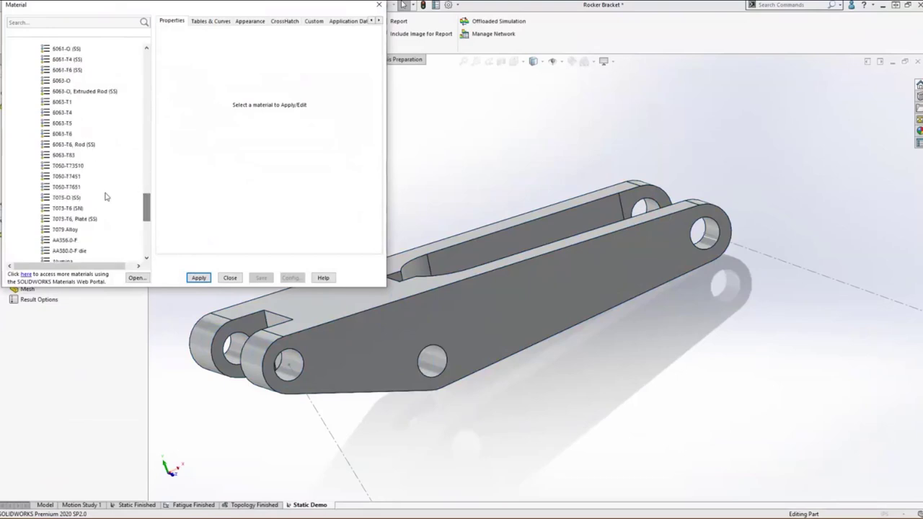
click(67, 208)
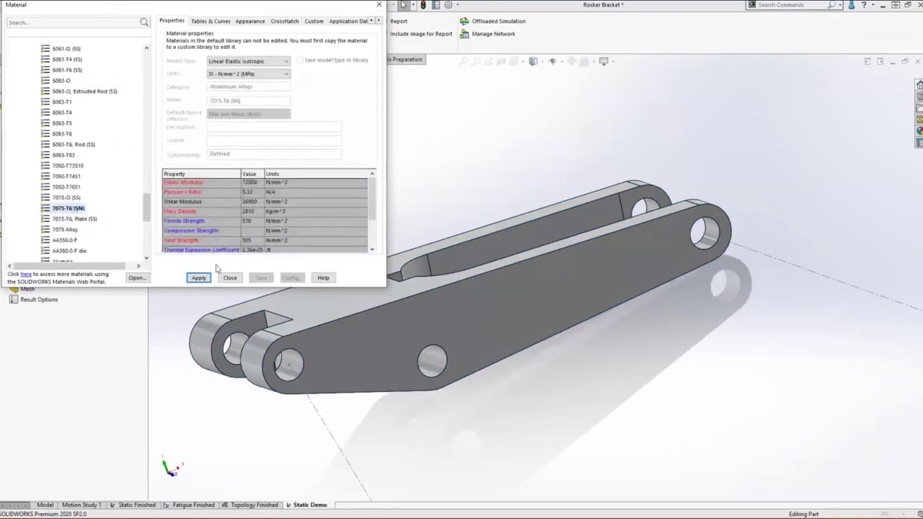
click(198, 277)
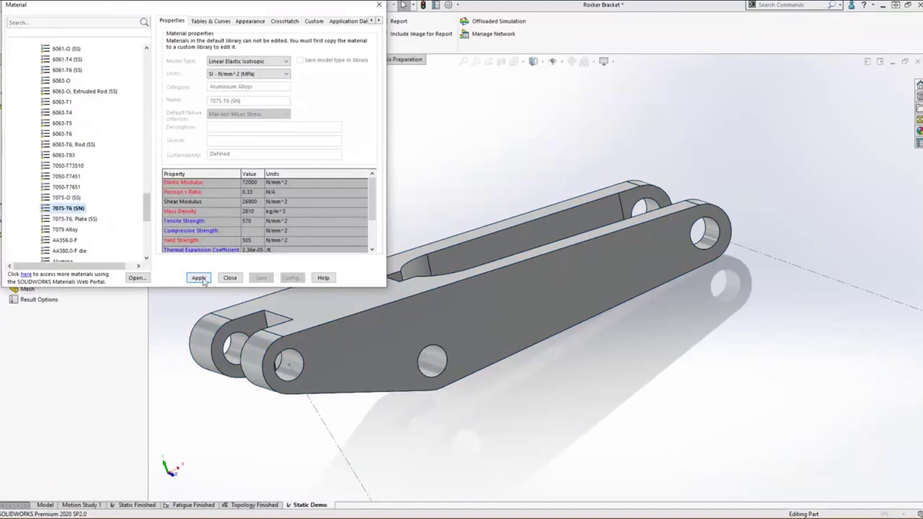
click(199, 278)
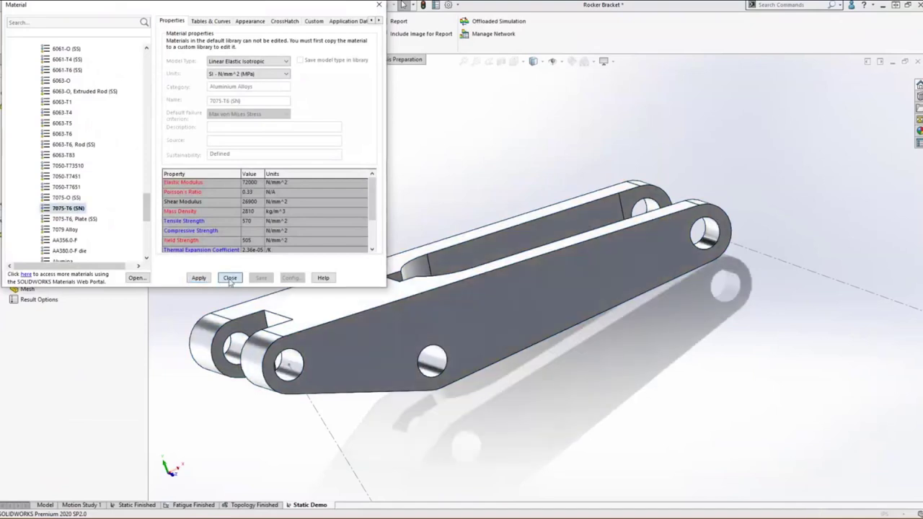
click(229, 278)
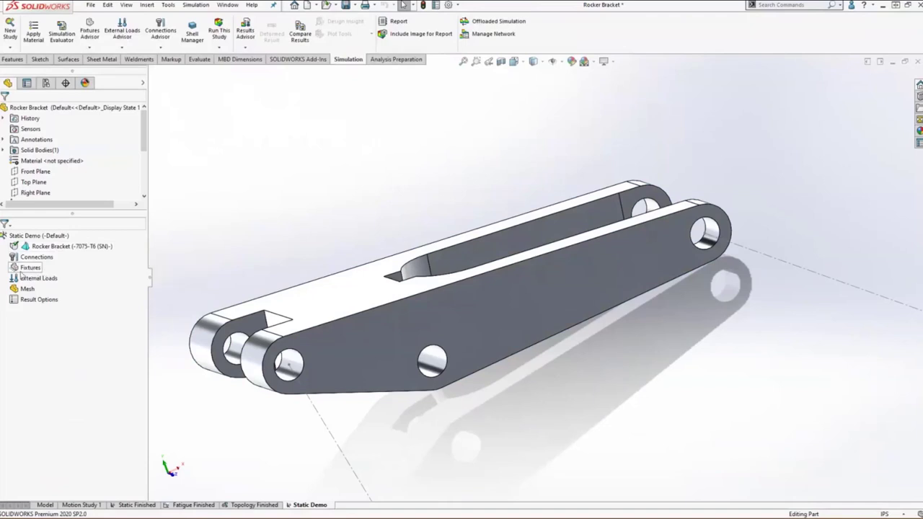
Step: Add a Fixed Hinge fixture restraining the bracket's four hole faces
right_click(30, 268)
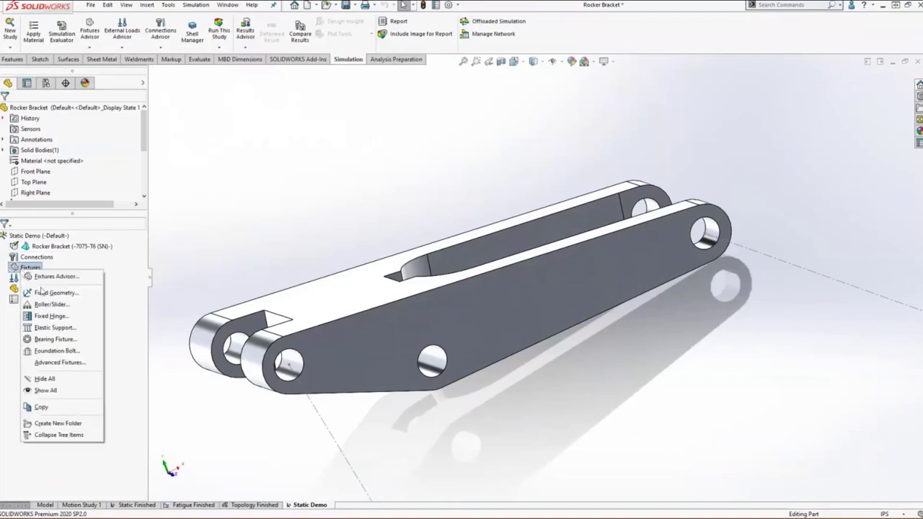
click(51, 316)
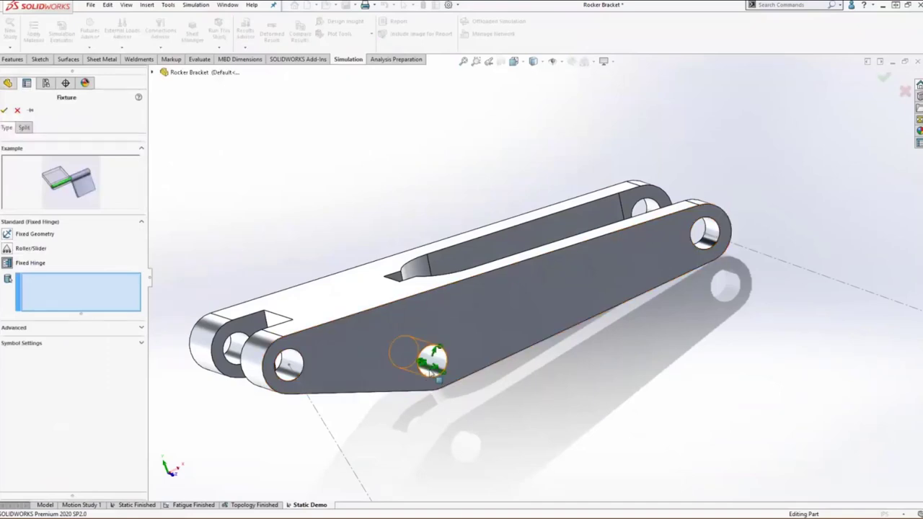
click(238, 353)
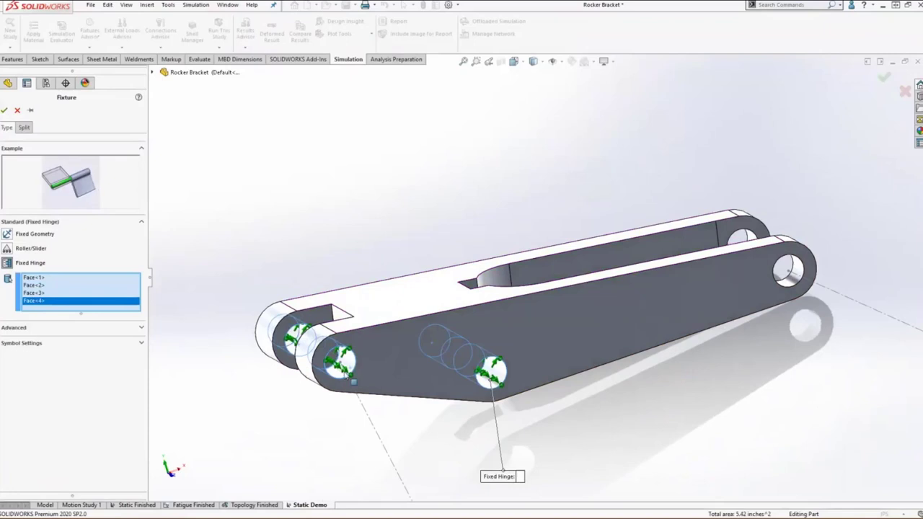
mouse_move(350, 376)
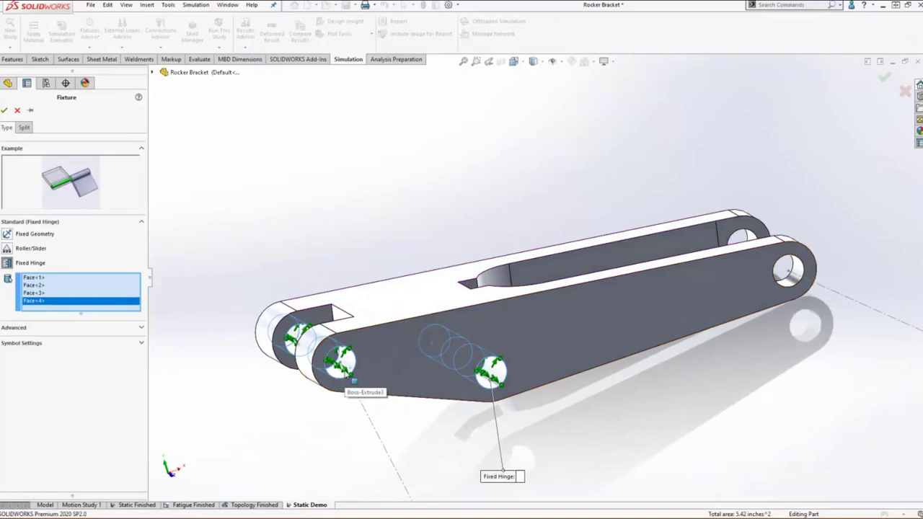
mouse_move(334, 411)
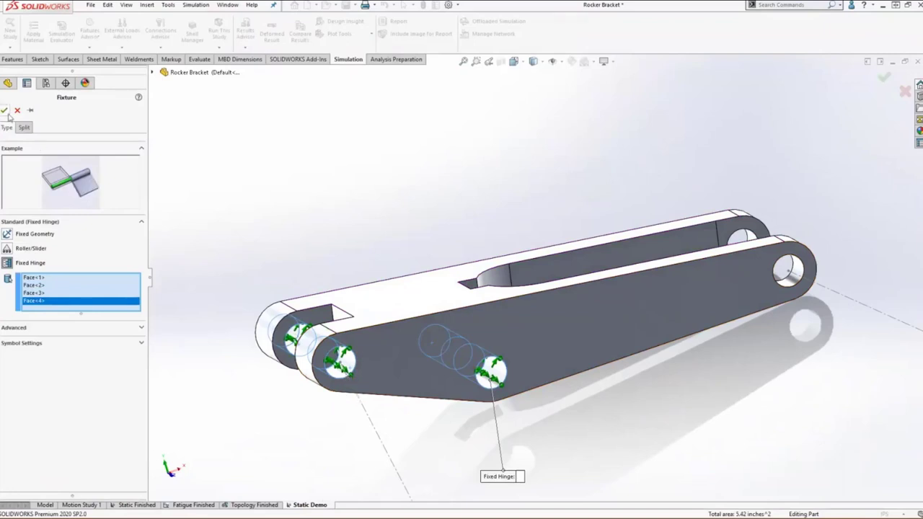
click(5, 109)
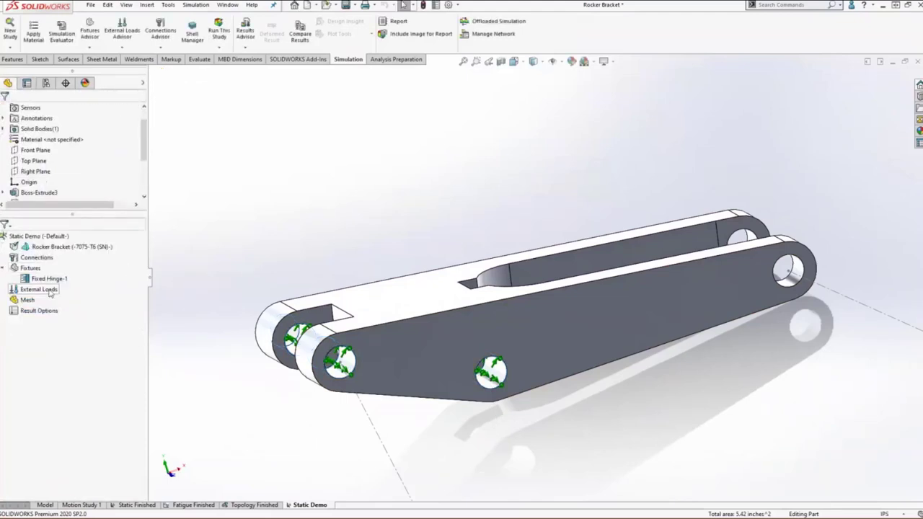
Step: Apply a 300 lbf Force-1 load to the bracket's end hole faces
right_click(38, 289)
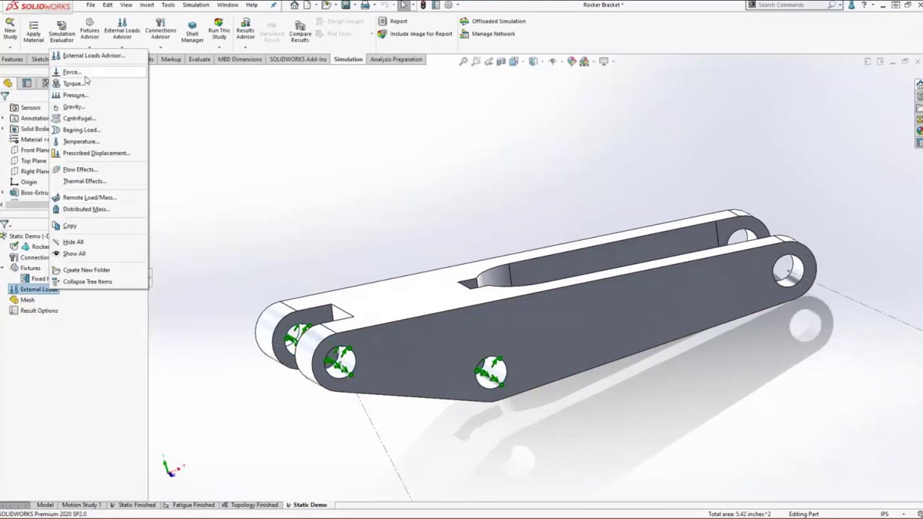
click(72, 72)
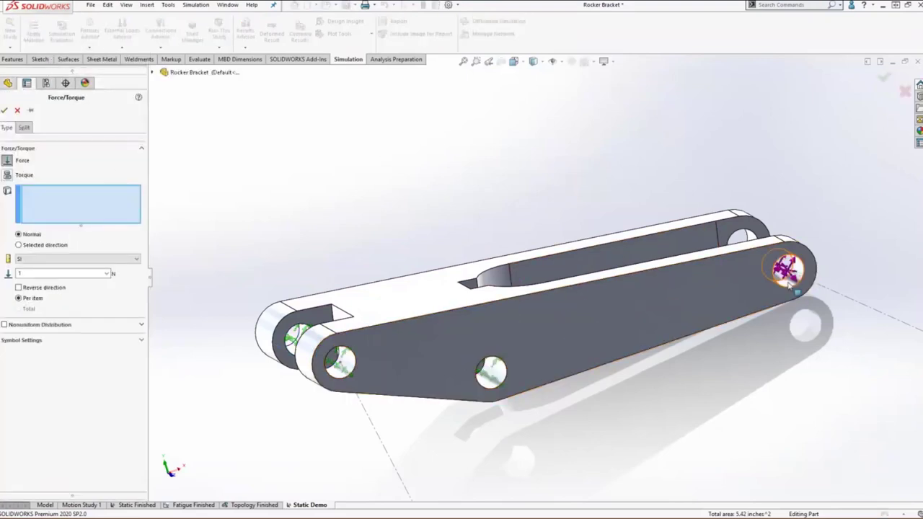
click(732, 231)
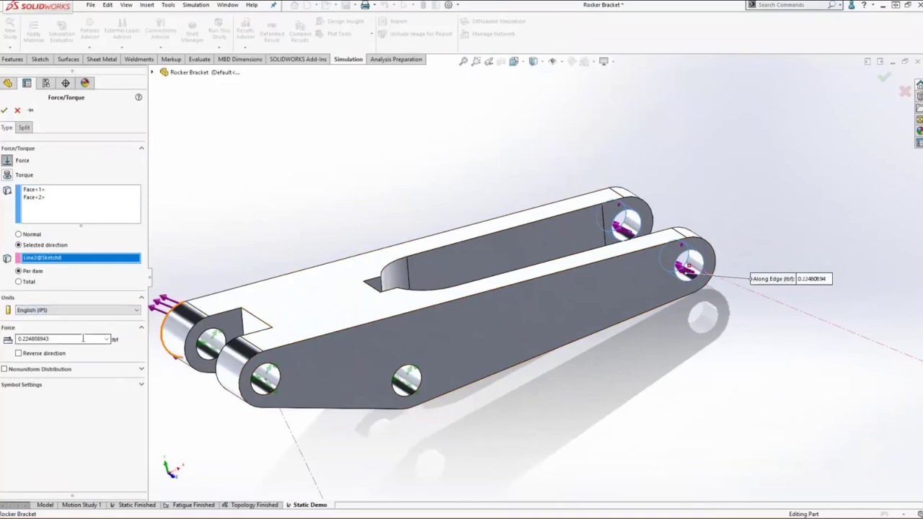
text(300)
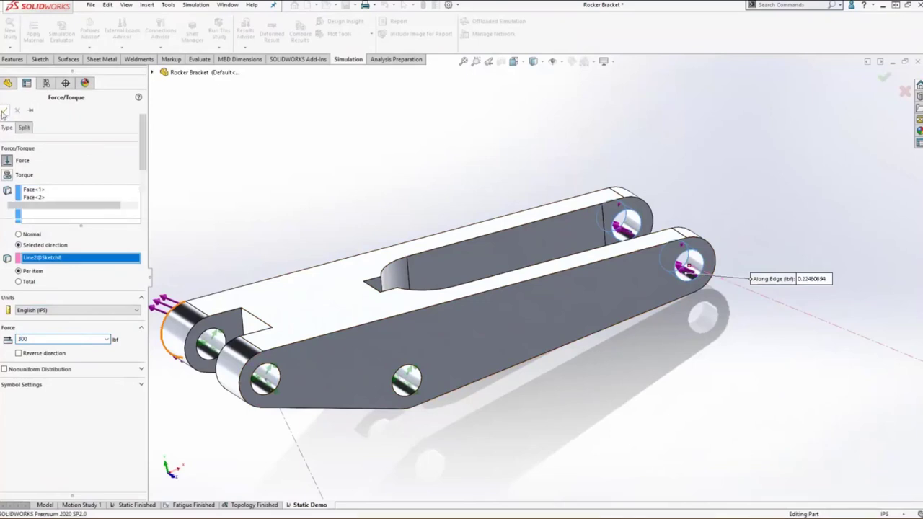
click(5, 110)
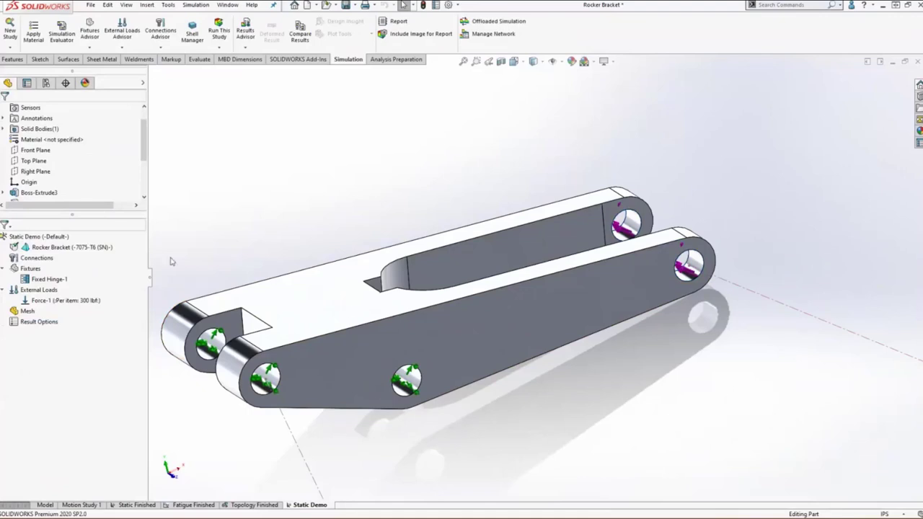
Step: Run the Static Demo study to get stress, displacement and strain results
right_click(27, 311)
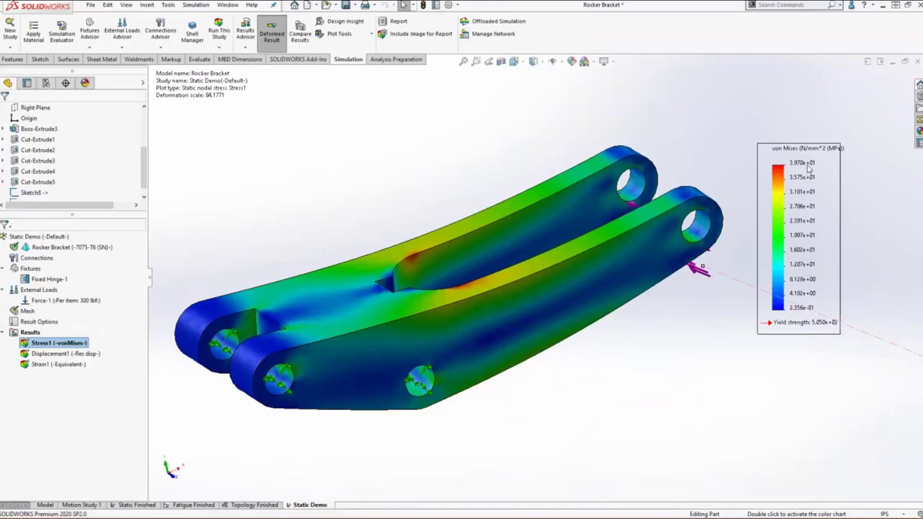
mouse_move(789, 327)
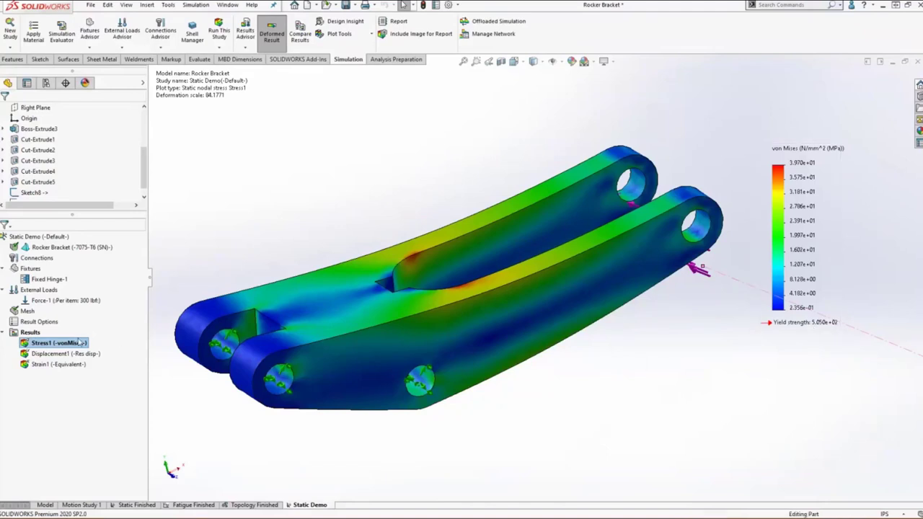
Step: Iso-clip the Stress1 plot, raising the threshold to about 28 MPa
right_click(59, 342)
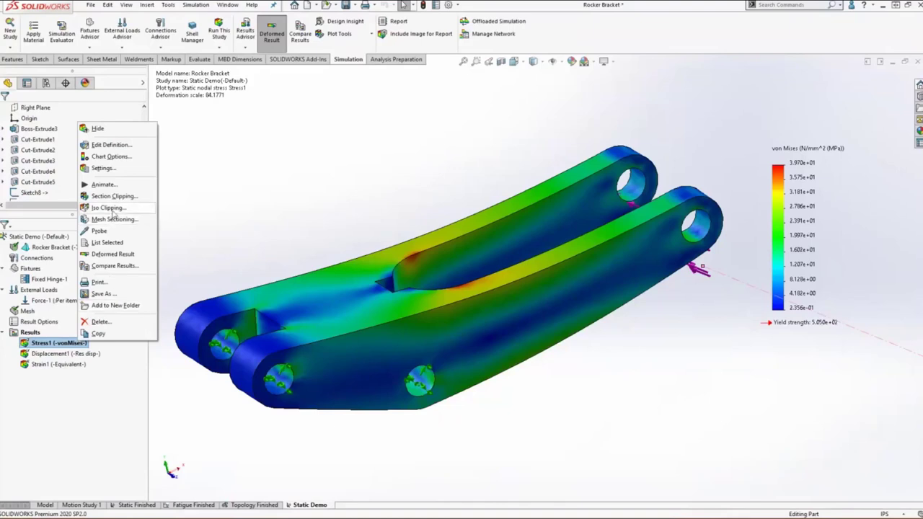
click(107, 208)
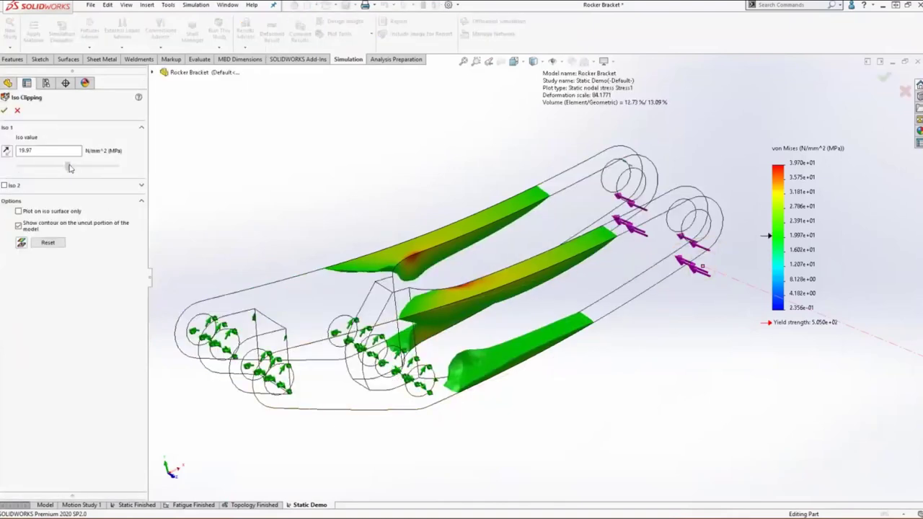
drag(69, 165, 87, 166)
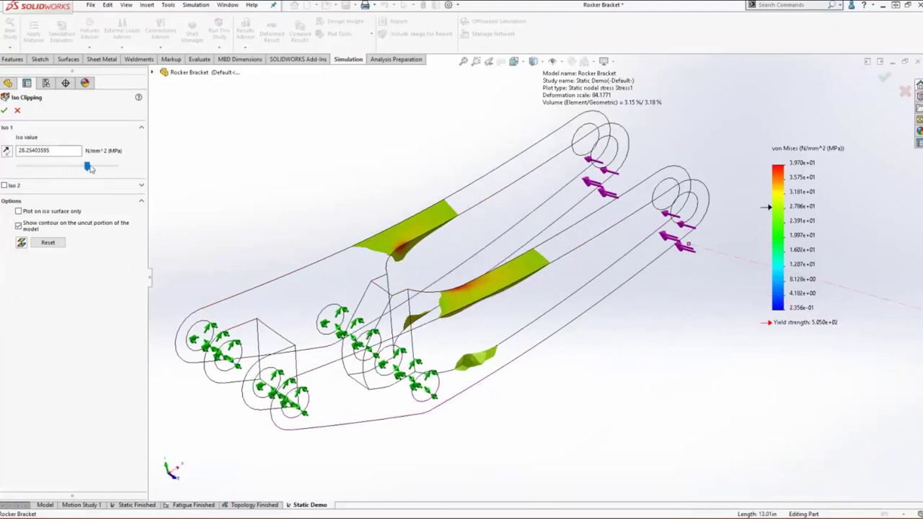
drag(86, 166, 107, 166)
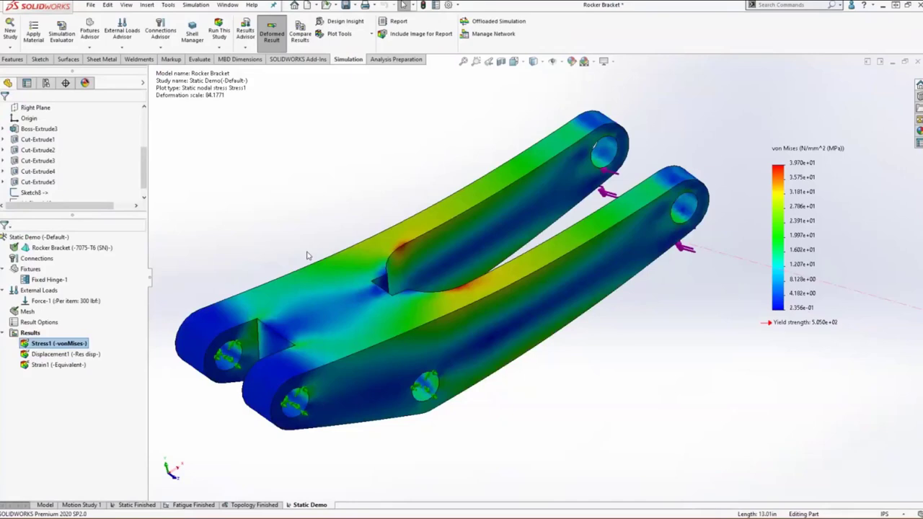
mouse_move(302, 268)
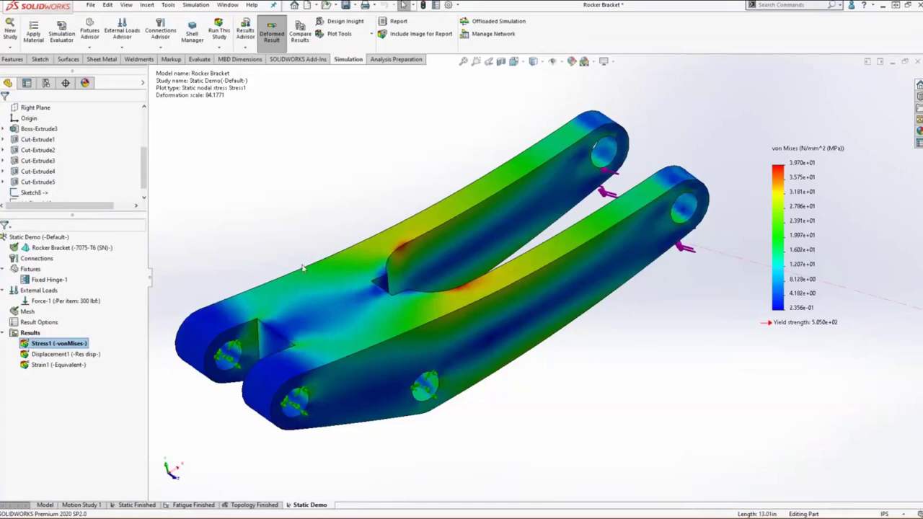
Step: Show the Displacement1 plot, peaking about 0.24 mm at the loaded hinge ends
click(58, 342)
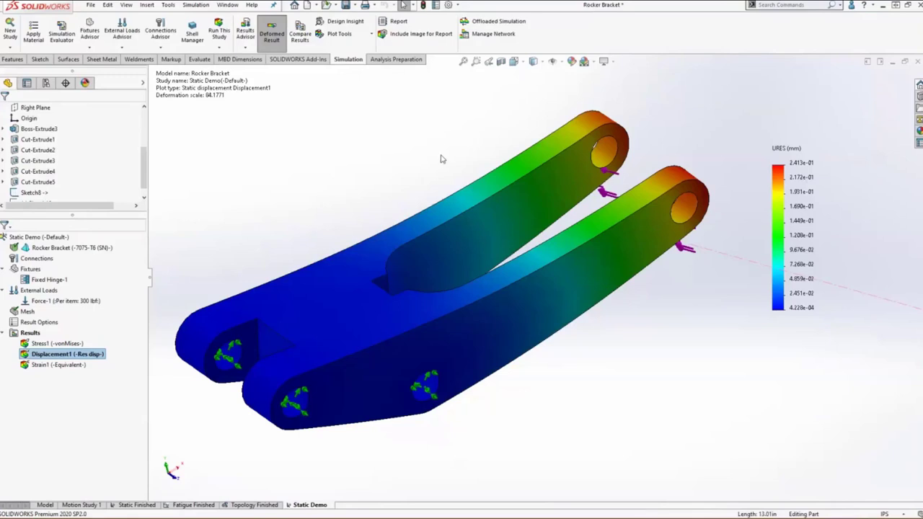
mouse_move(284, 225)
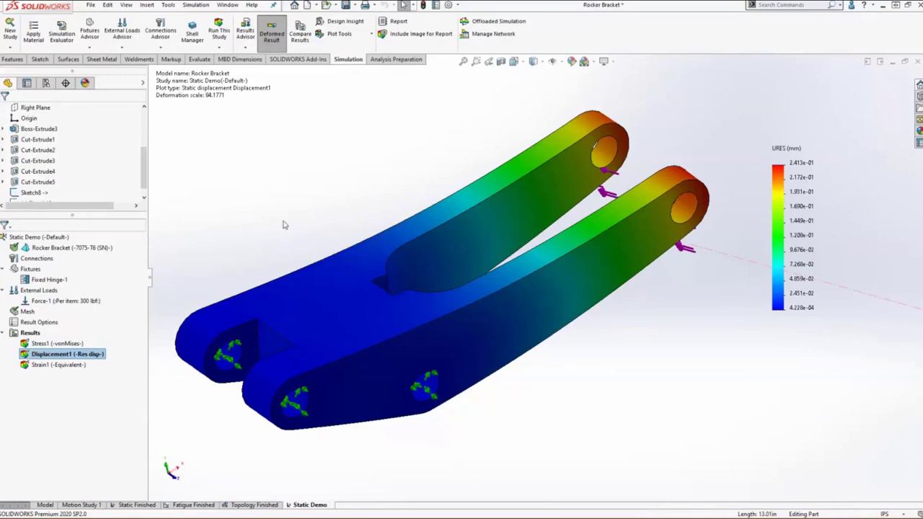
mouse_move(253, 246)
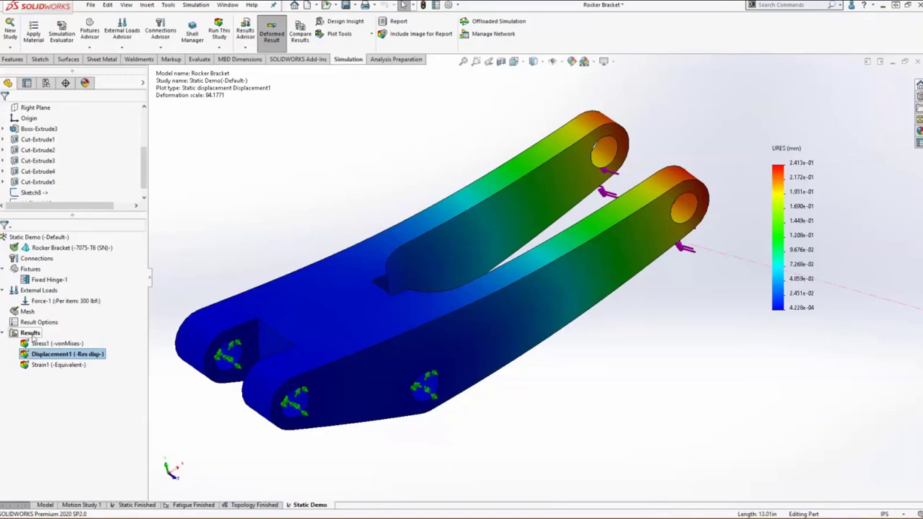
Step: Define a Factor of Safety plot from max von Mises stress, minimum FOS 13
right_click(30, 332)
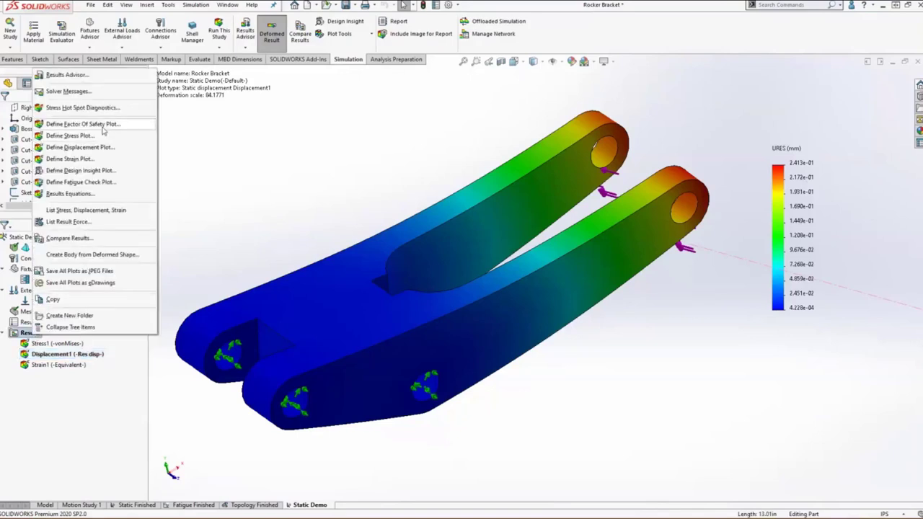
click(82, 123)
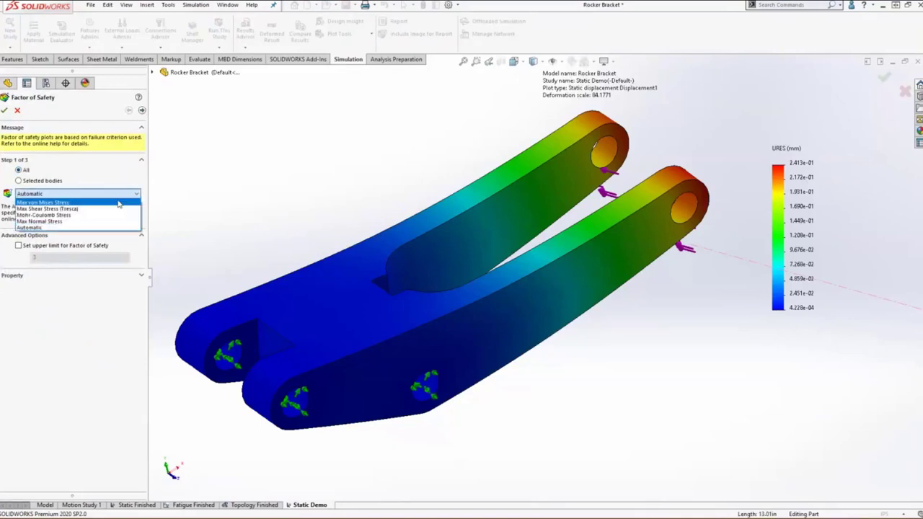
click(43, 202)
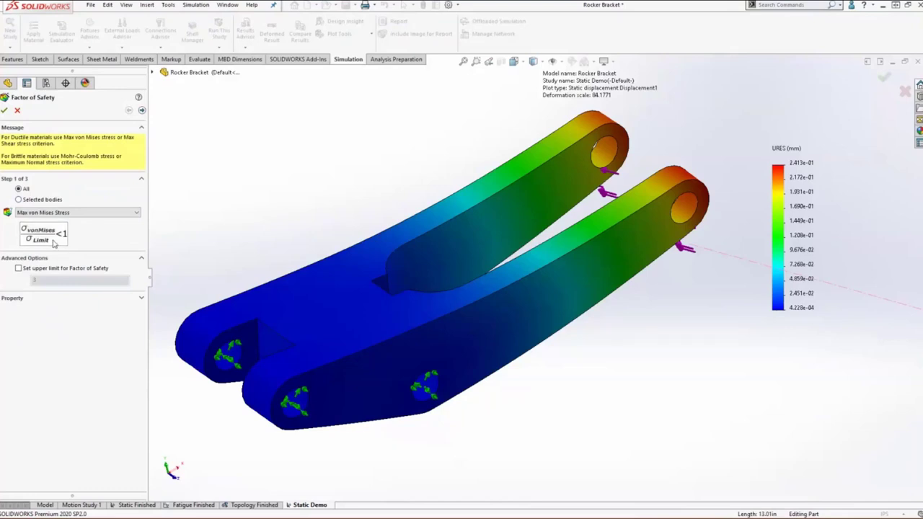
click(142, 109)
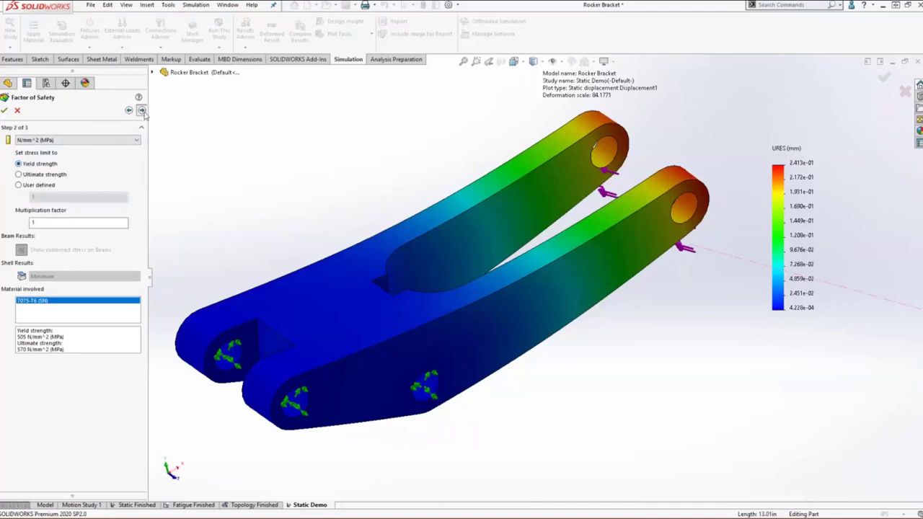
click(4, 110)
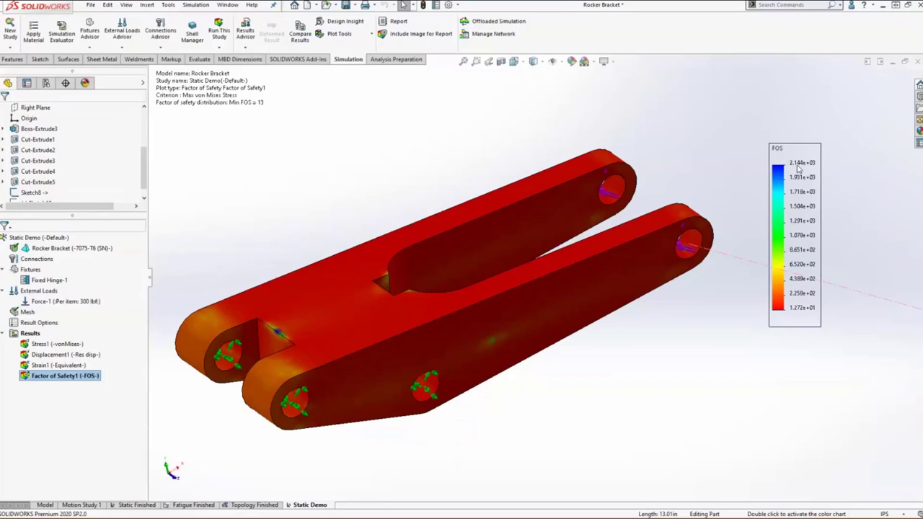
Step: Cap the FOS color chart at 20 and set the above-limit color
double_click(802, 163)
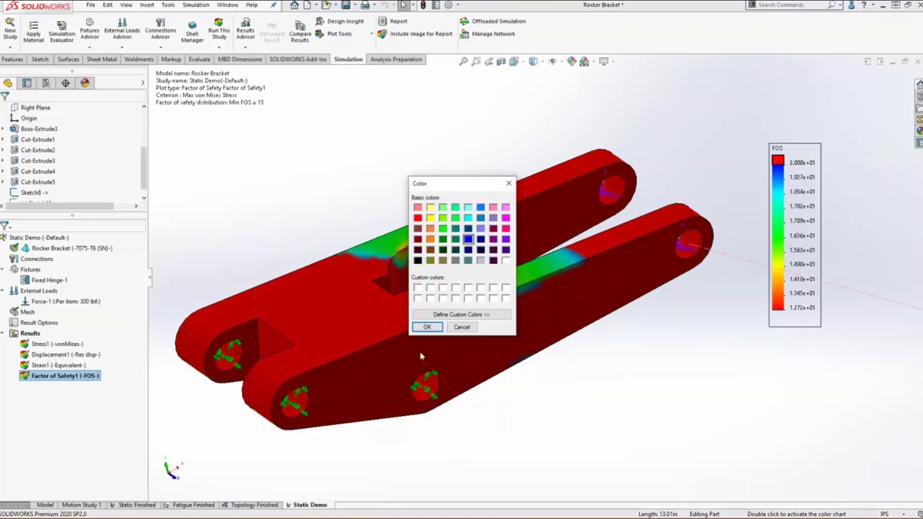
click(426, 327)
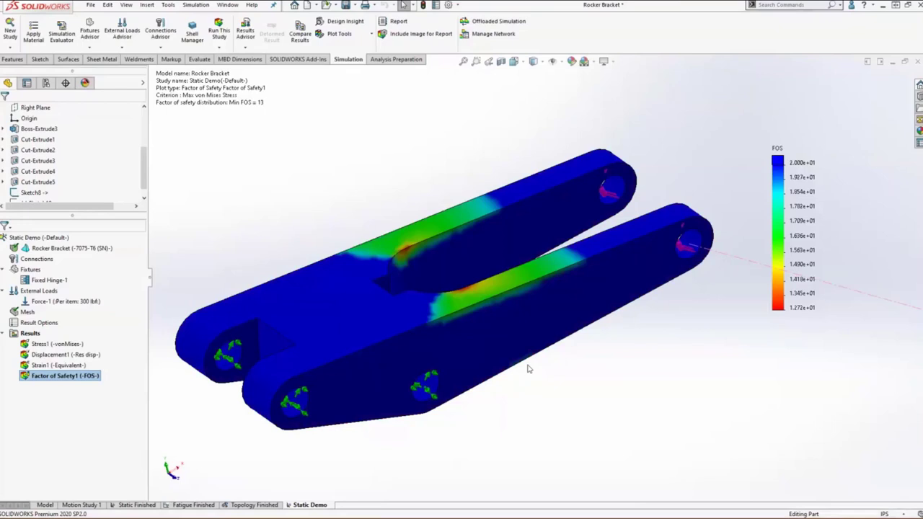
mouse_move(483, 424)
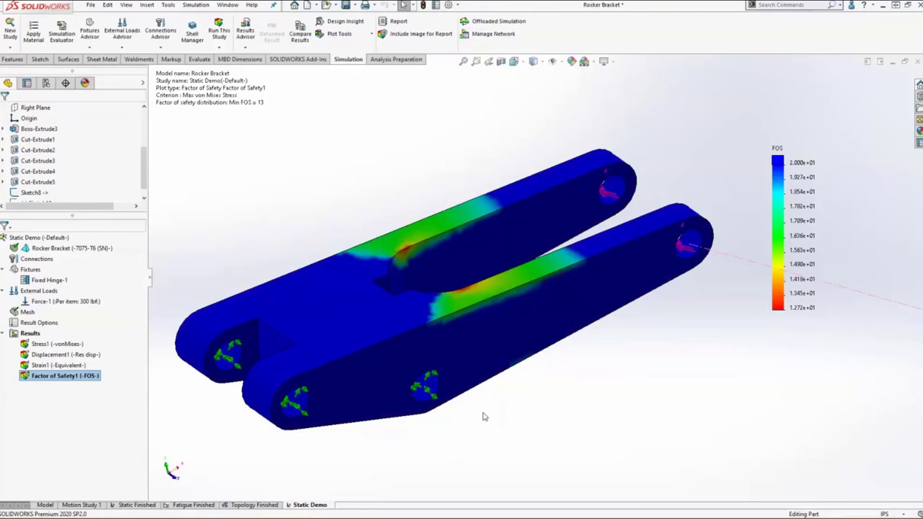
mouse_move(591, 361)
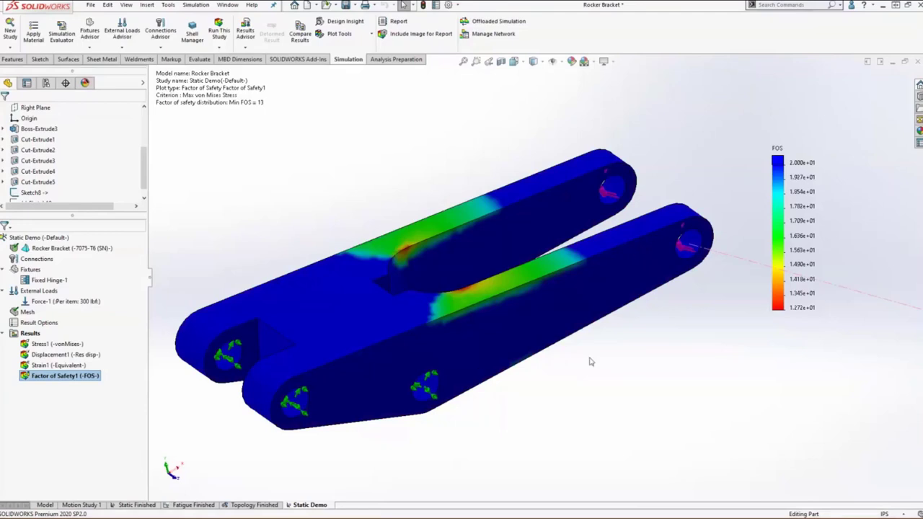
mouse_move(469, 296)
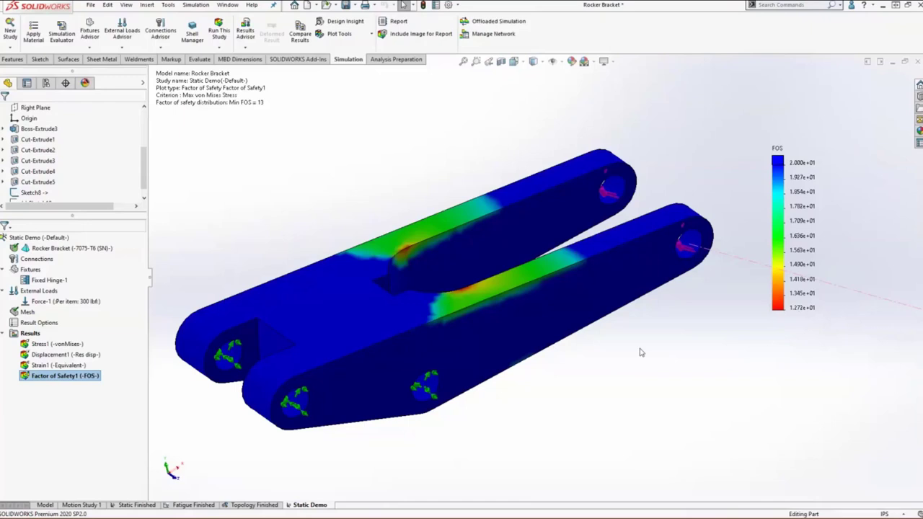
mouse_move(625, 363)
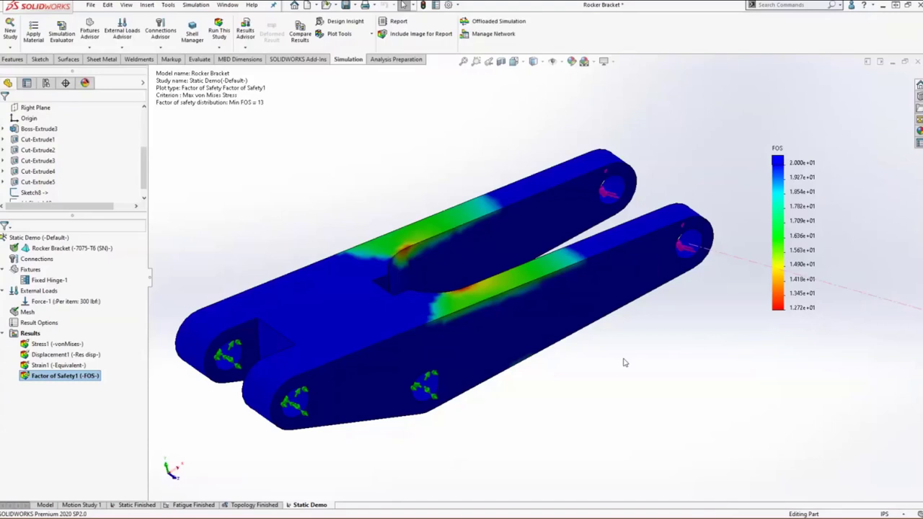
mouse_move(623, 373)
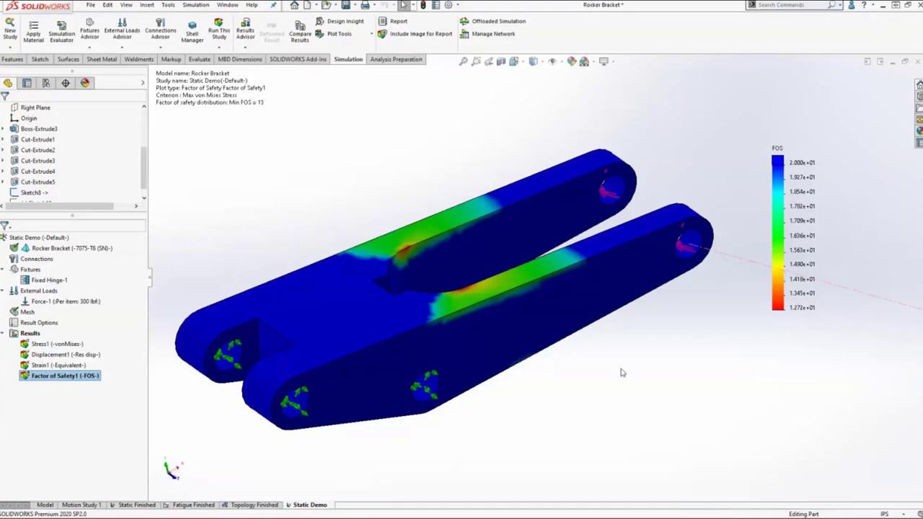
mouse_move(609, 377)
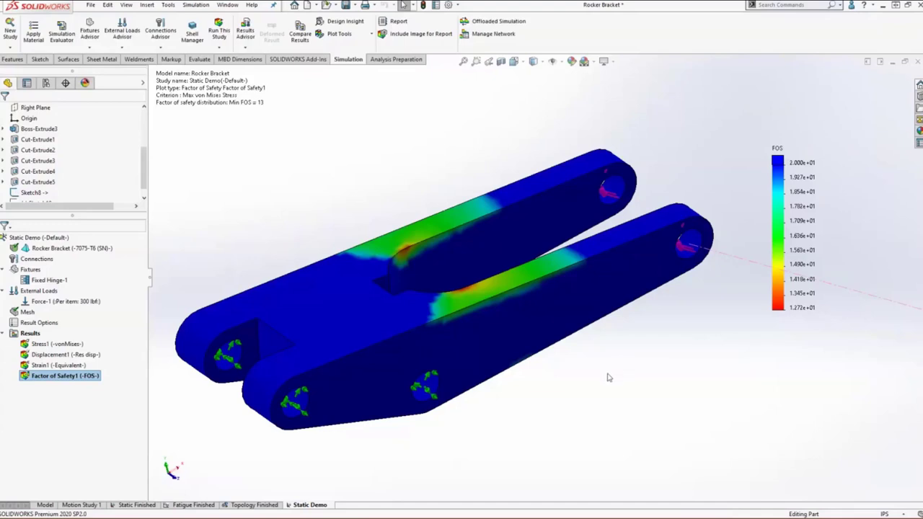
mouse_move(272, 245)
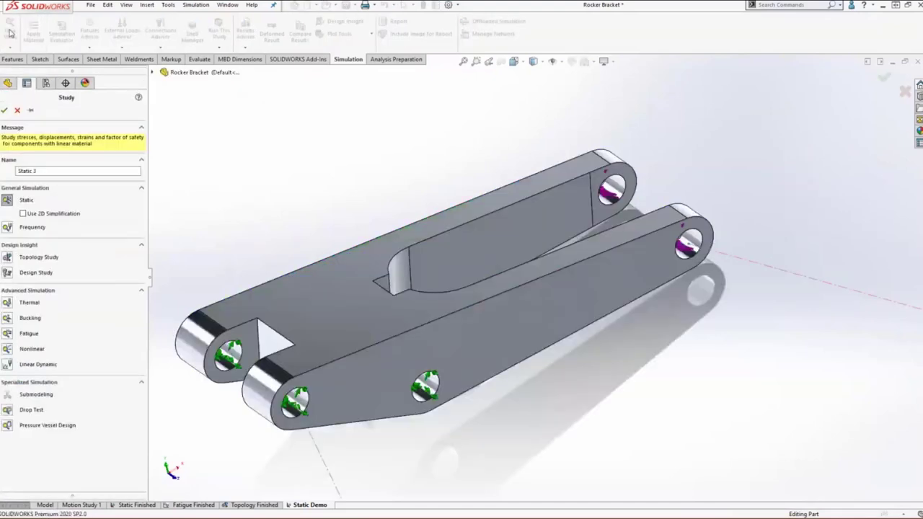
mouse_move(15, 186)
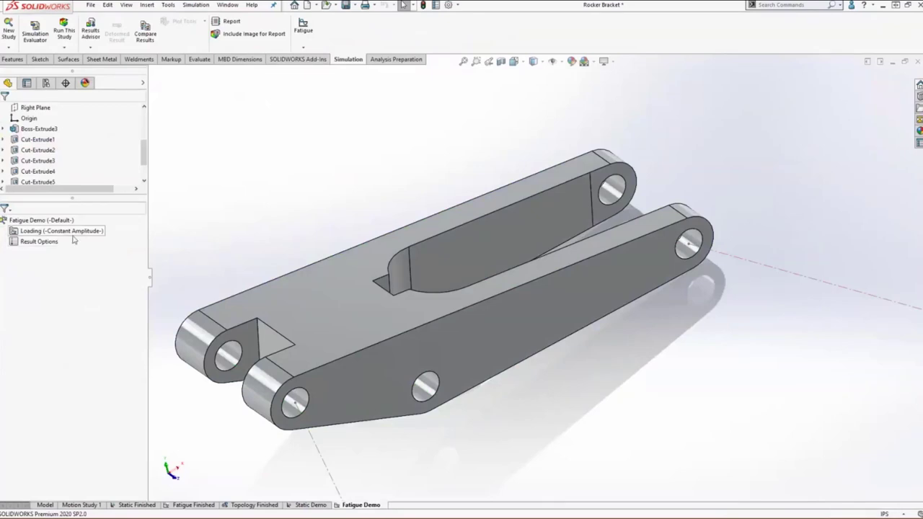
Step: Add constant-amplitude Event-1: 1,000,000 fully reversed cycles linked to Static Demo
right_click(58, 230)
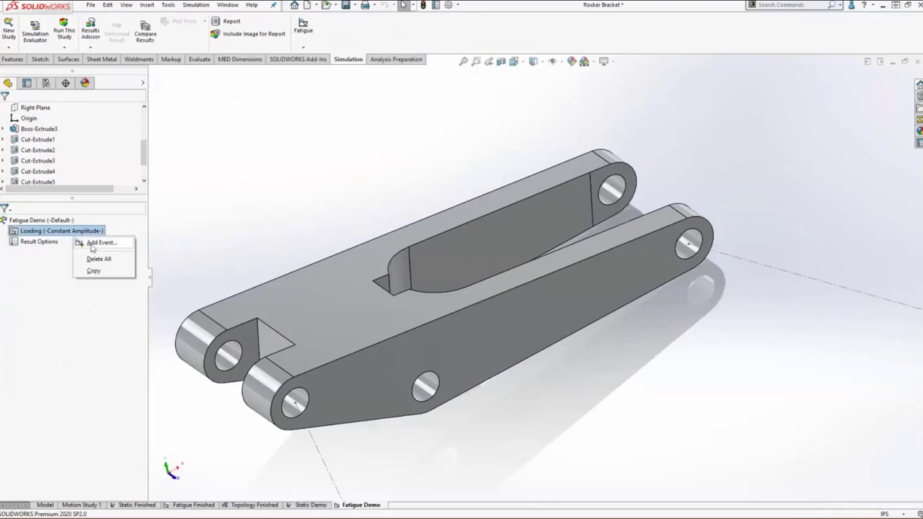
click(101, 242)
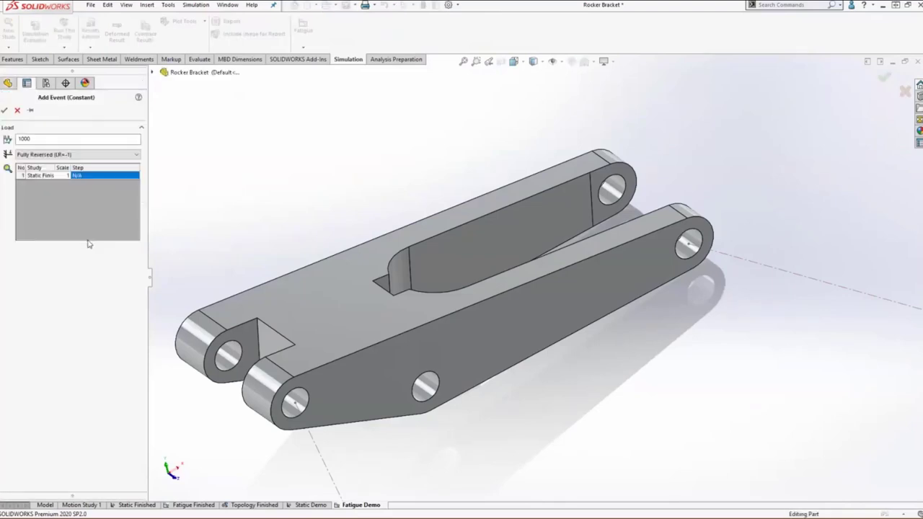
click(50, 176)
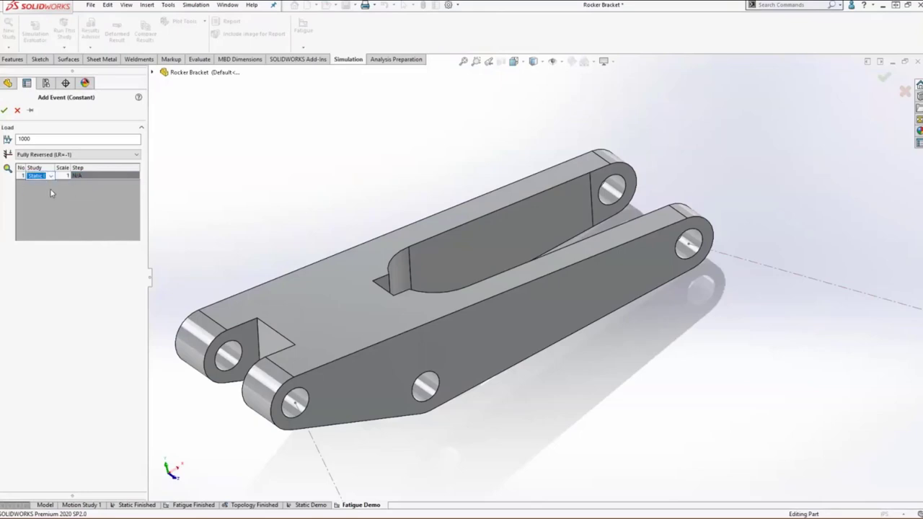
mouse_move(298, 507)
text(000)
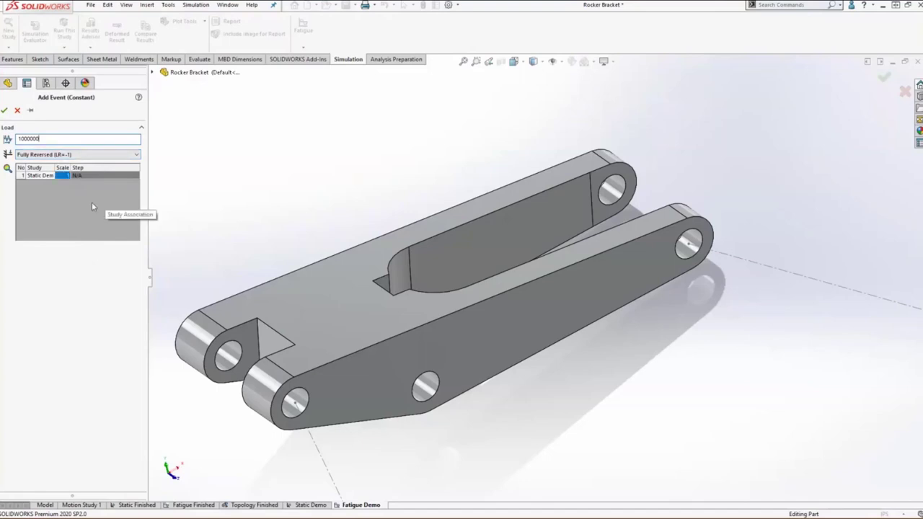
mouse_move(53, 201)
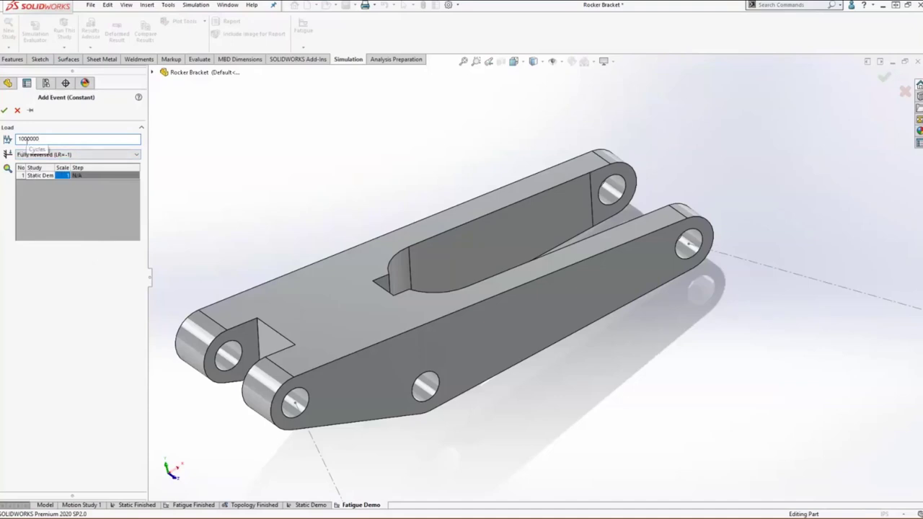
click(4, 110)
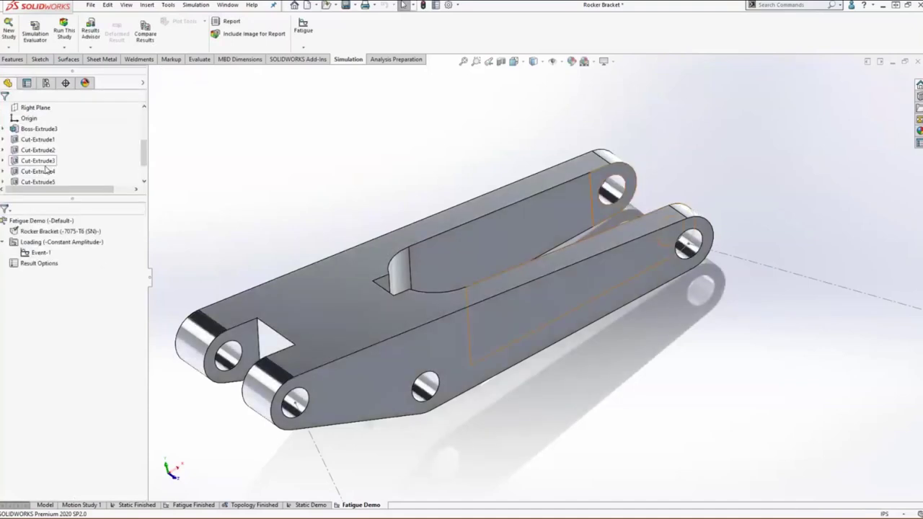
click(42, 252)
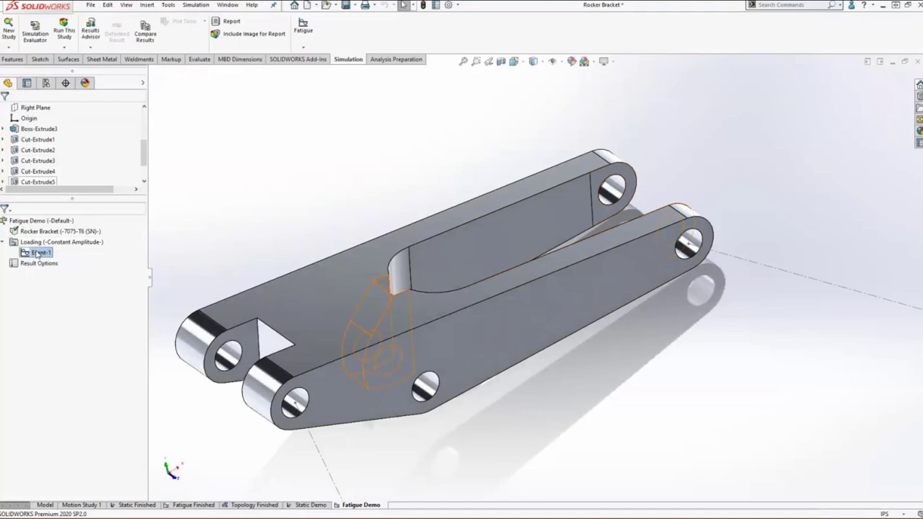
right_click(40, 230)
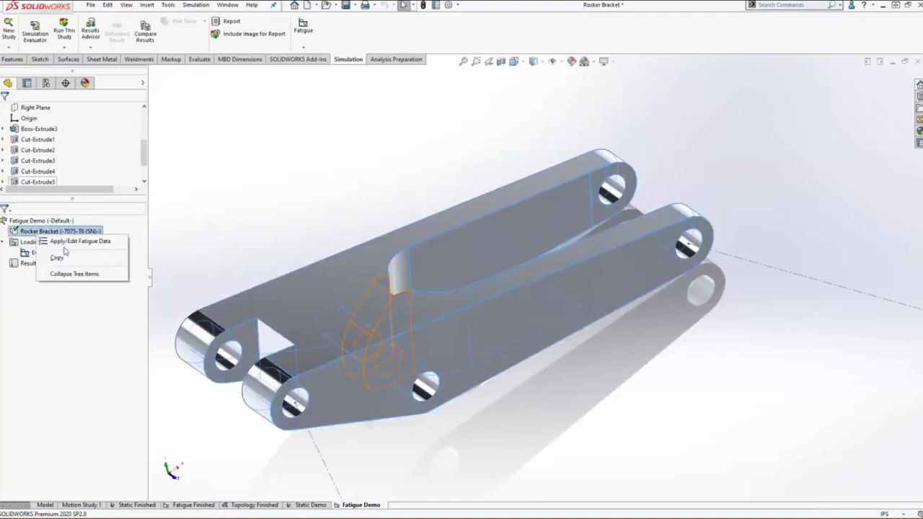
click(80, 241)
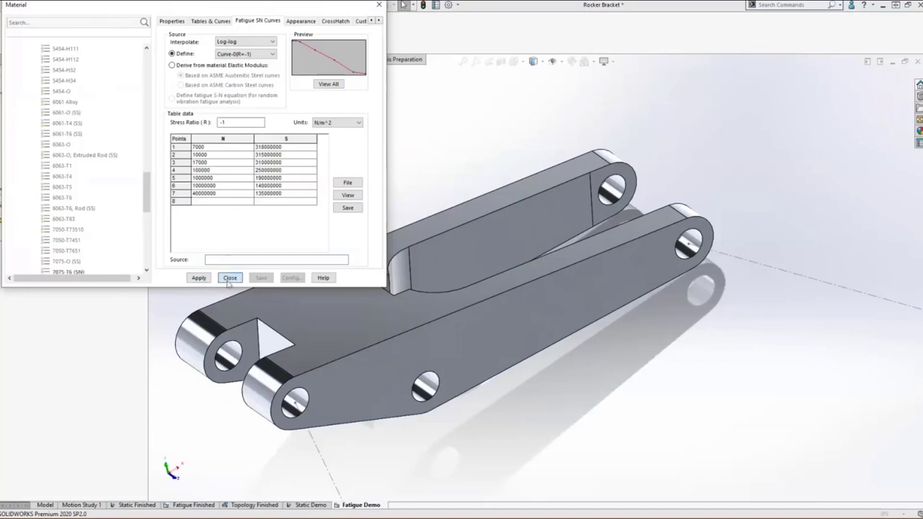
click(230, 277)
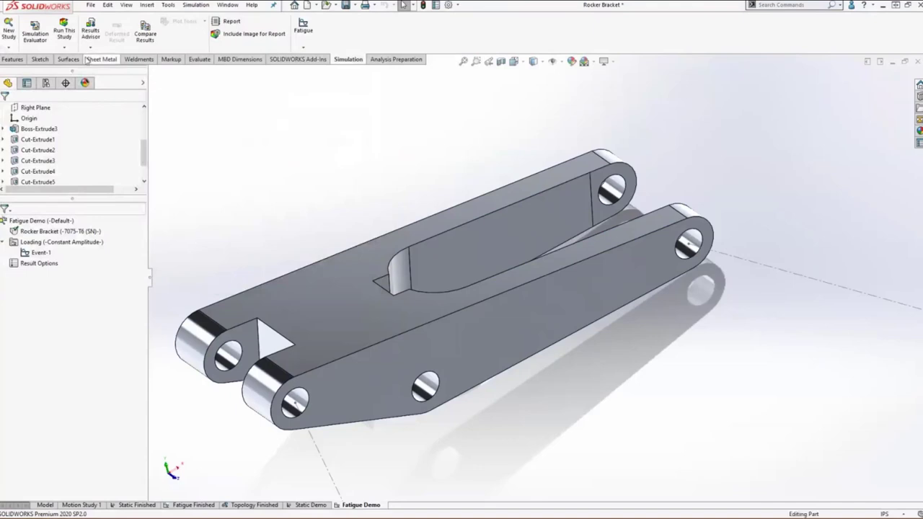
Step: Solve the Fatigue Demo study past its warnings and show the total life plot (~4.000e+07 cycles)
click(64, 33)
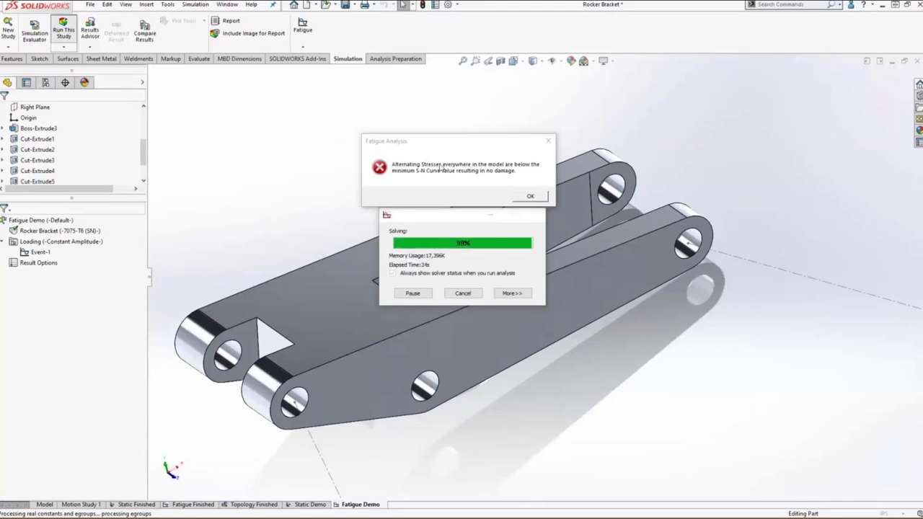
mouse_move(470, 175)
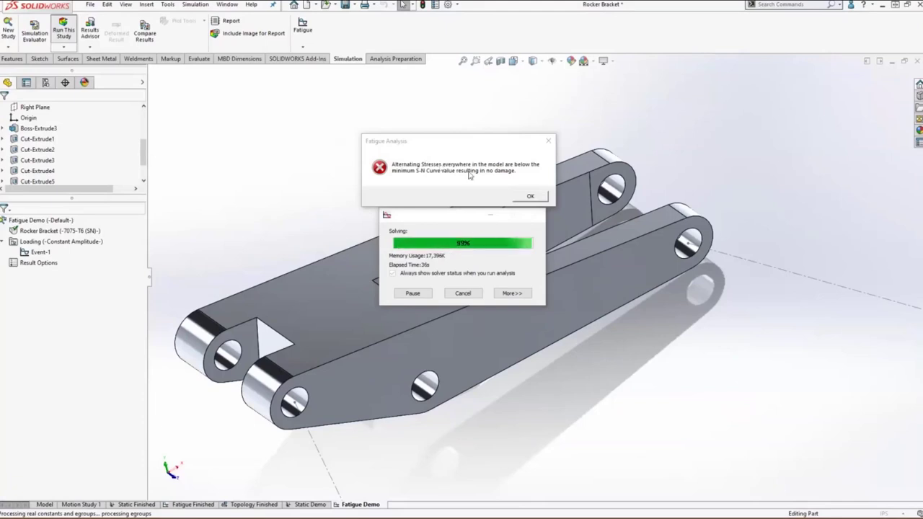
click(530, 196)
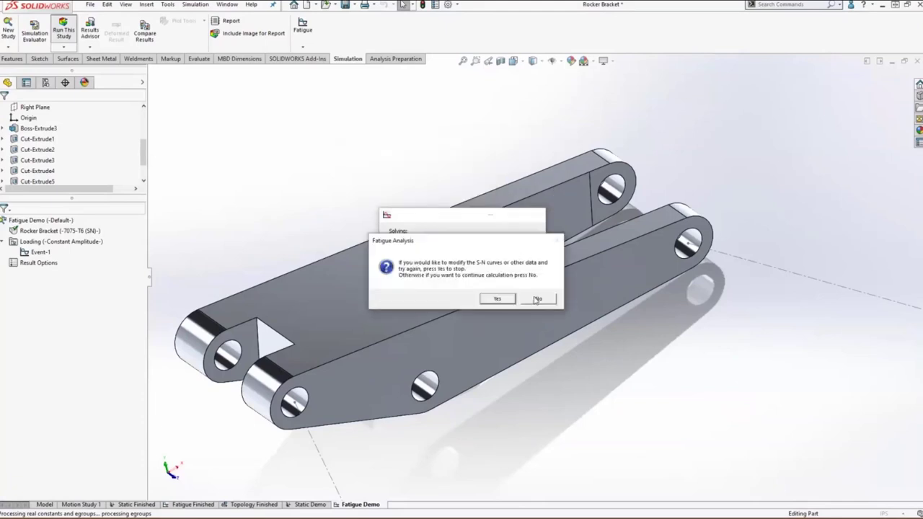
click(537, 299)
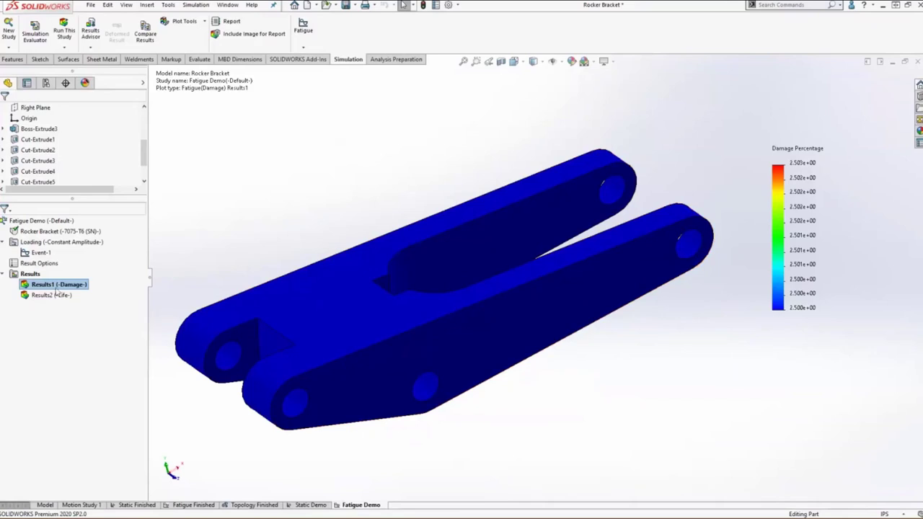
mouse_move(438, 307)
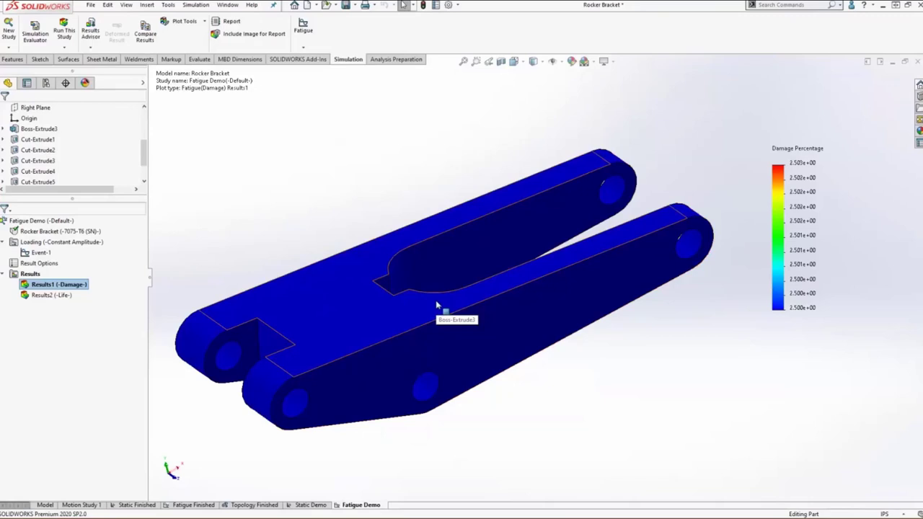
mouse_move(768, 321)
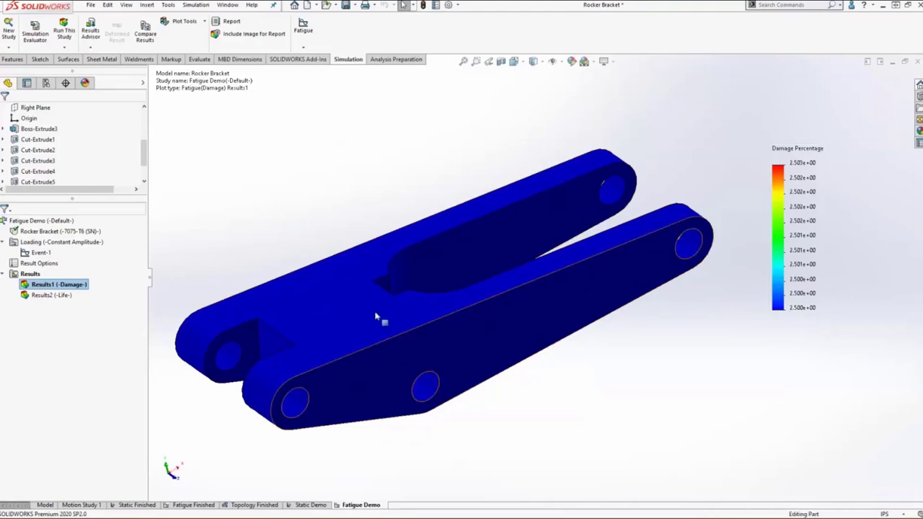
click(50, 295)
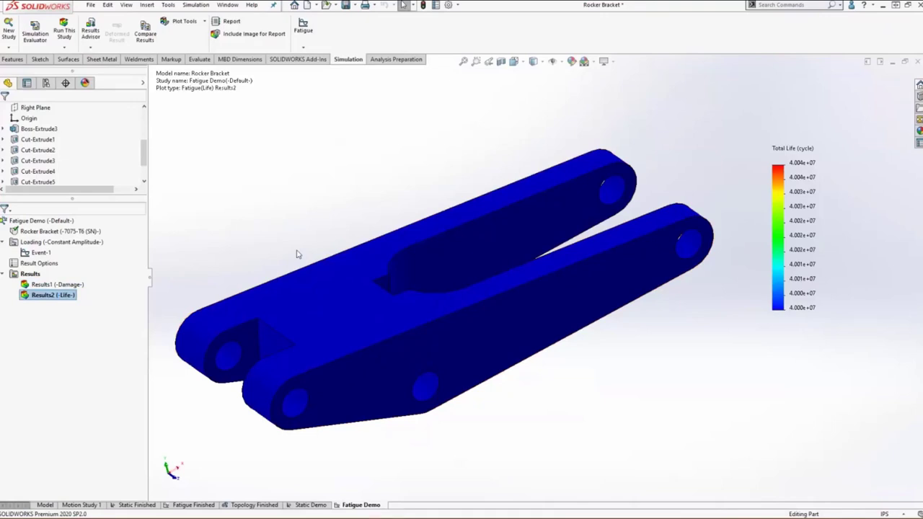
mouse_move(371, 232)
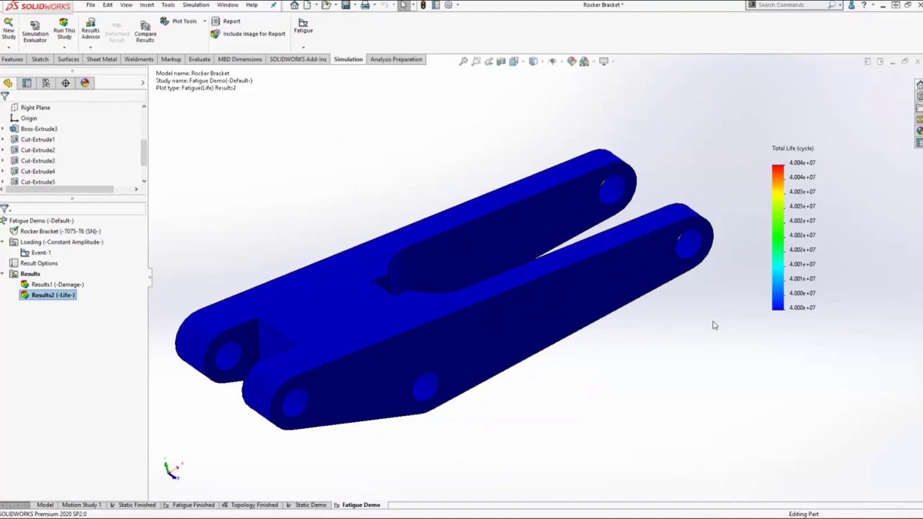
Step: Return to the SOLIDWORKS window with the new Fatigue 3 study being defined
key(alt+tab)
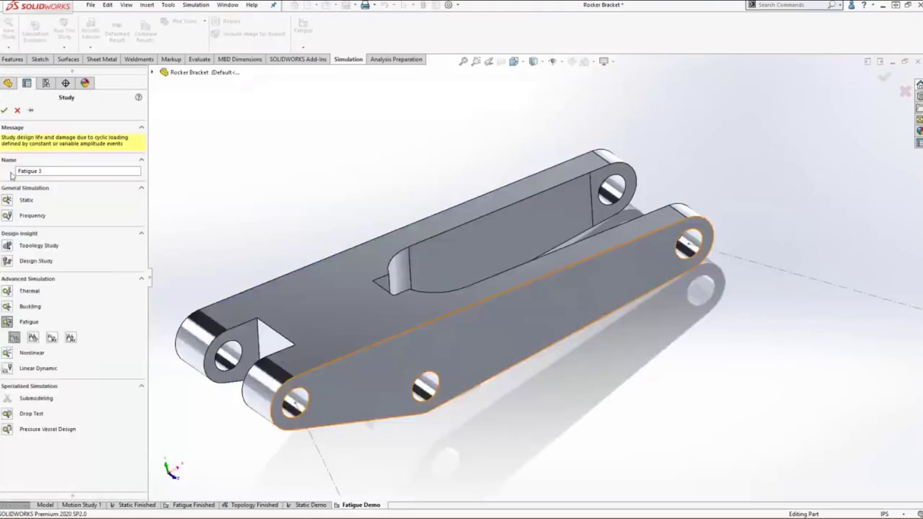
Step: Create a frequency-type study named Frequency Demo
click(32, 210)
text(Frequency Demo)
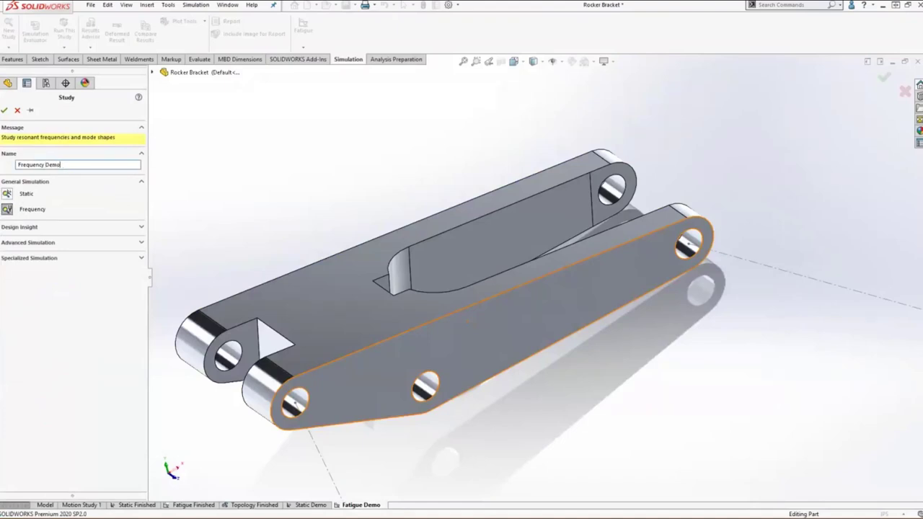
click(4, 110)
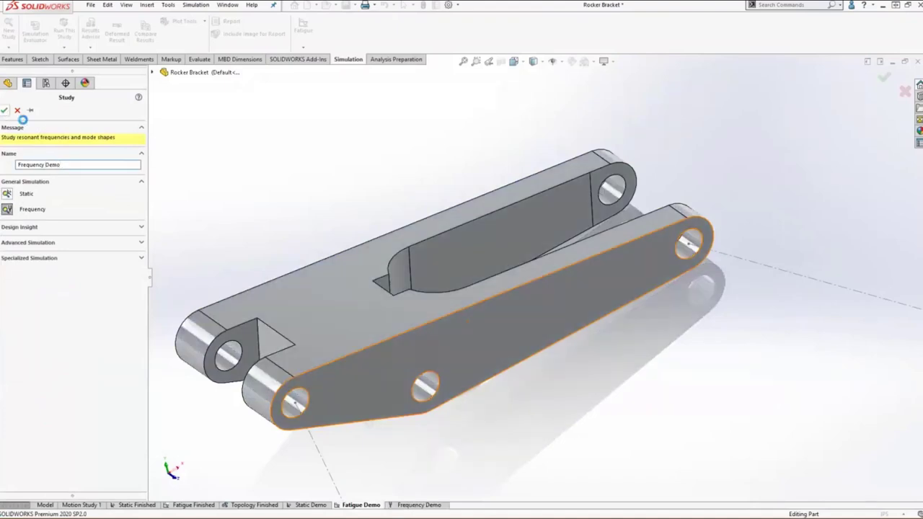
click(5, 109)
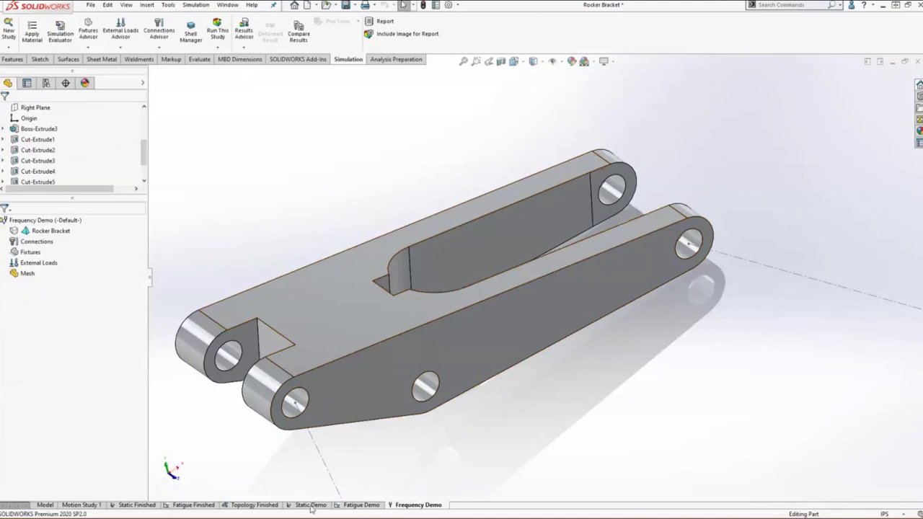
Step: Copy Static Demo's 7075-T6 material, Fixed Hinge-1 fixture and 300 lbf force into Frequency Demo
click(310, 505)
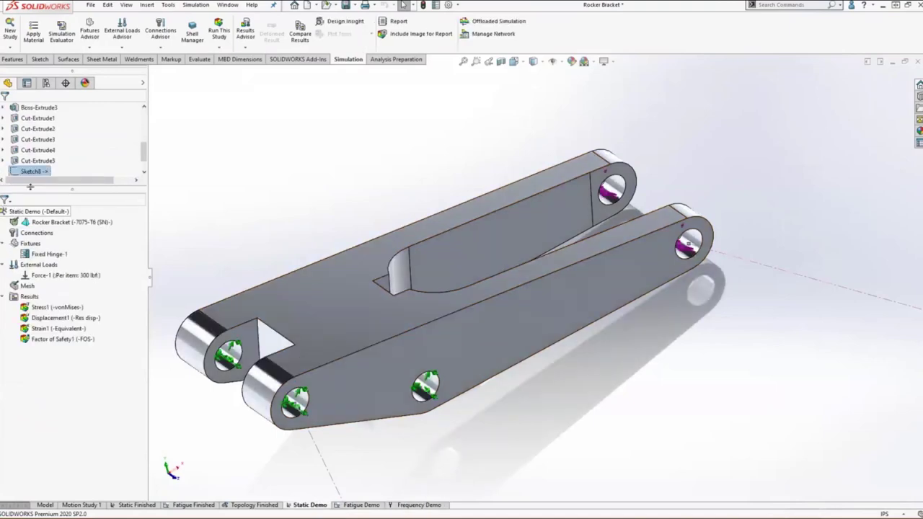
click(71, 222)
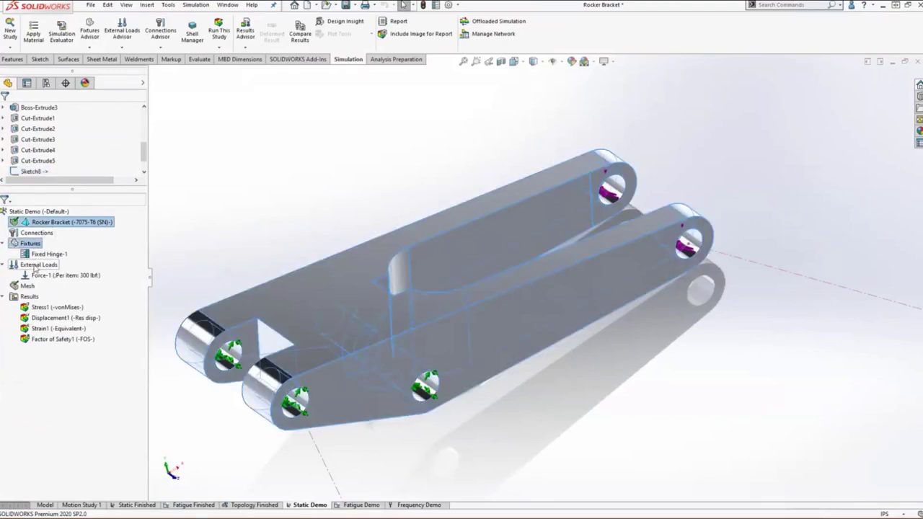
click(38, 264)
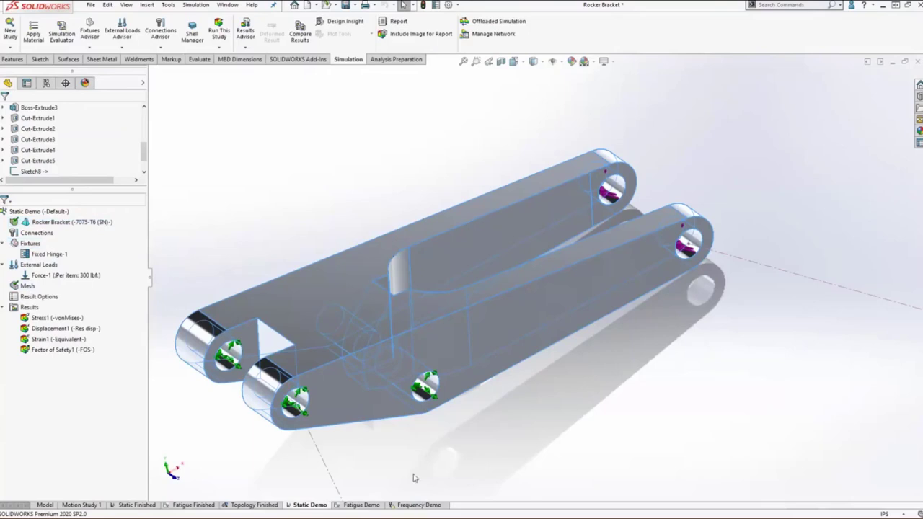
click(38, 106)
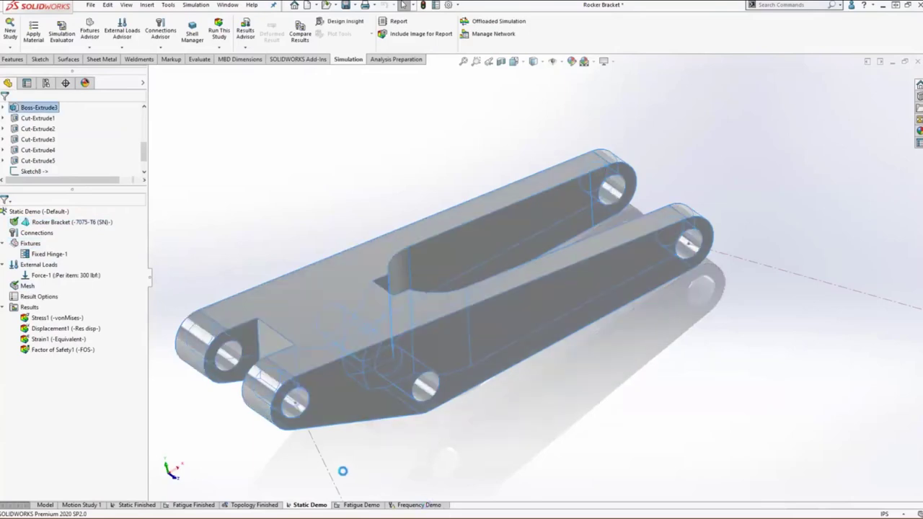
click(419, 505)
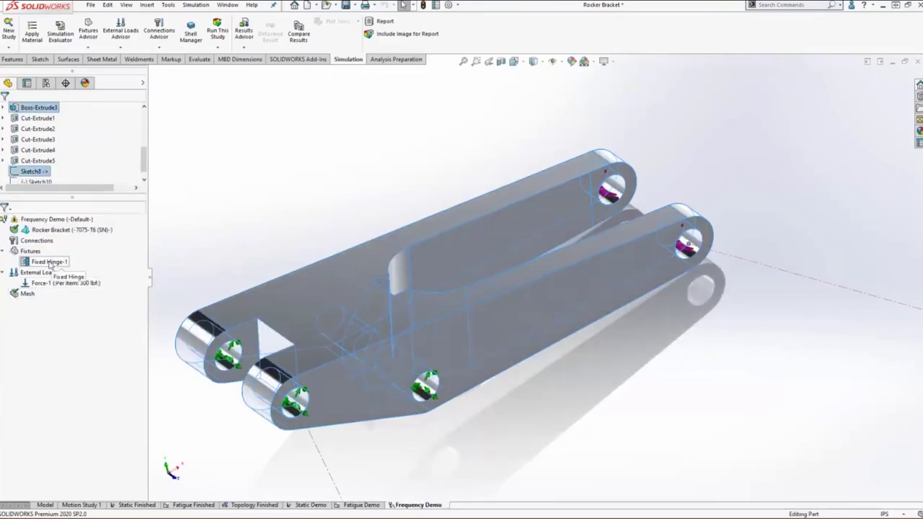
click(65, 230)
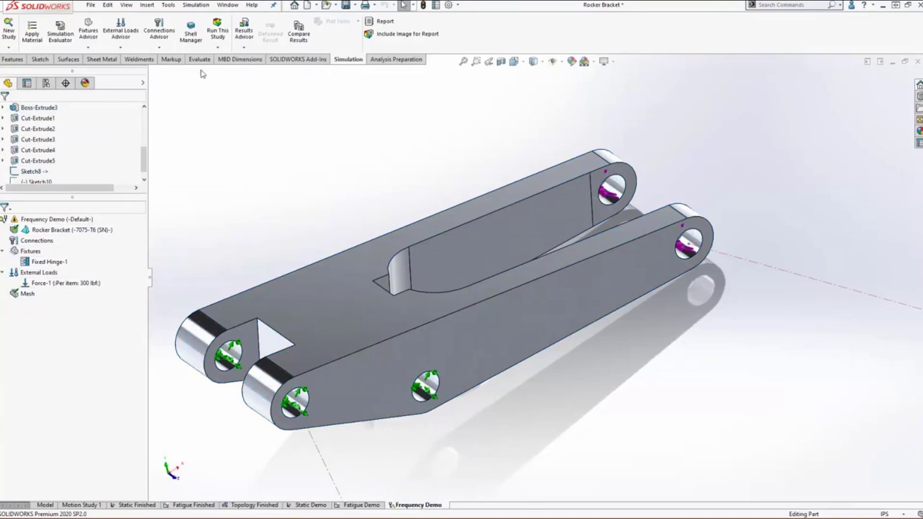
mouse_move(218, 30)
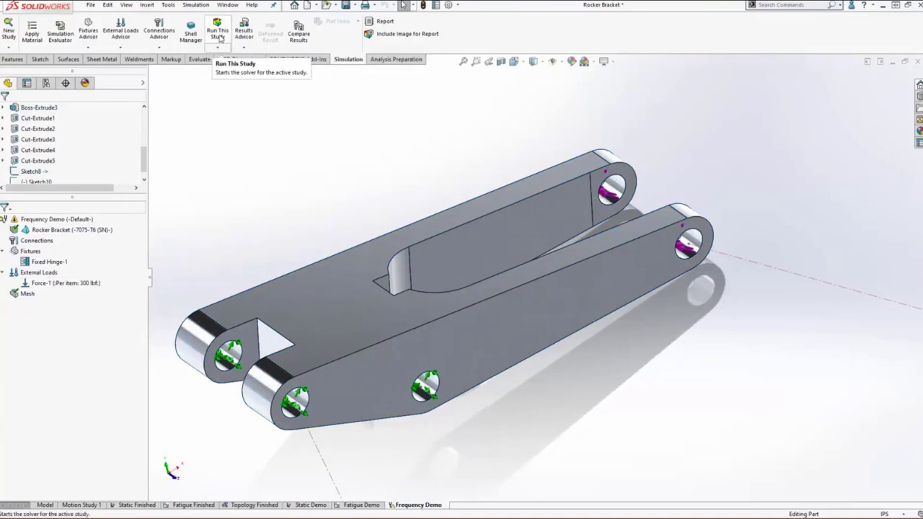
Step: Solve the Frequency Demo study and step through the mode 1, 2 and 3 amplitude plots
click(217, 32)
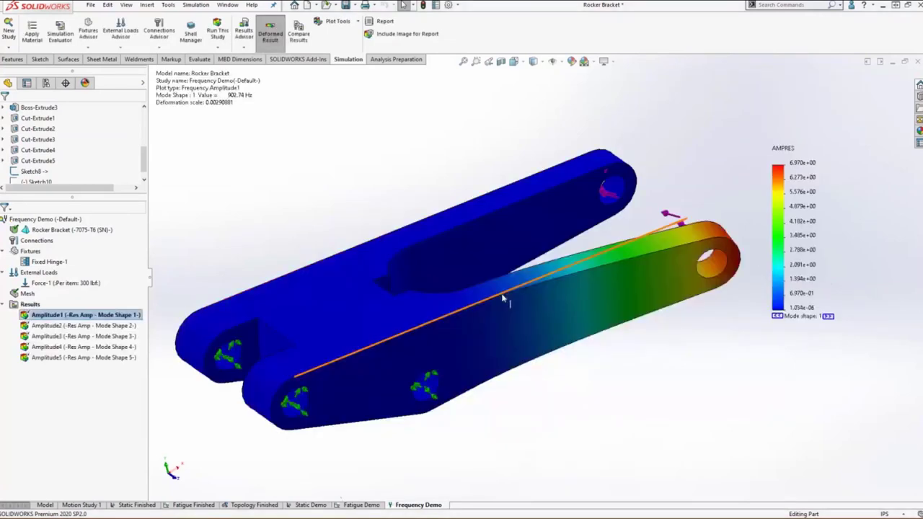
mouse_move(528, 301)
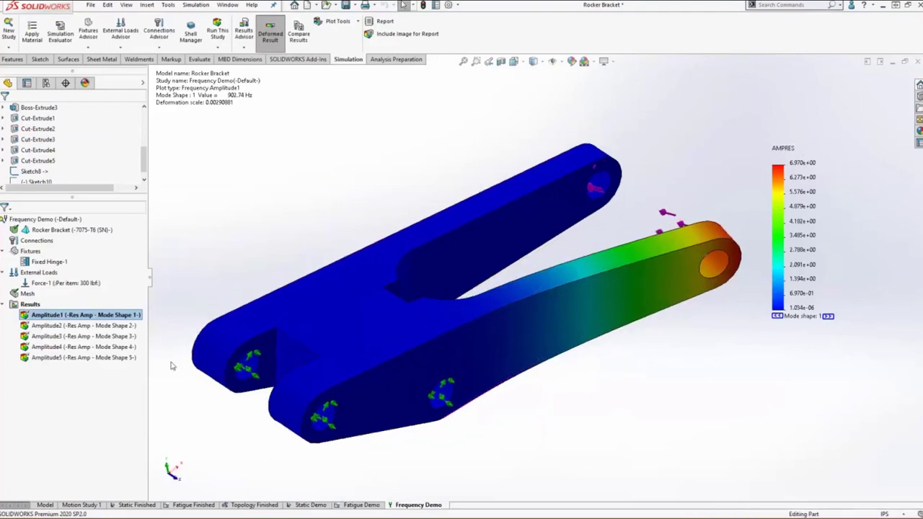
right_click(83, 315)
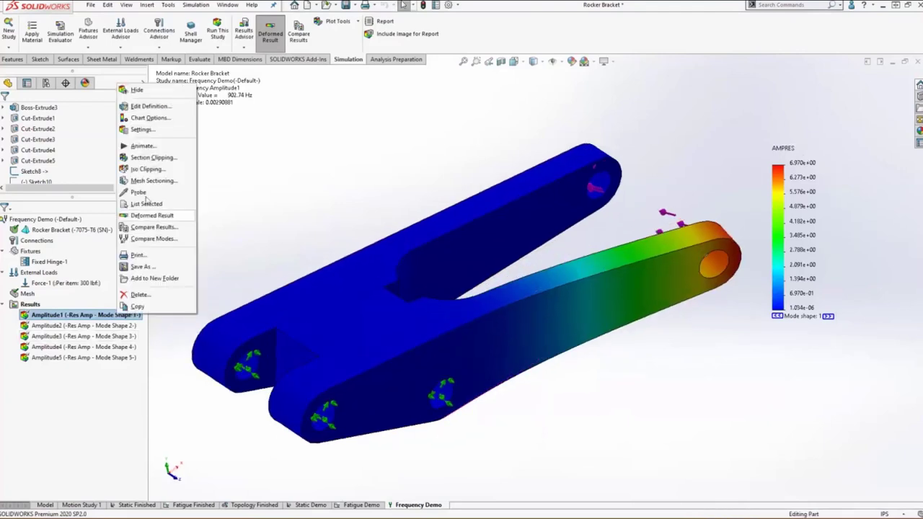
click(143, 146)
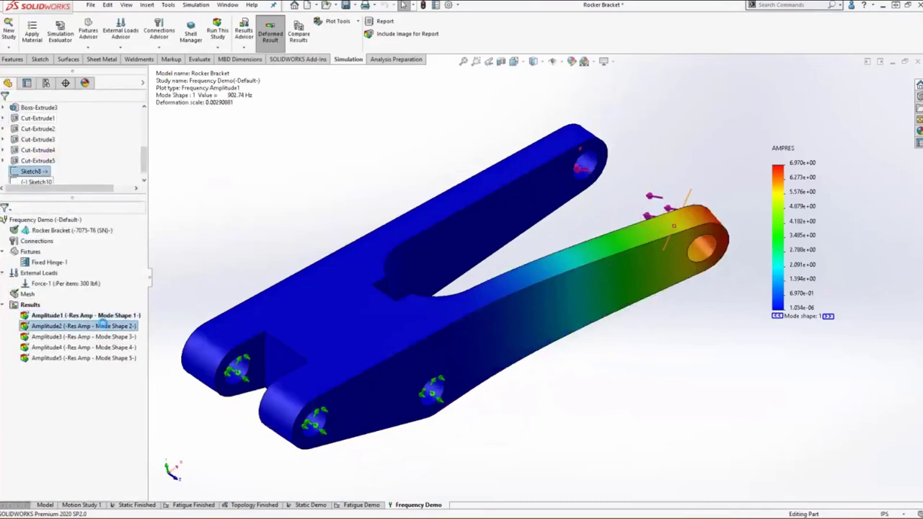
right_click(82, 326)
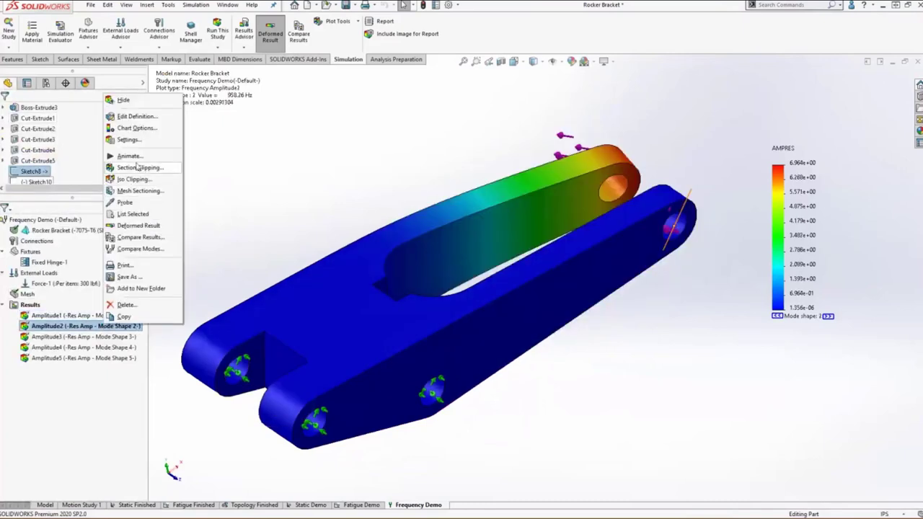
click(129, 156)
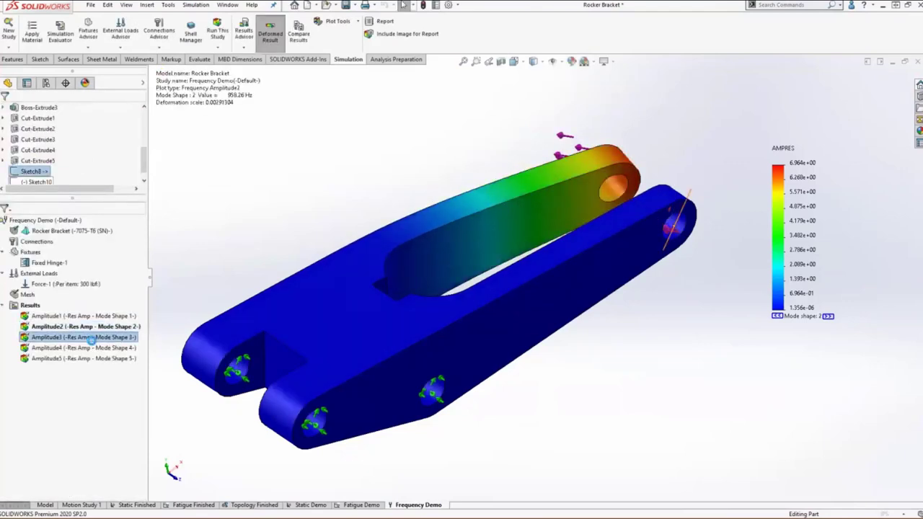
right_click(85, 337)
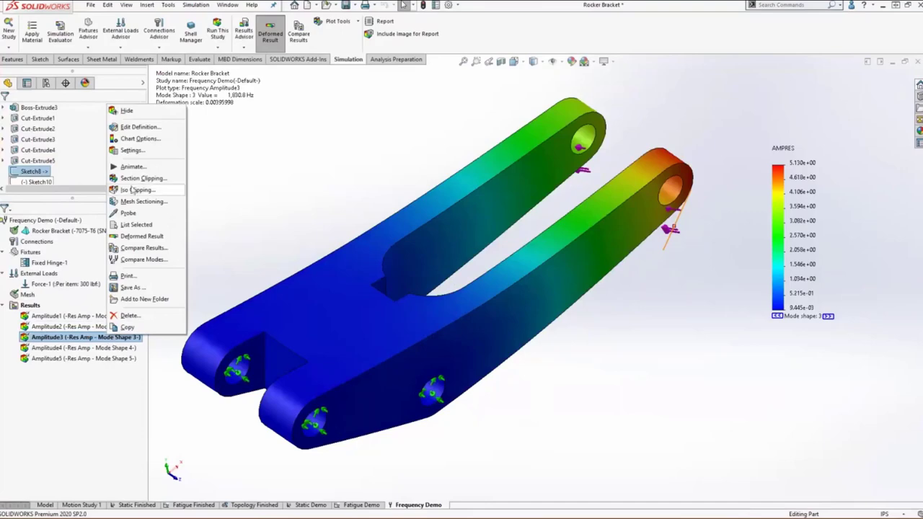
click(132, 167)
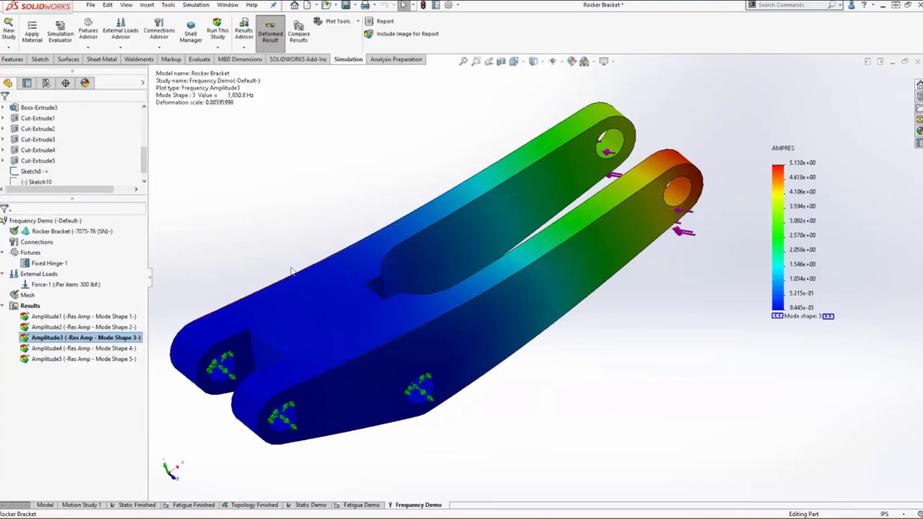
Step: List the five resonant frequencies and periods of the Frequency Demo study
right_click(31, 306)
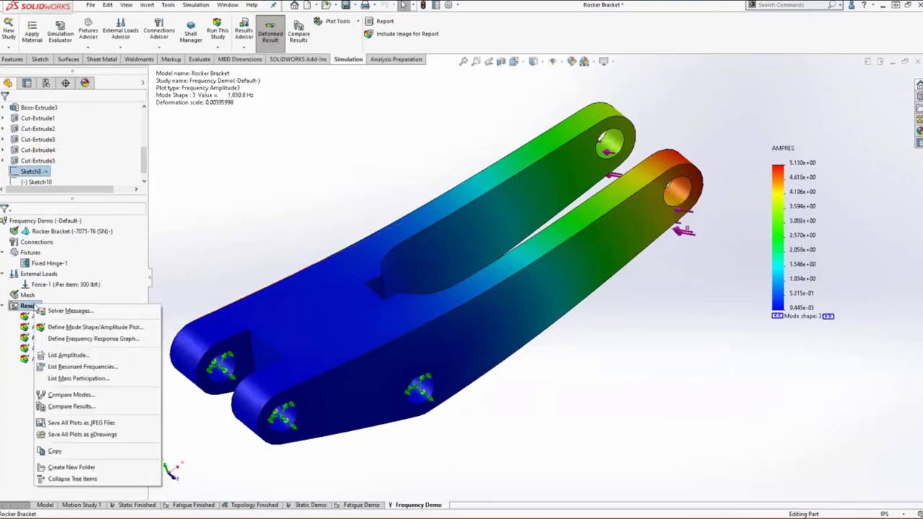
click(83, 367)
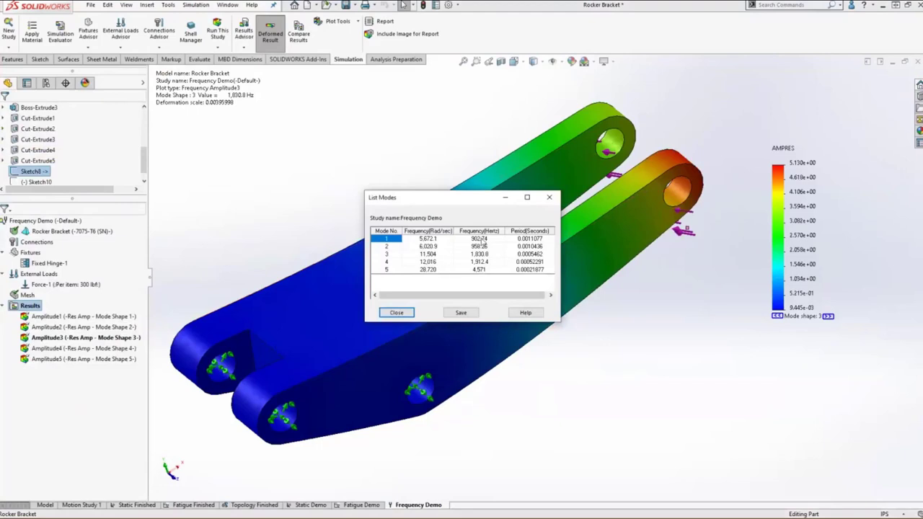
click(480, 238)
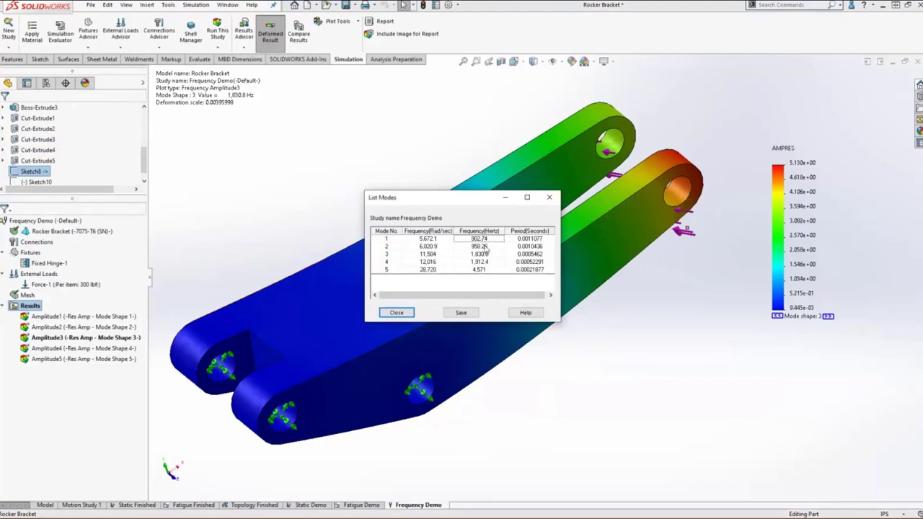
mouse_move(551, 198)
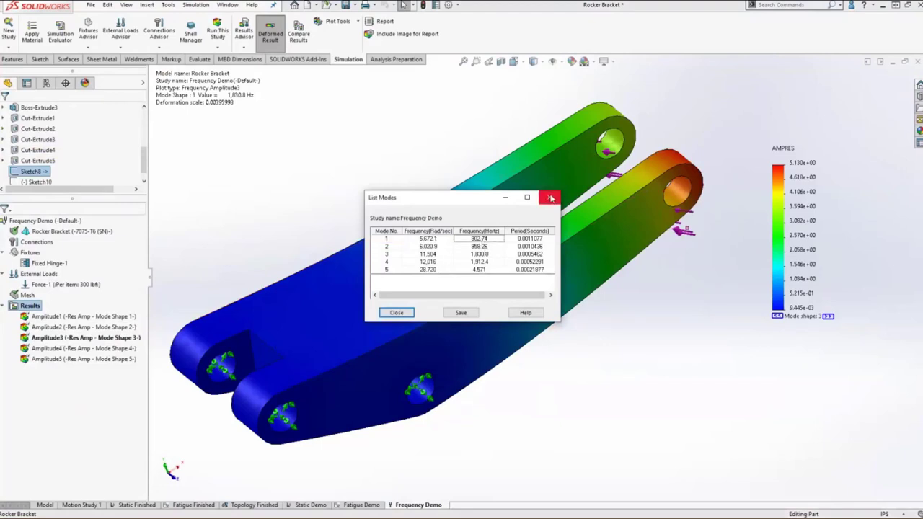
mouse_move(551, 197)
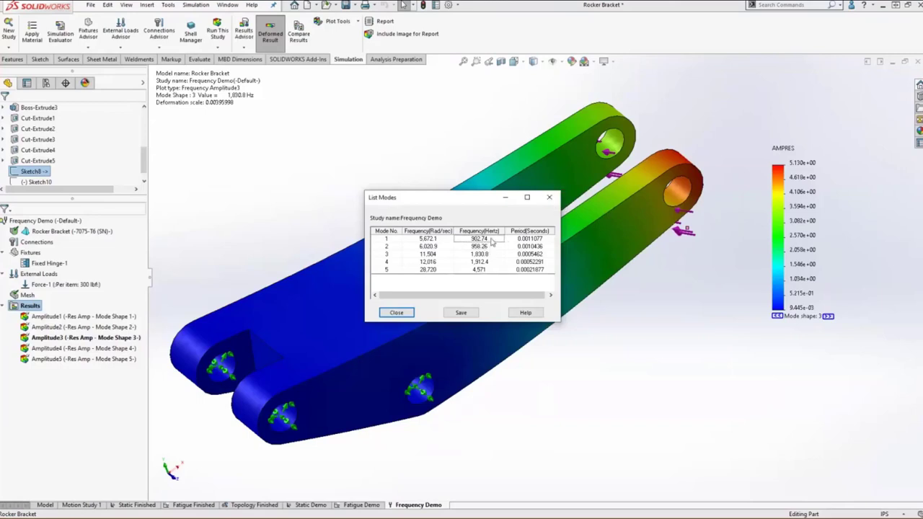
Step: Close the List Modes window
click(396, 312)
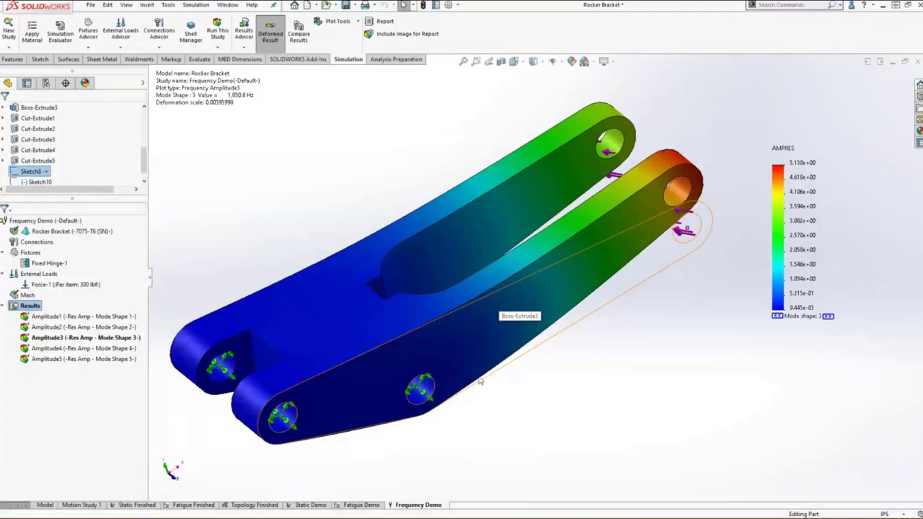
mouse_move(526, 347)
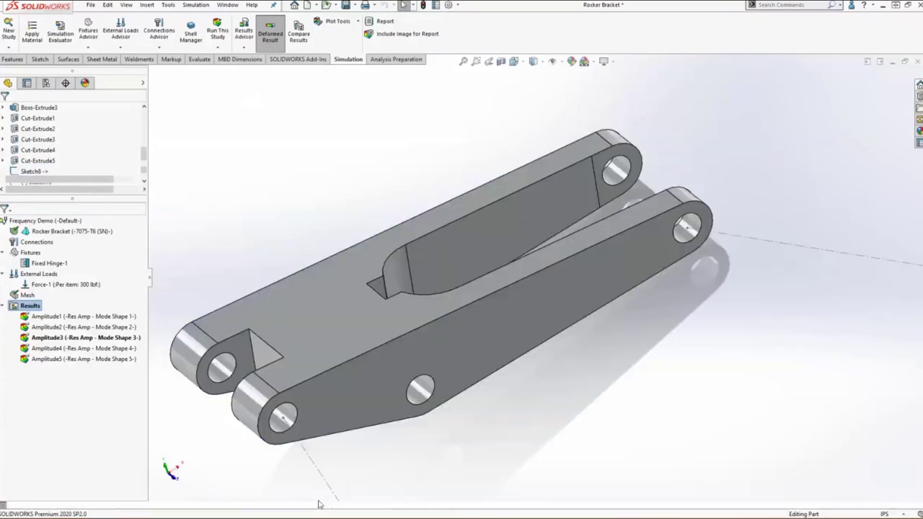
Step: Copy the Static Demo study as a topology study named Topology Demo
click(309, 505)
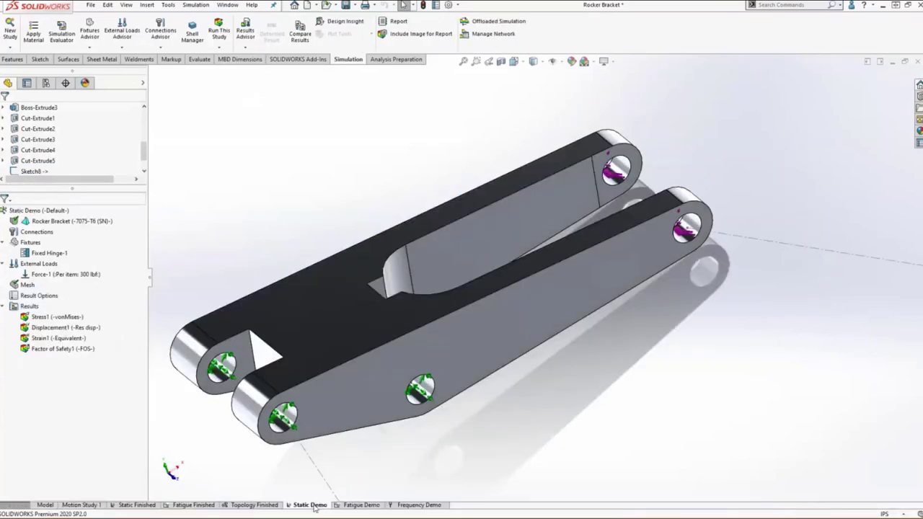
right_click(309, 504)
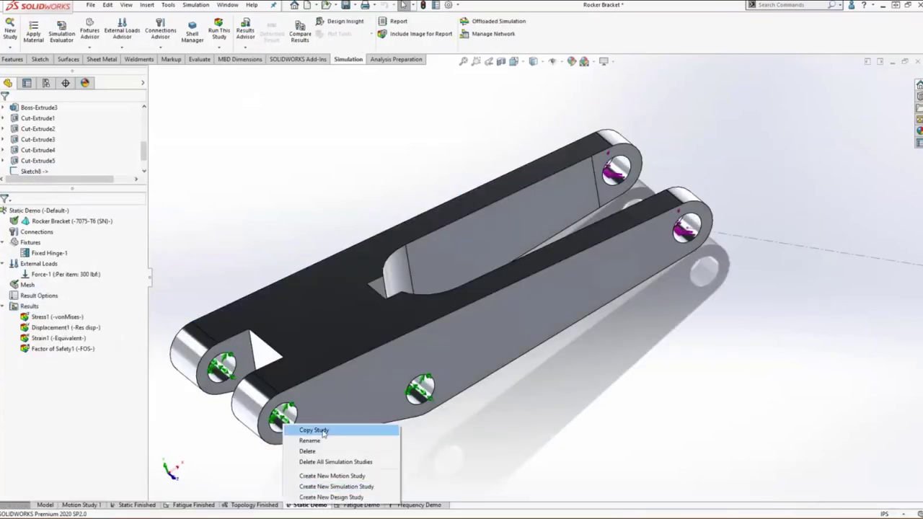
click(314, 430)
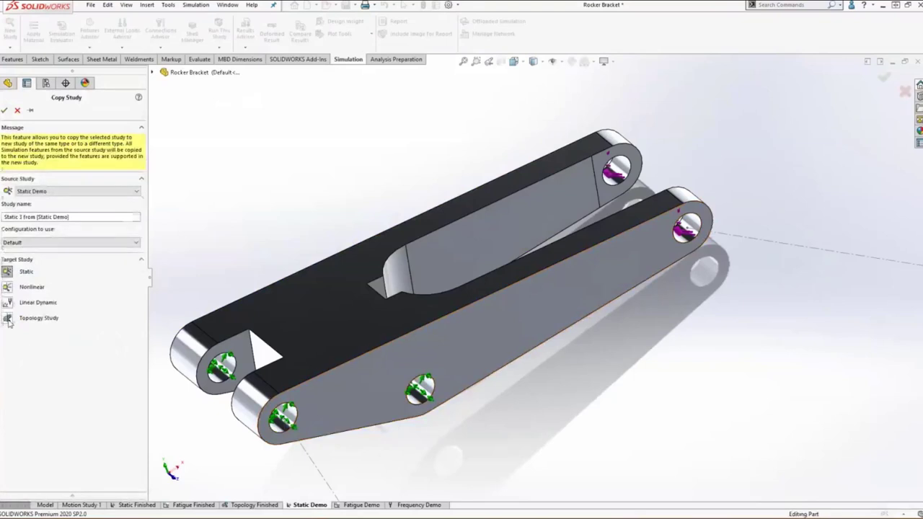
click(39, 318)
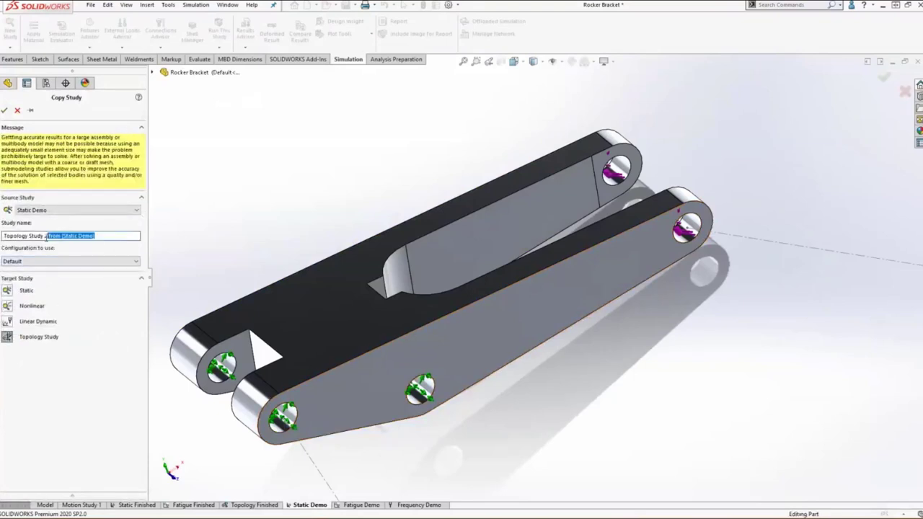
text(Topology Demo)
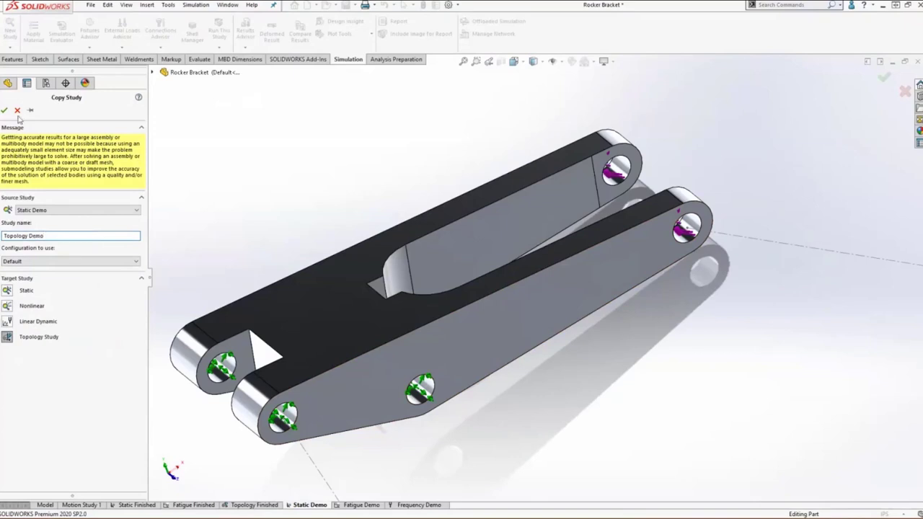
click(4, 111)
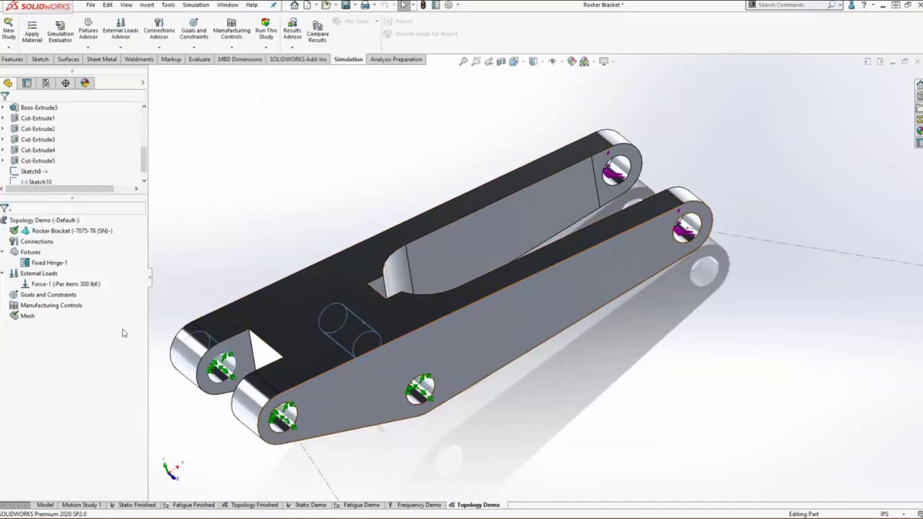
click(48, 294)
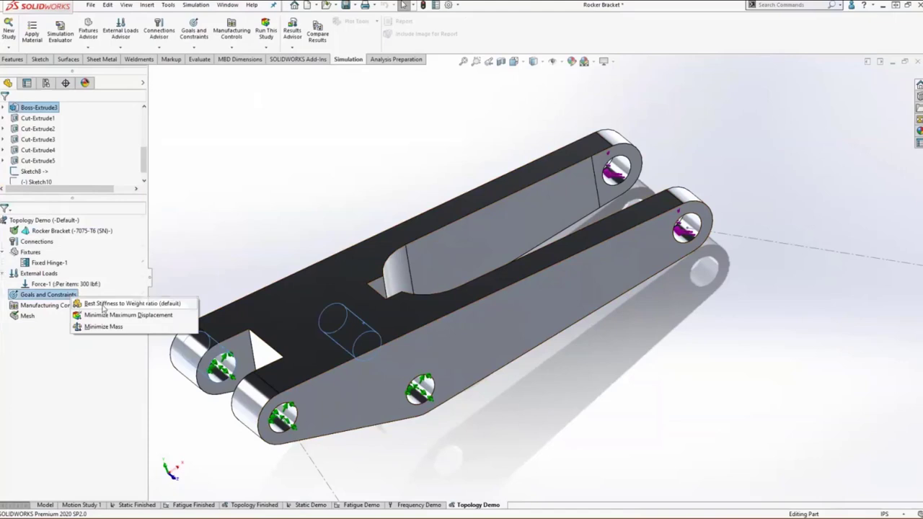
Step: Set a best stiffness-to-weight goal, frequency greater than 100 Hz, and 50% stress constraint
click(134, 303)
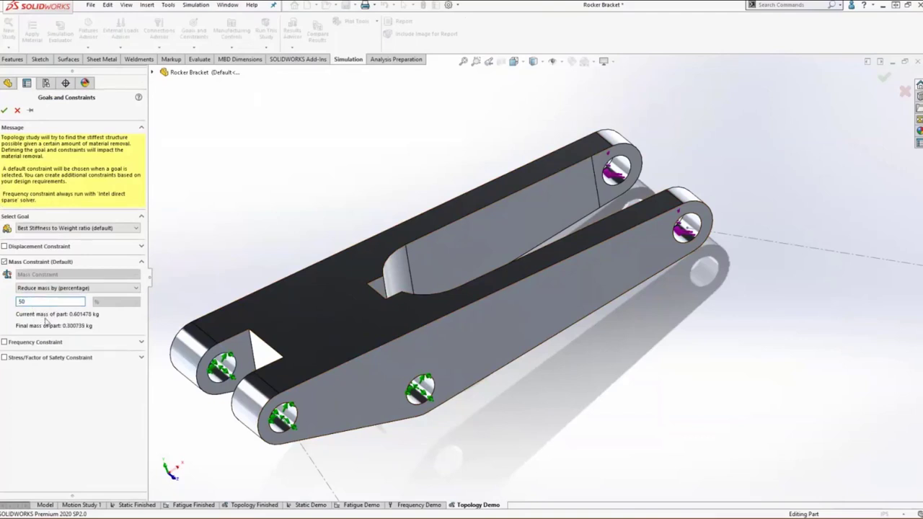
mouse_move(43, 328)
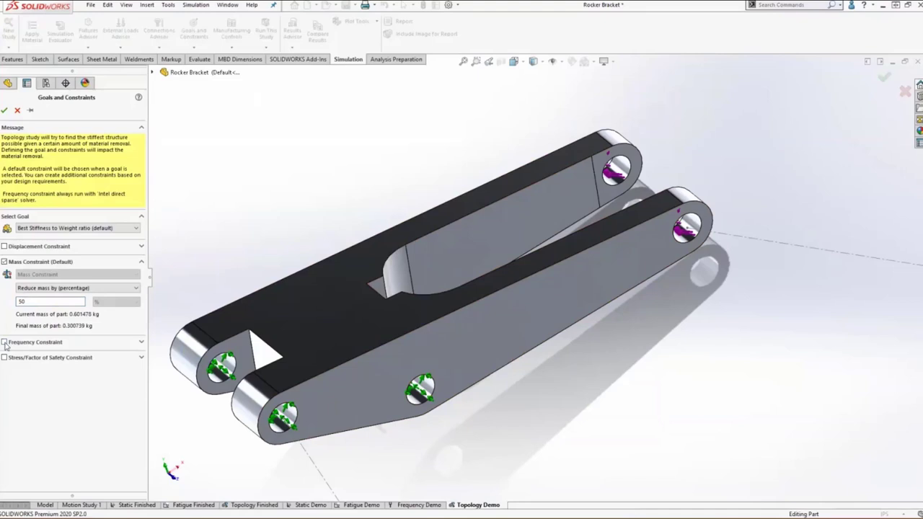
click(5, 342)
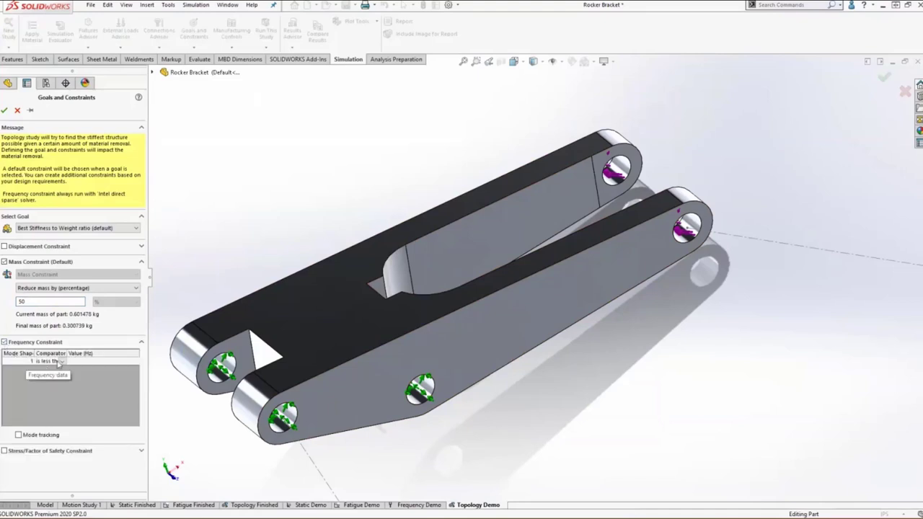
click(58, 361)
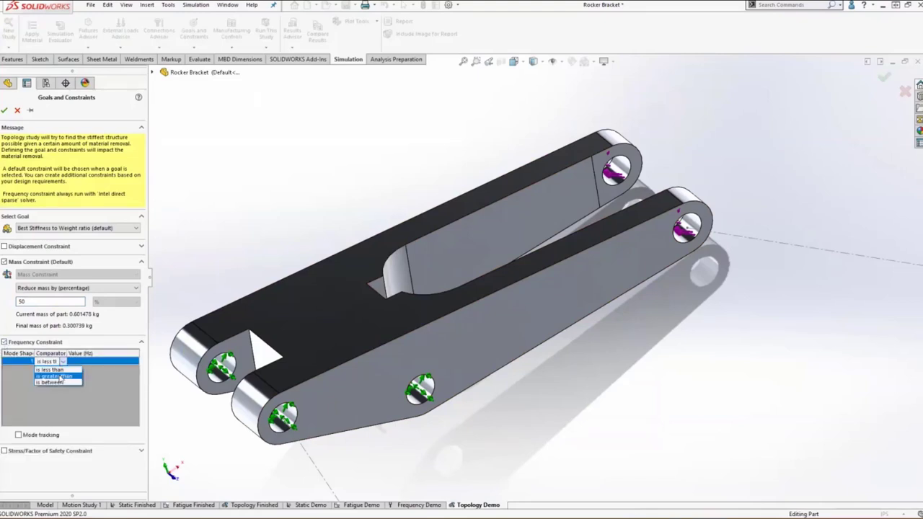
click(54, 376)
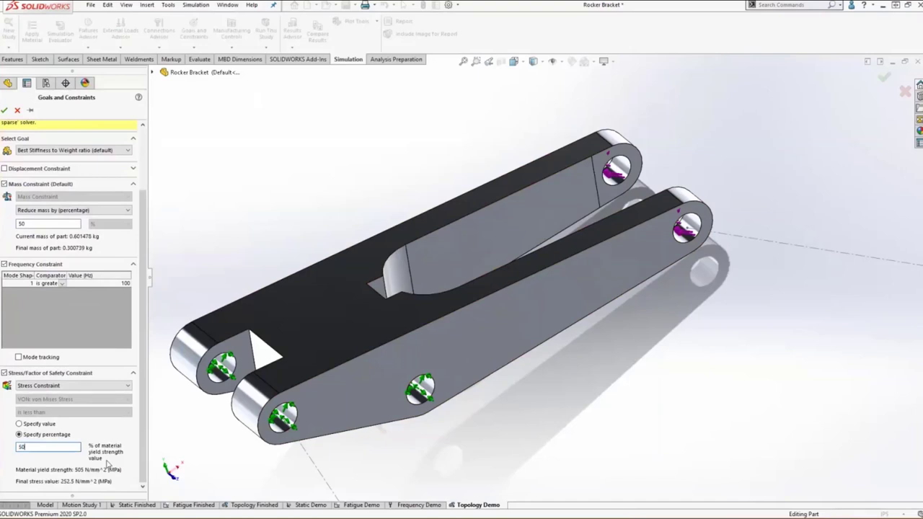
click(48, 447)
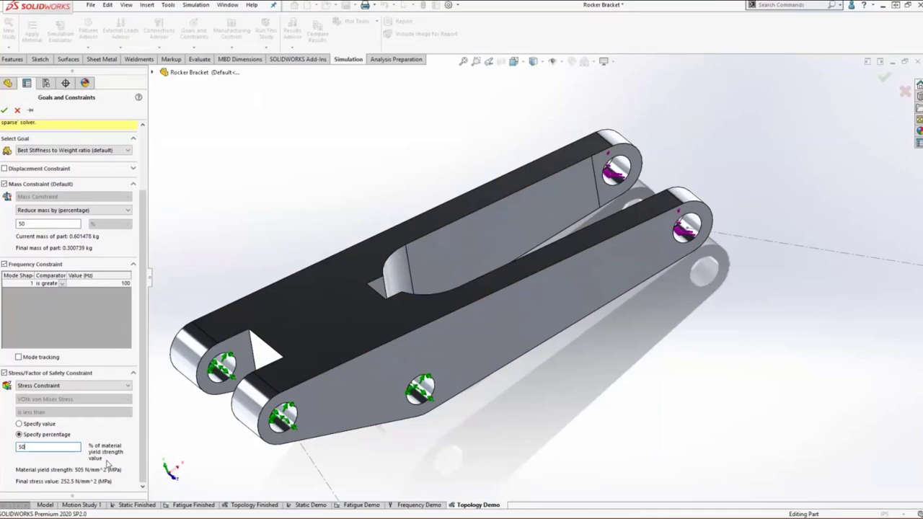
mouse_move(122, 406)
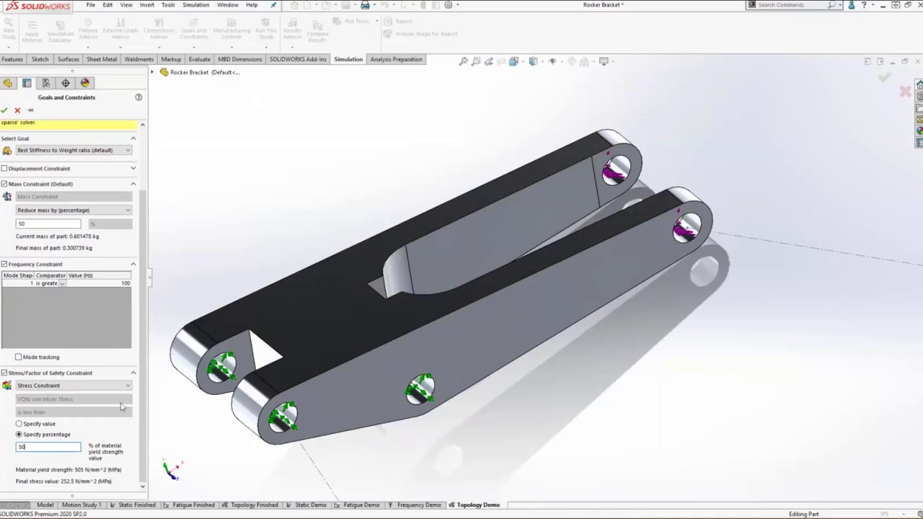
click(5, 109)
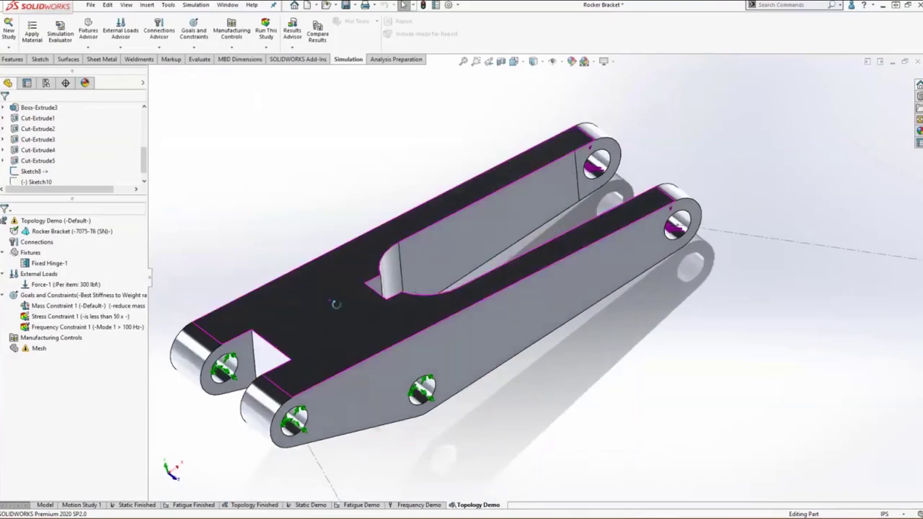
Step: Add a half symmetry control using the plane that splits the rocker
right_click(50, 337)
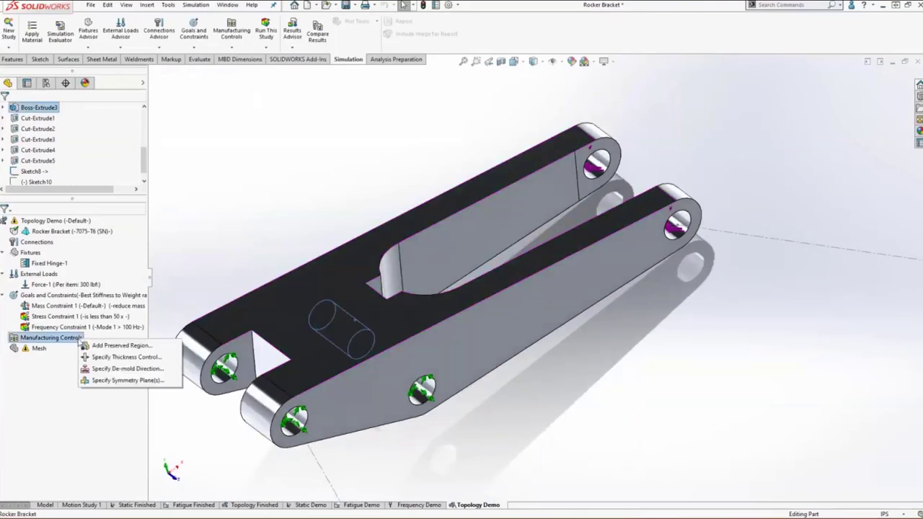
click(128, 380)
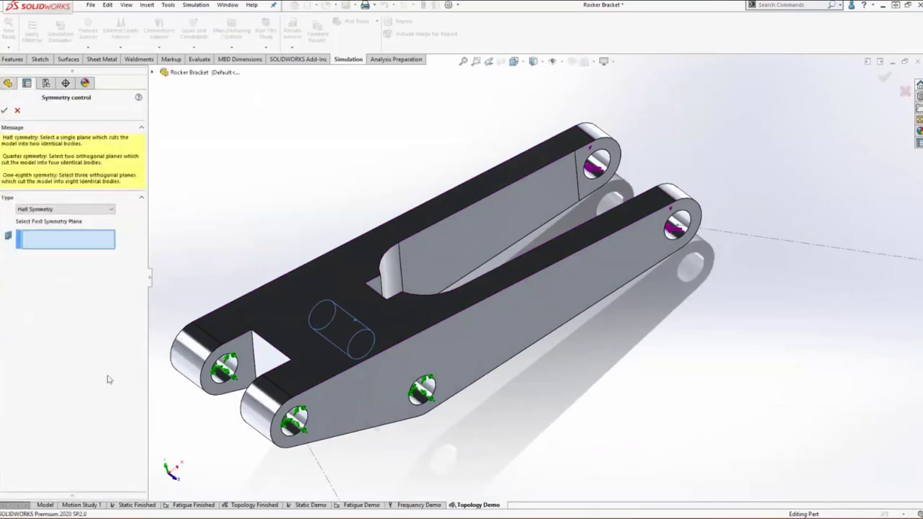
click(152, 72)
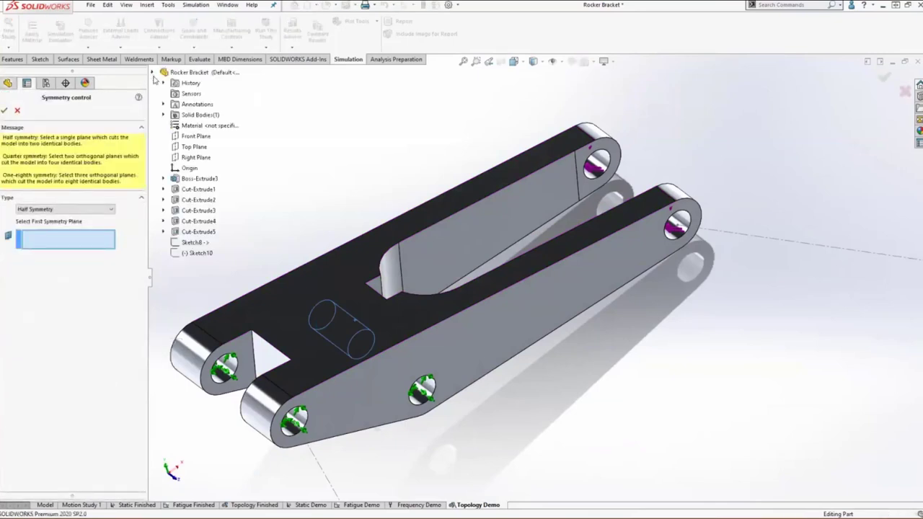
click(197, 137)
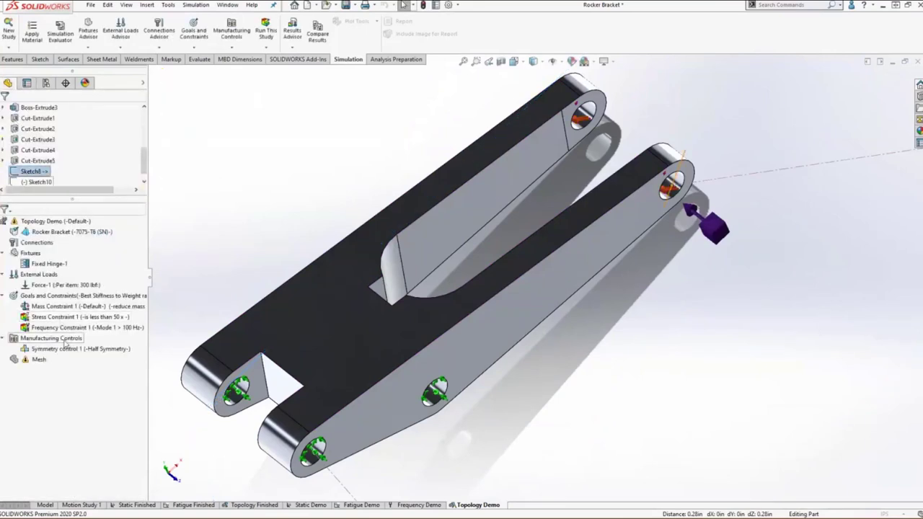
Step: Add a 0.25 in minimum thickness control and a de-mold direction control
right_click(51, 339)
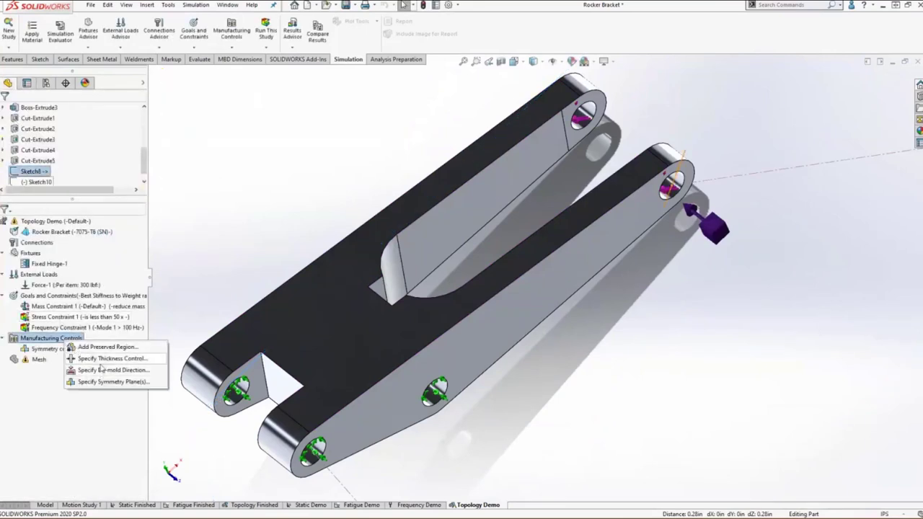
click(110, 359)
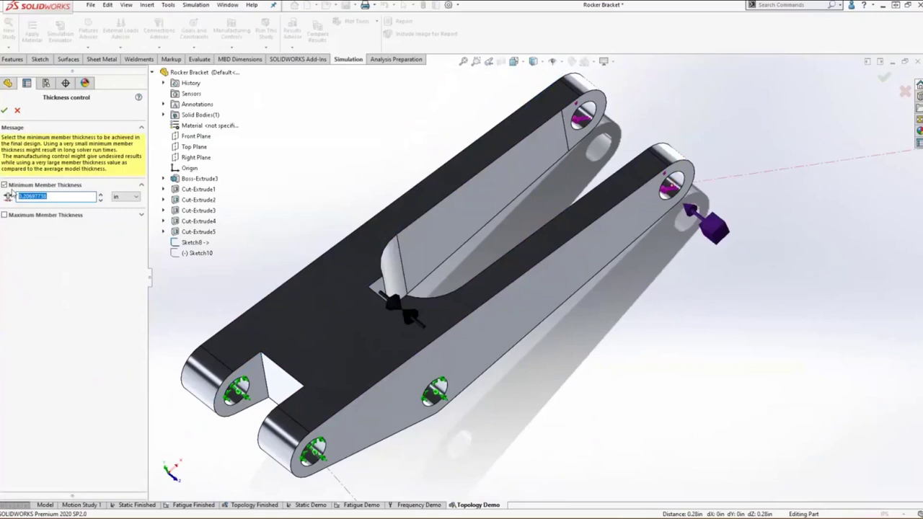
text(0.25)
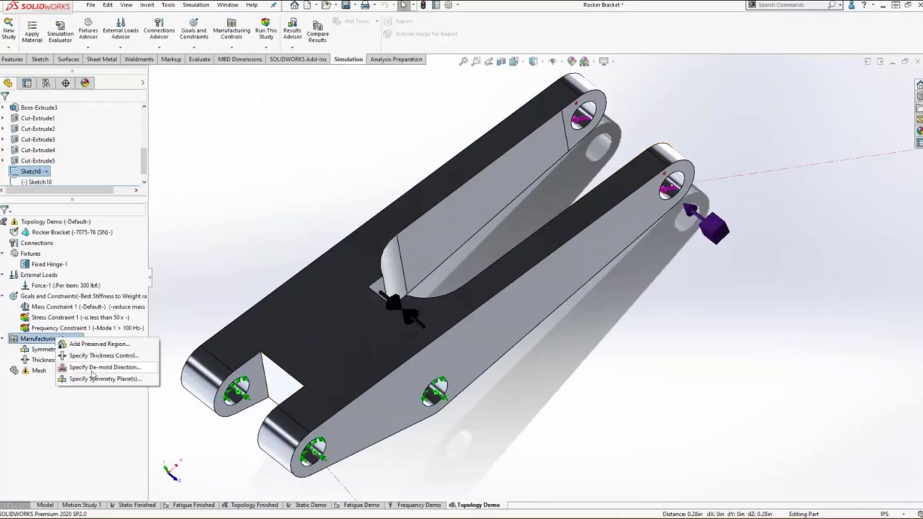
click(103, 367)
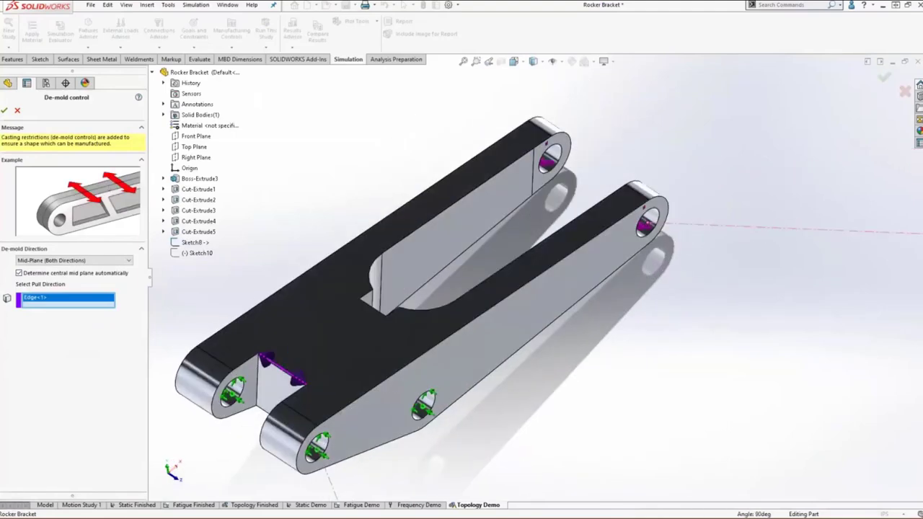
click(4, 111)
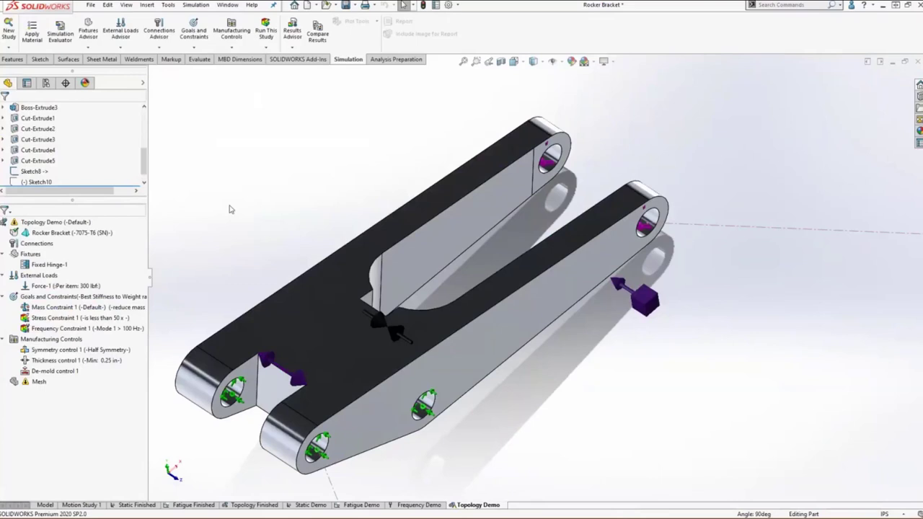
mouse_move(278, 274)
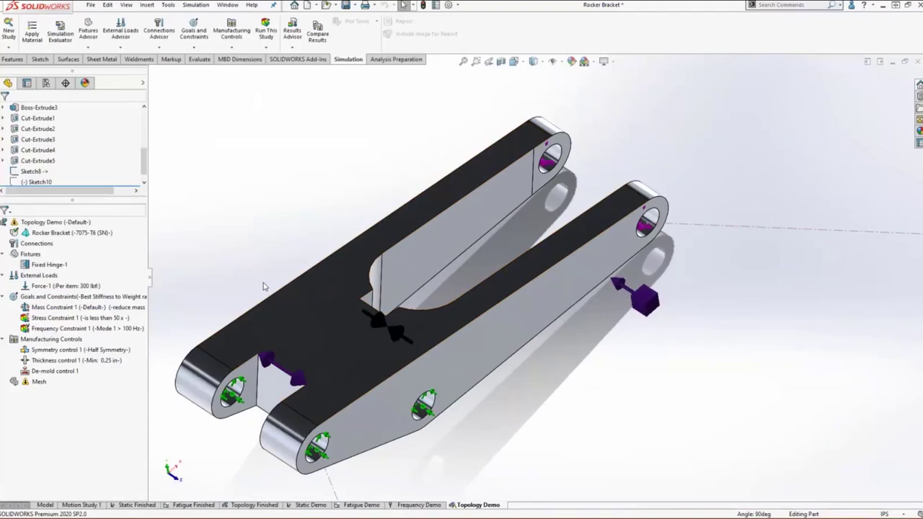
mouse_move(260, 472)
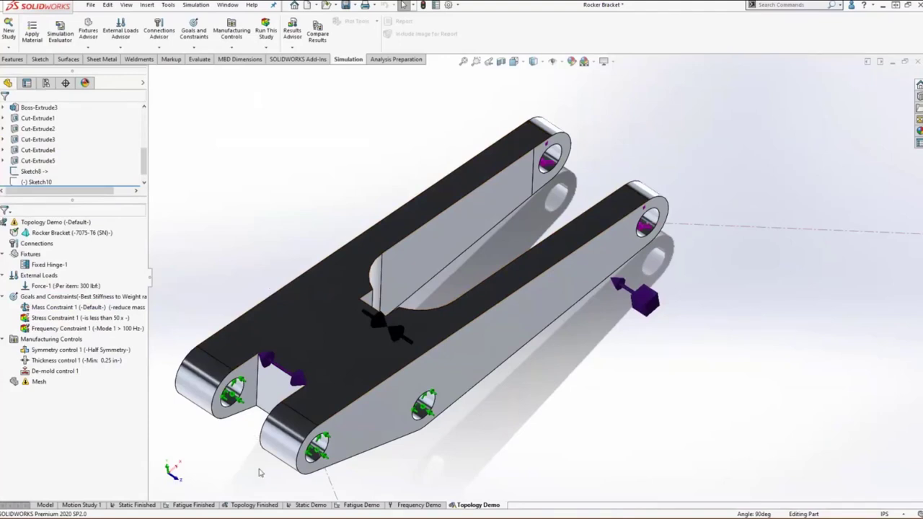
Step: Switch to the already-solved Topology Finished study to see its mass, stress and safety results
click(254, 505)
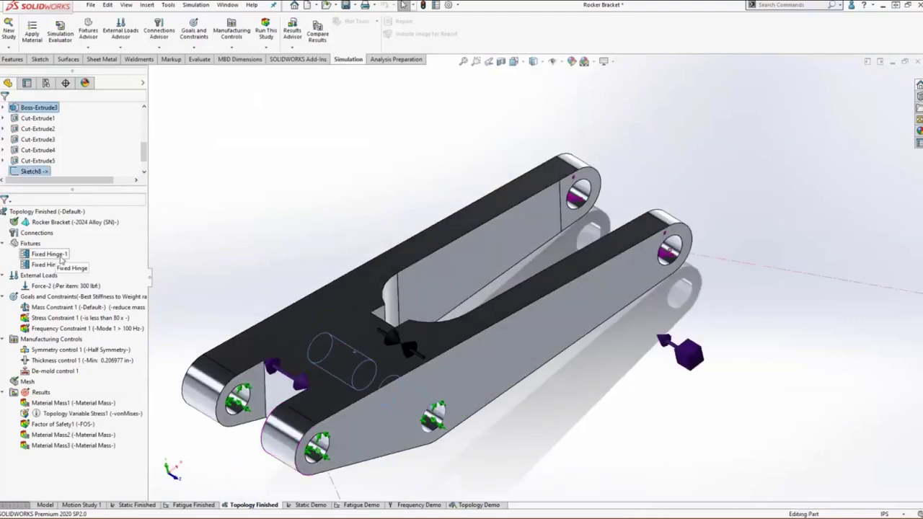
Step: Open the Material Mass1 result plot from the study's Results folder
right_click(41, 391)
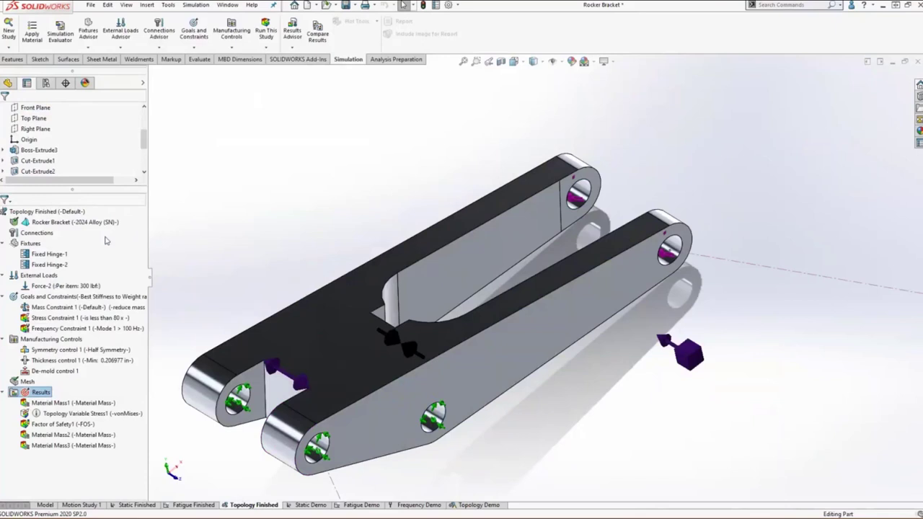
mouse_move(209, 258)
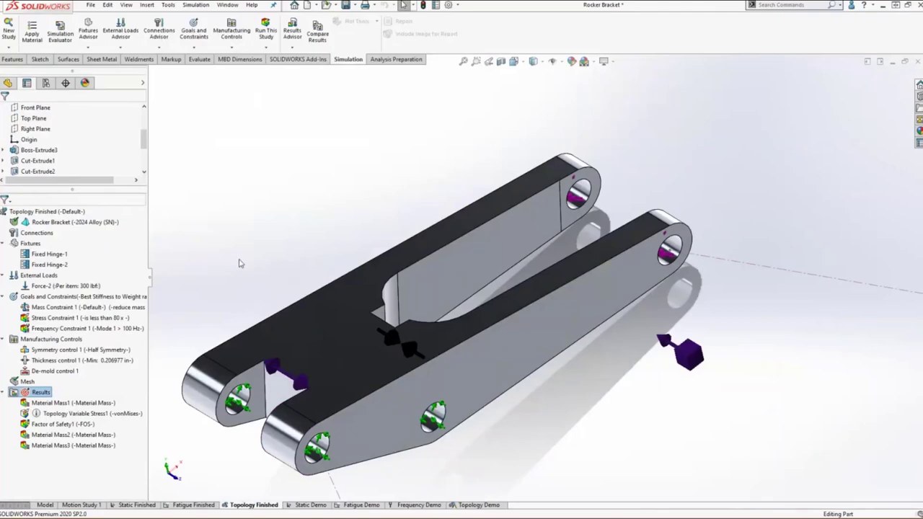
double_click(69, 402)
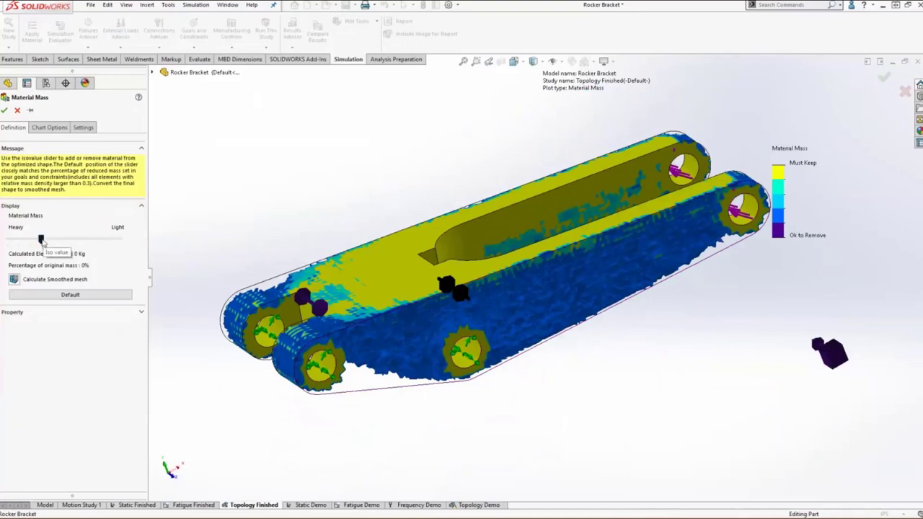
Step: Slide the Material Mass iso value toward Light to keep 37% (about 0.2266 kg)
drag(41, 238, 90, 238)
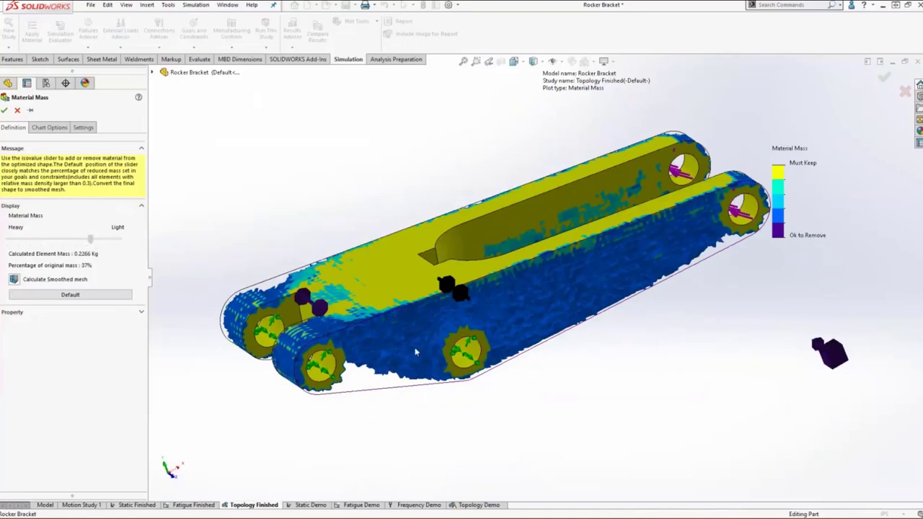
mouse_move(427, 345)
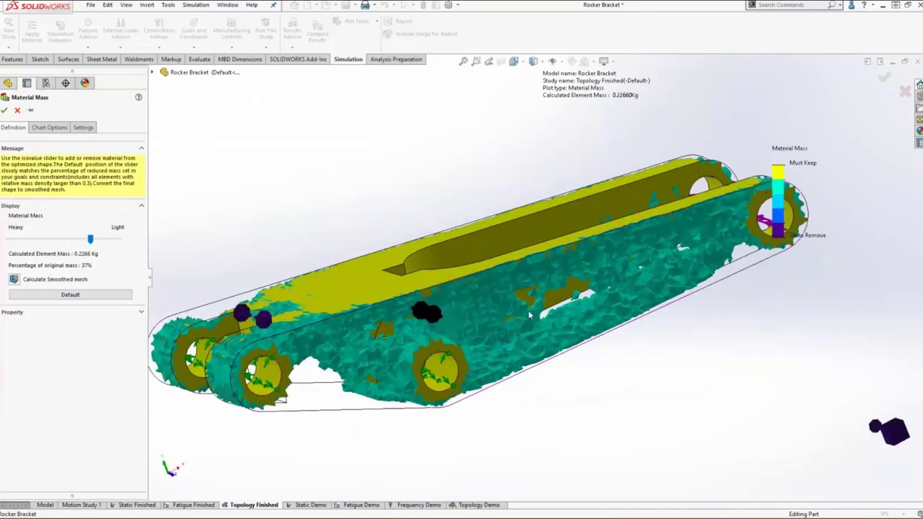
mouse_move(447, 346)
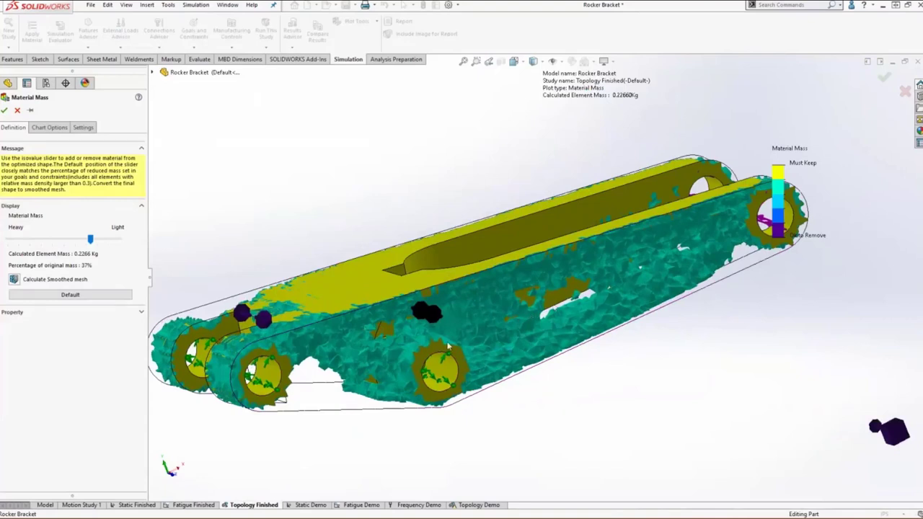
mouse_move(485, 351)
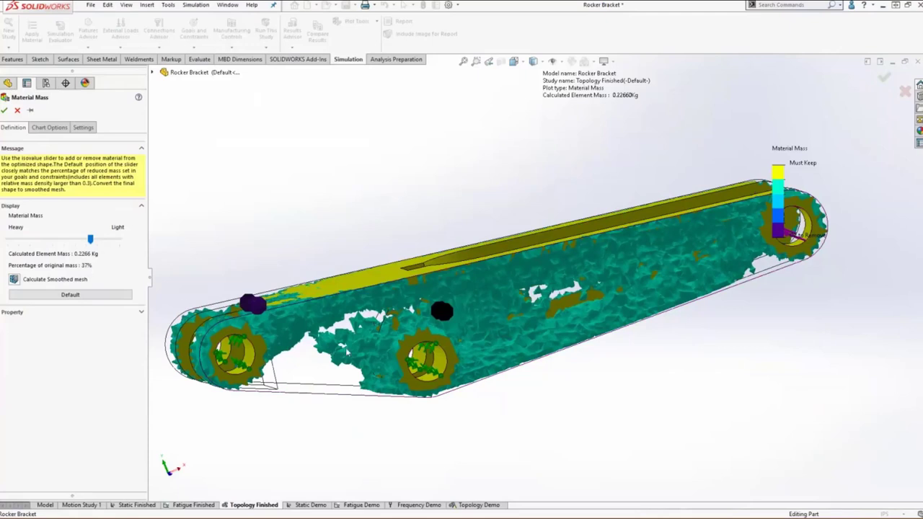
mouse_move(347, 352)
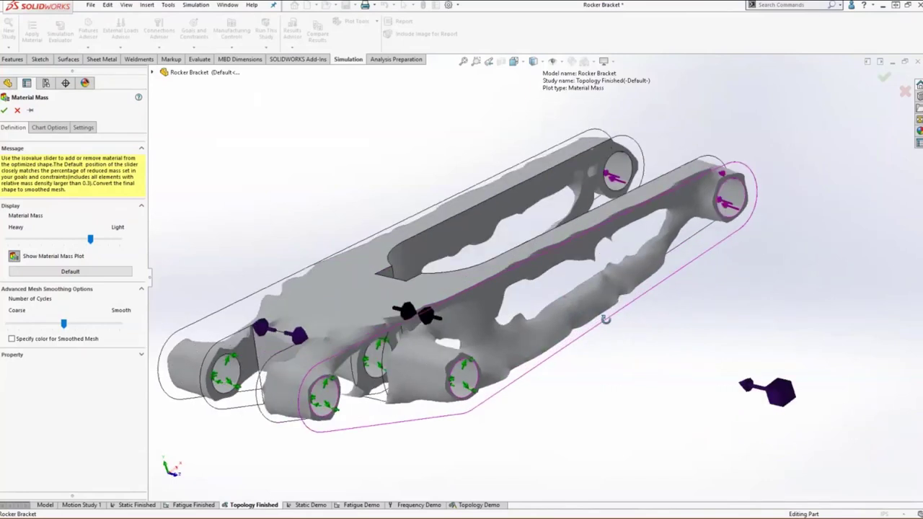
Step: Inspect the smoothed organic rocker mesh and accept the Material Mass plot
drag(606, 317, 623, 327)
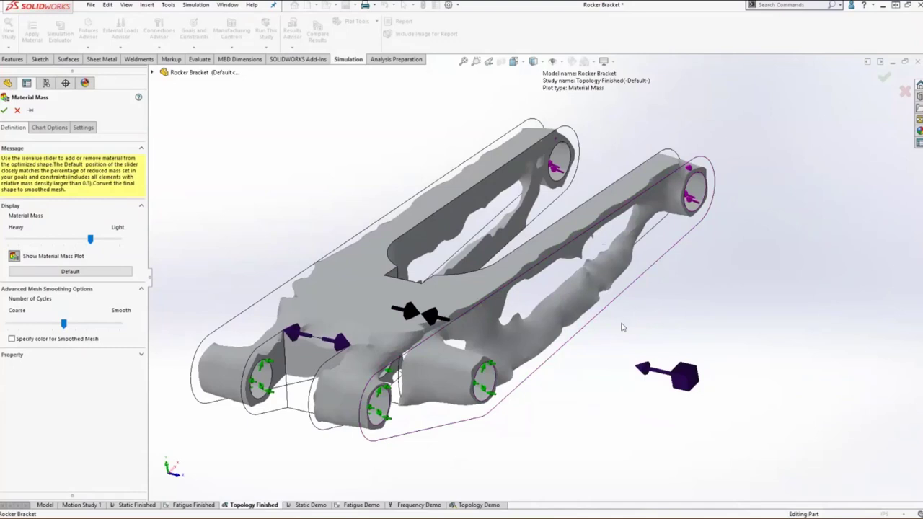
mouse_move(667, 311)
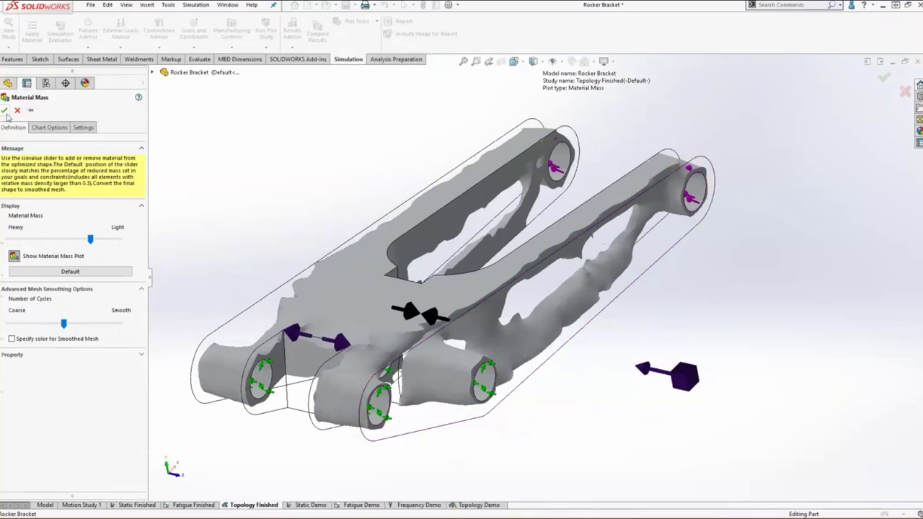
click(4, 110)
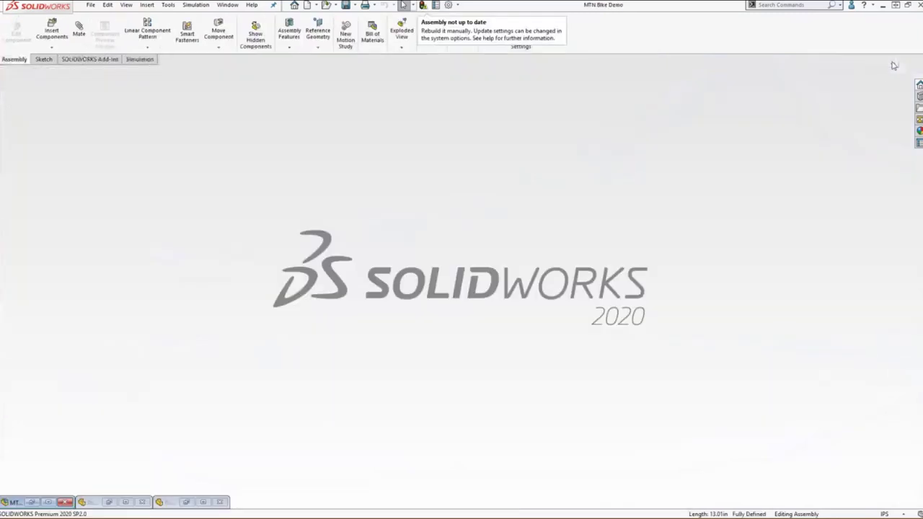
mouse_move(281, 447)
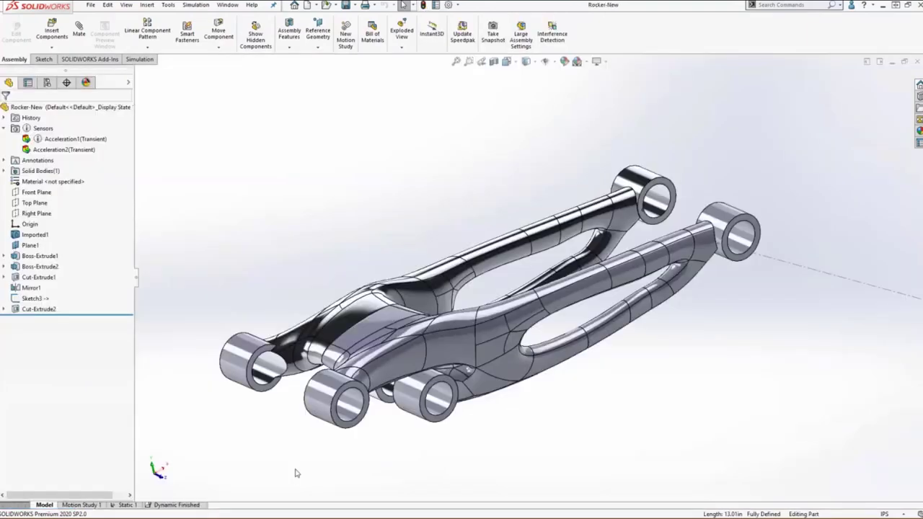
Step: Bring up the Simulation commands for the open Rocker-New part
click(347, 59)
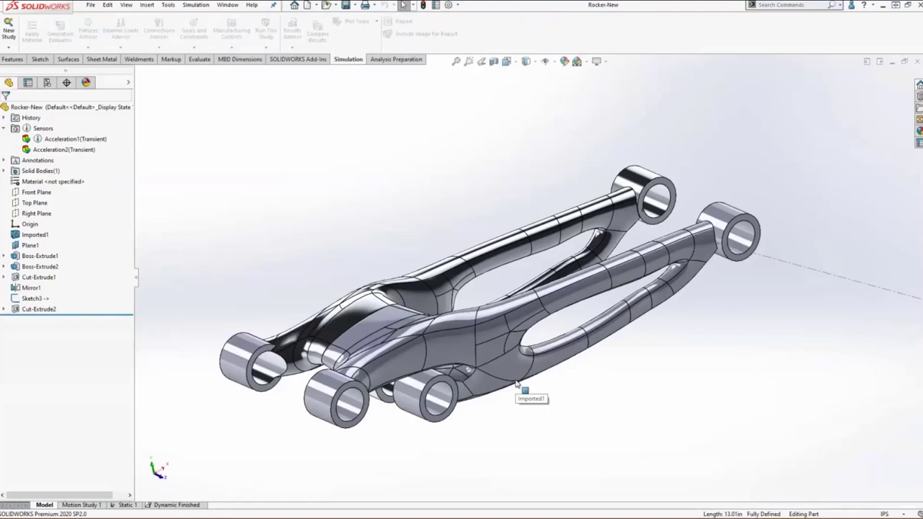
mouse_move(538, 381)
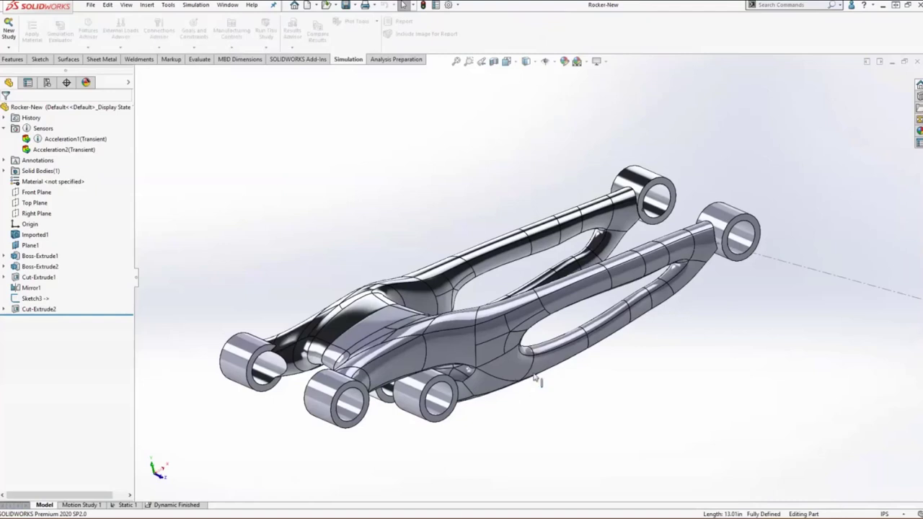
mouse_move(576, 302)
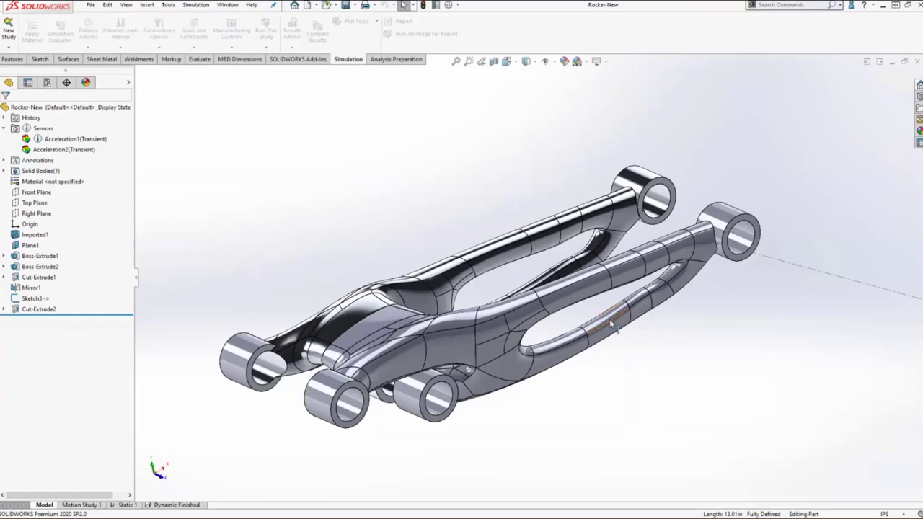
mouse_move(613, 326)
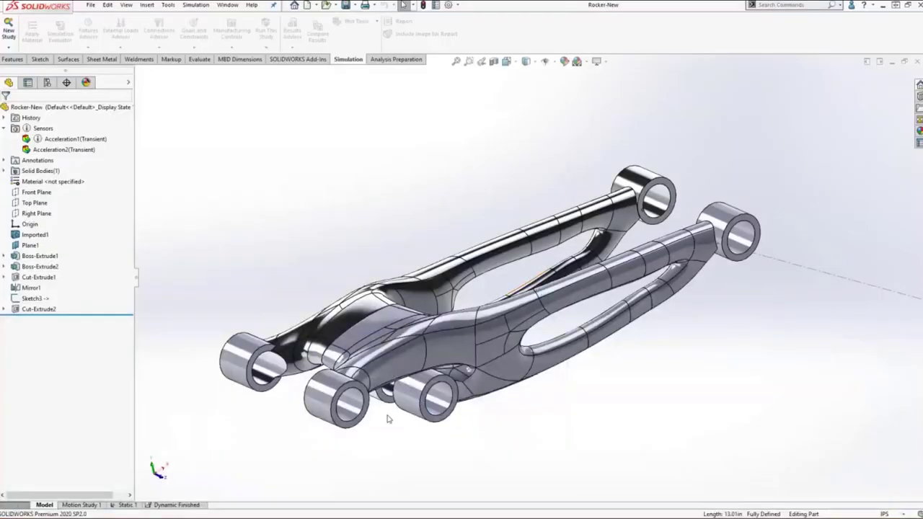
Step: In the Dynamic Finished study, review Force-1's 300 lbf curve-varying load and cancel unchanged
click(175, 505)
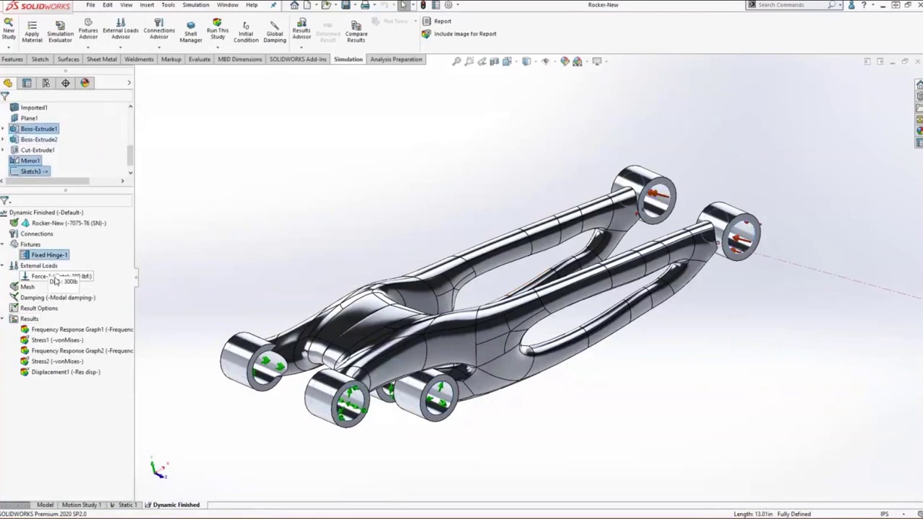
click(41, 276)
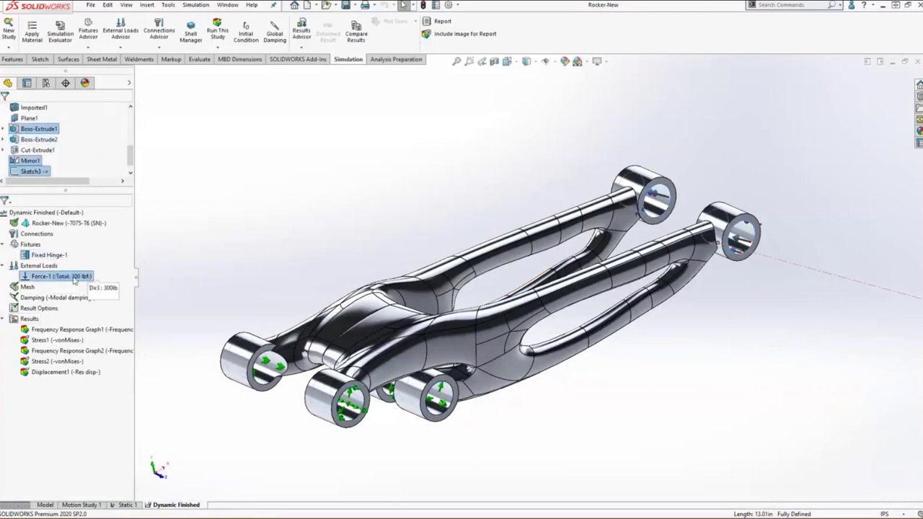
right_click(58, 276)
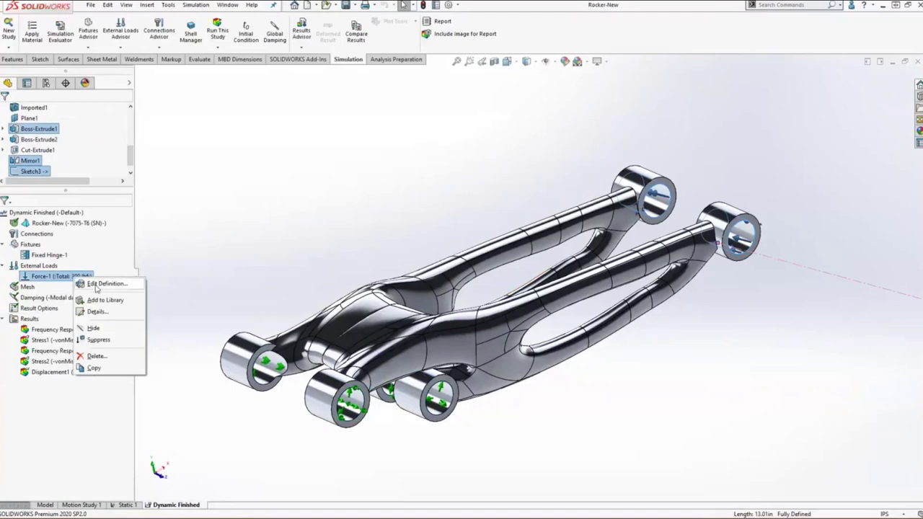
click(106, 283)
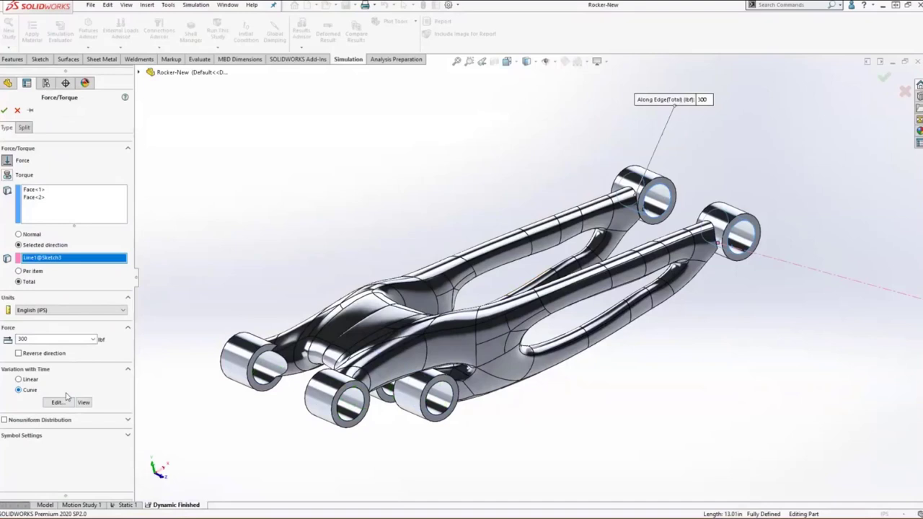
click(57, 402)
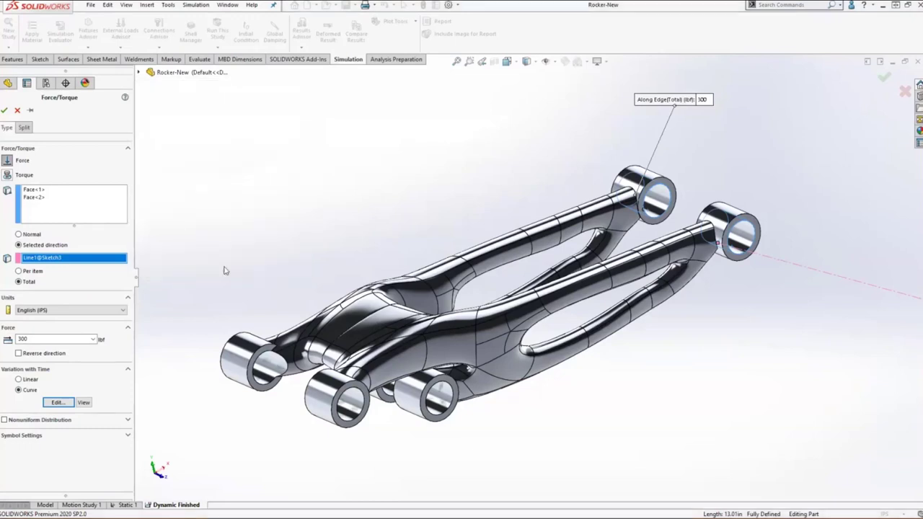
mouse_move(34, 122)
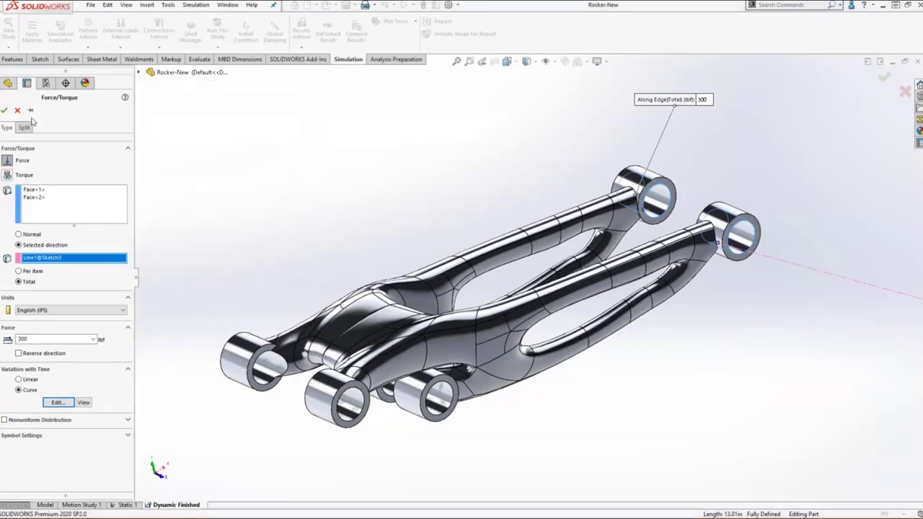
mouse_move(17, 109)
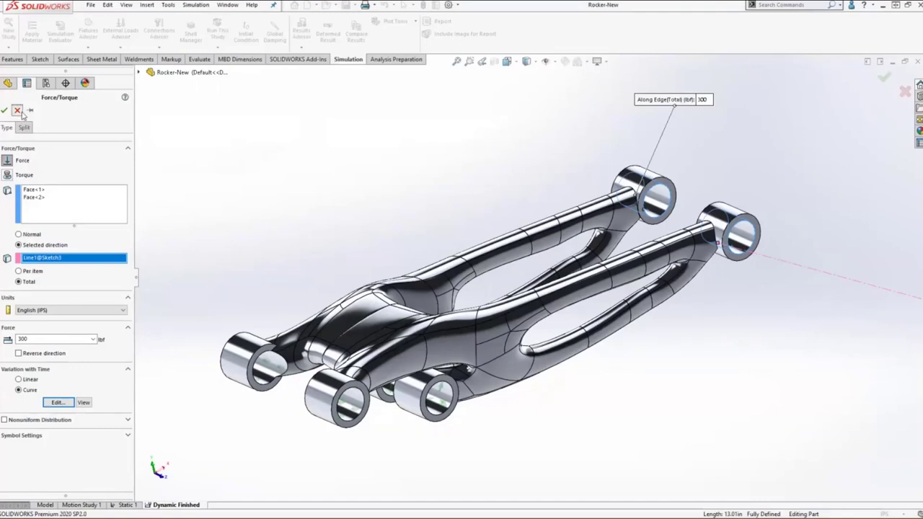
click(5, 110)
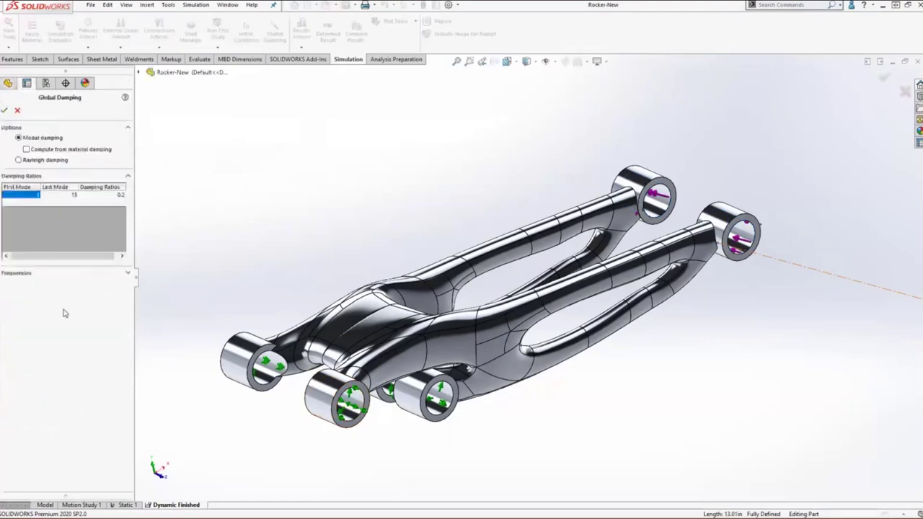
mouse_move(115, 198)
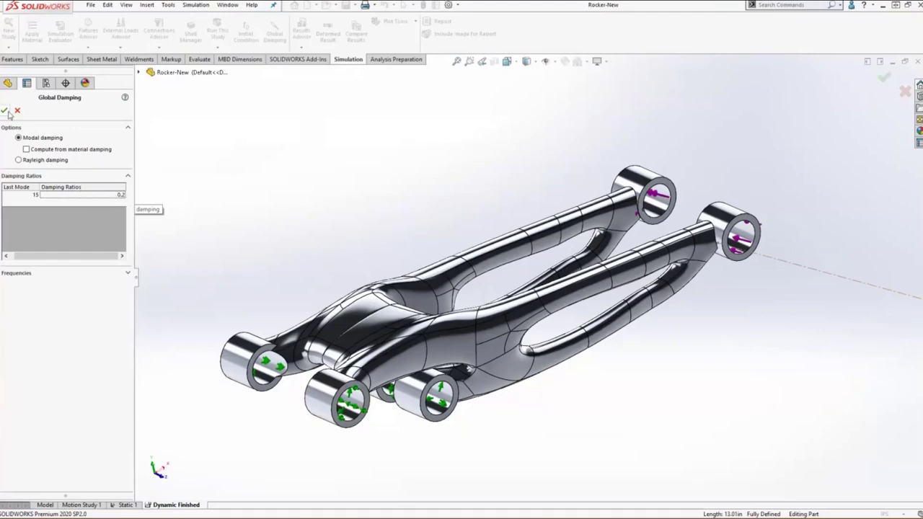
Step: Accept the unchanged modal damping ratio 0.2 for modes 1–15
click(5, 110)
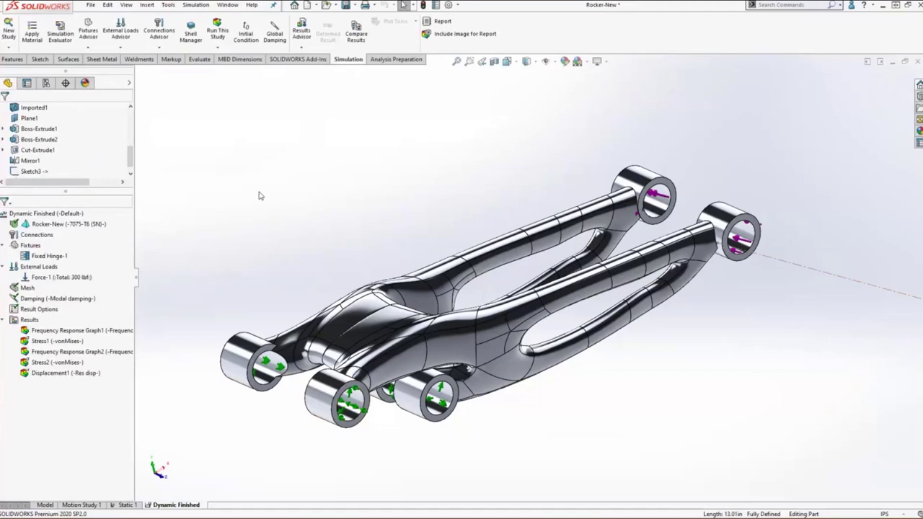
mouse_move(259, 225)
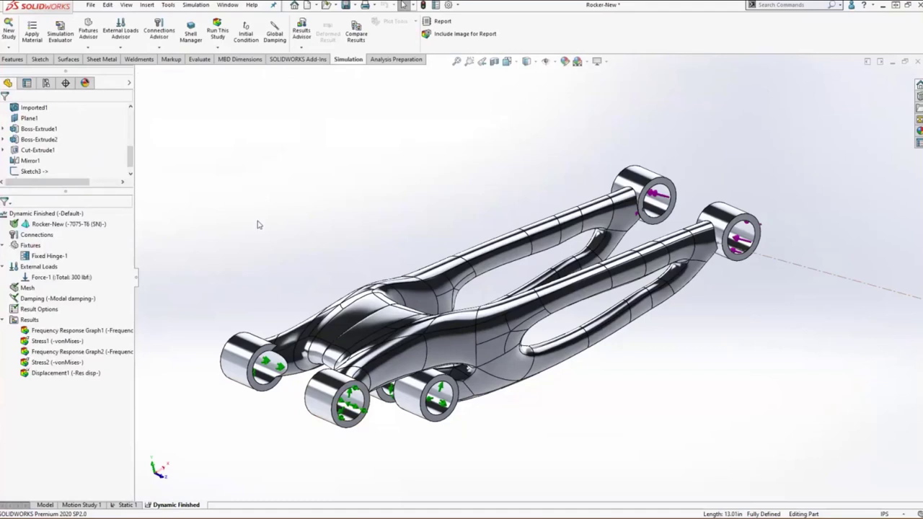
Step: Display the Stress1 von Mises plot, peaking at 107.6 MPa against 505 MPa yield
click(56, 340)
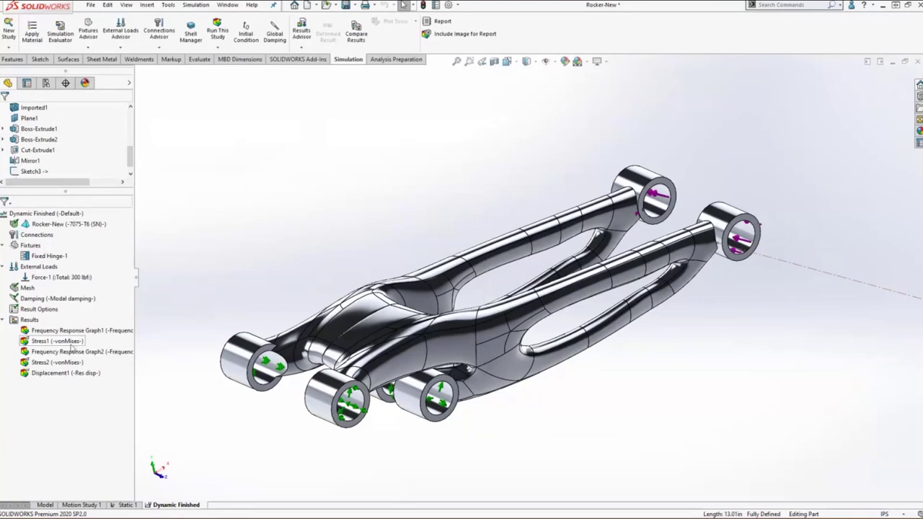
double_click(56, 340)
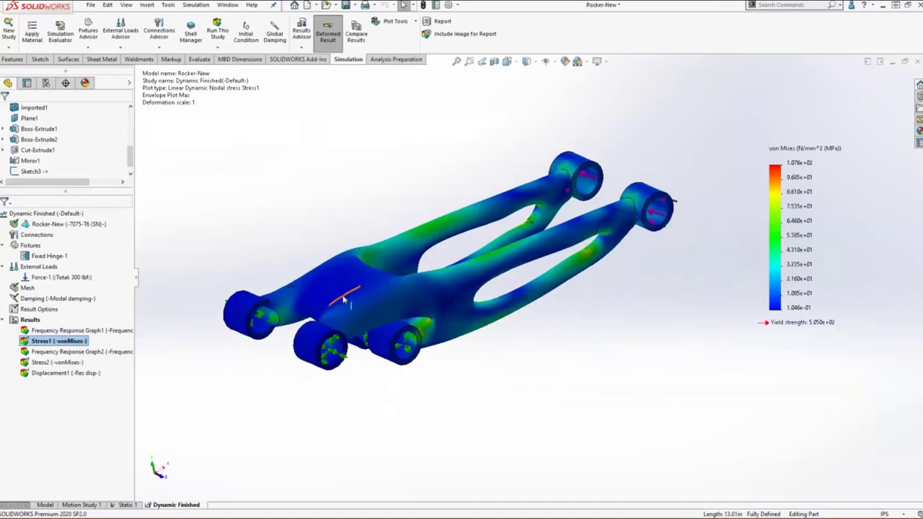
mouse_move(669, 279)
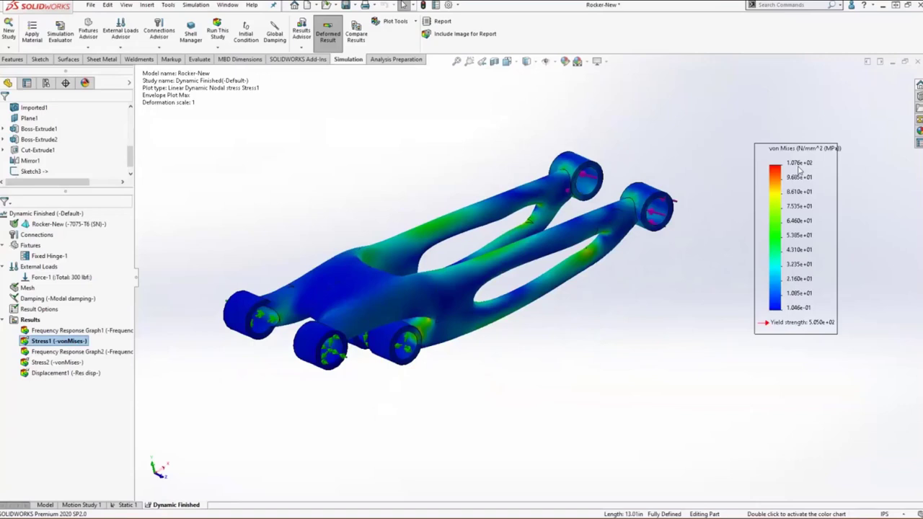
mouse_move(840, 236)
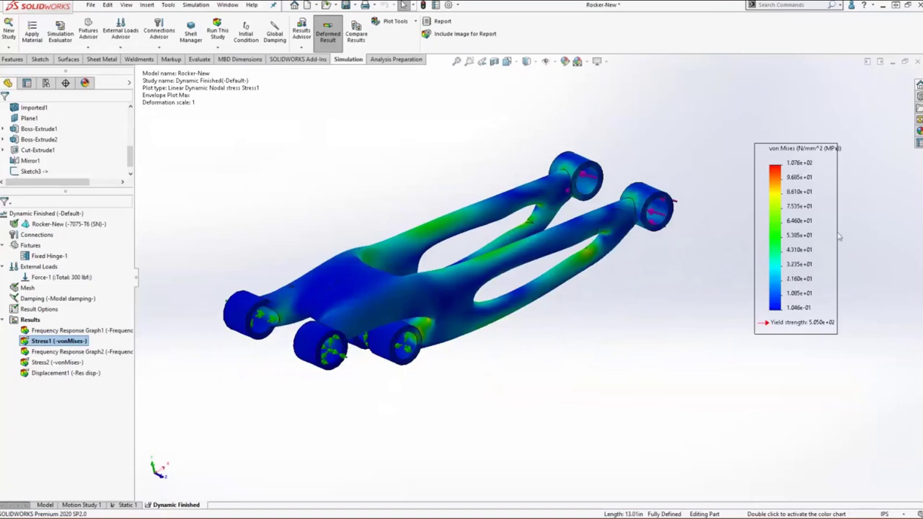
mouse_move(813, 326)
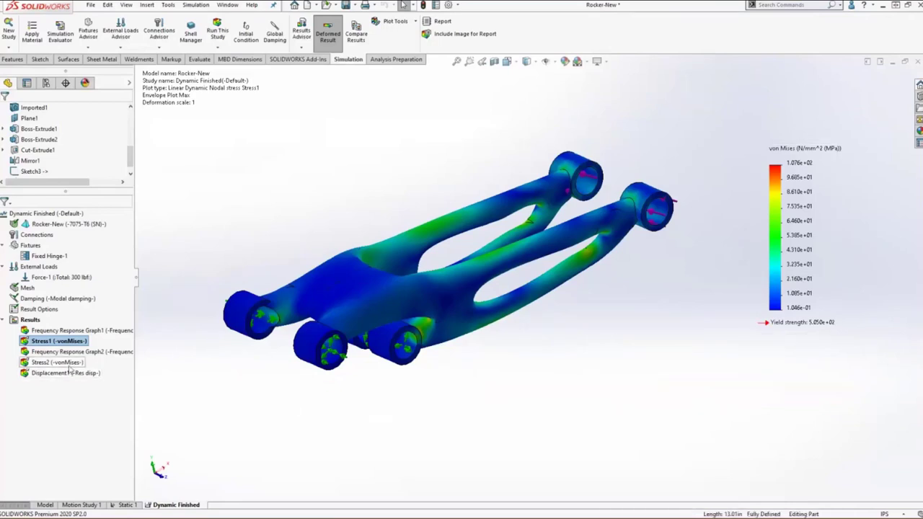
Step: Show the Displacement1 resultant plot, peaking near 0.49 mm at the far pin ends
click(57, 362)
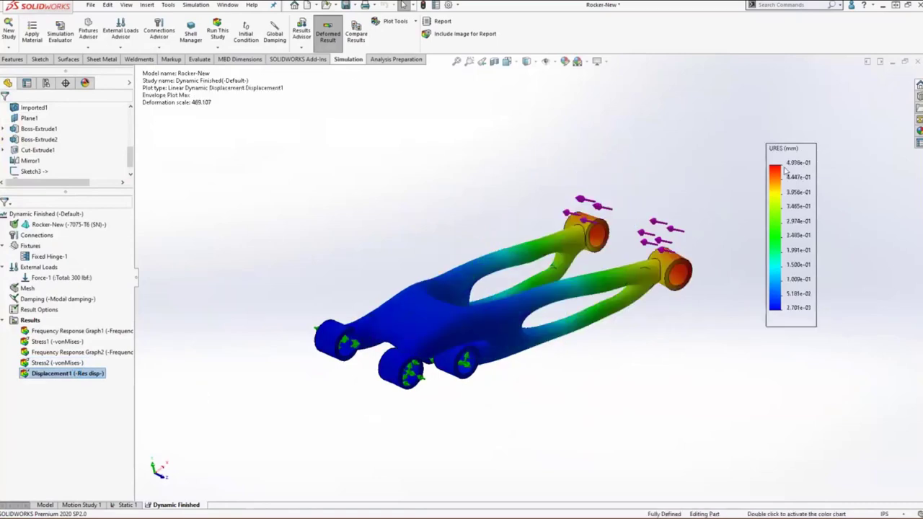
mouse_move(787, 171)
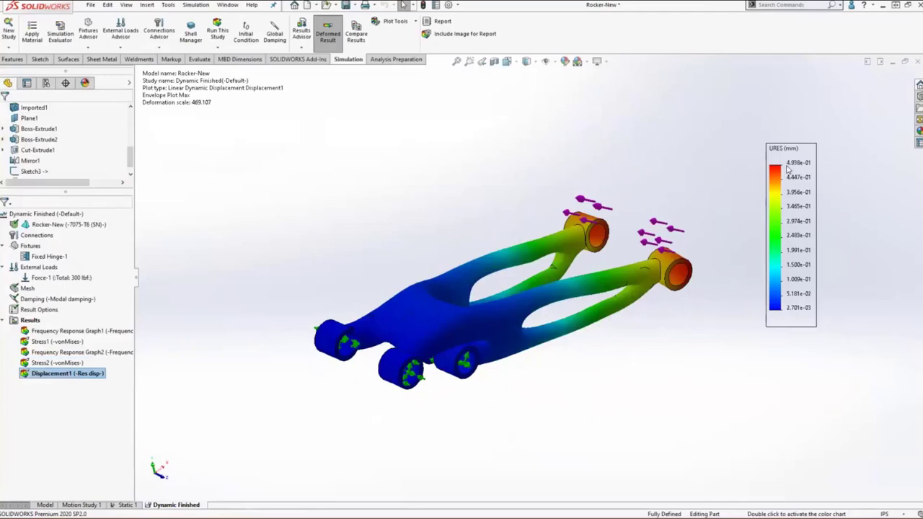
mouse_move(759, 173)
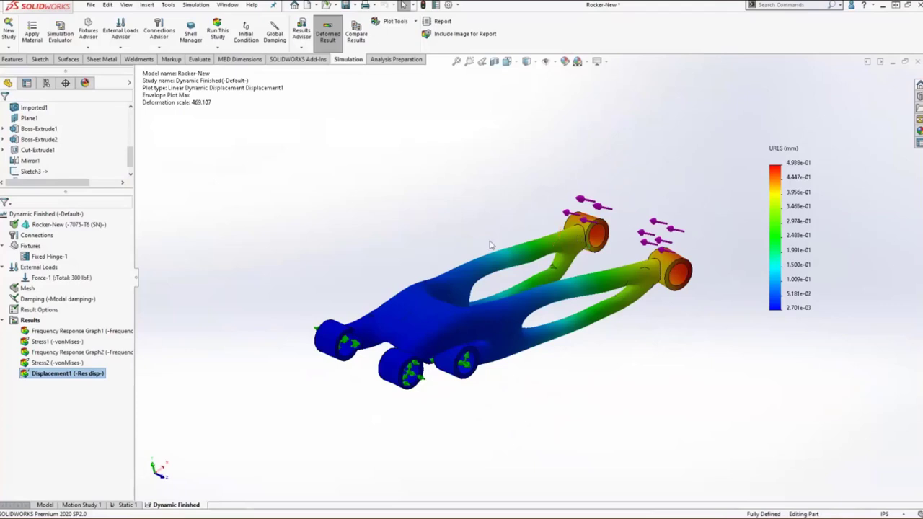
mouse_move(273, 212)
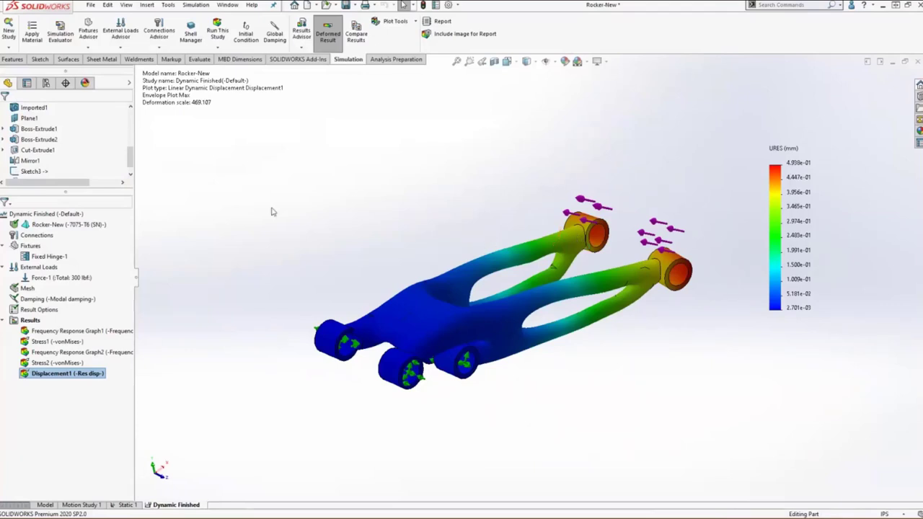
mouse_move(137, 157)
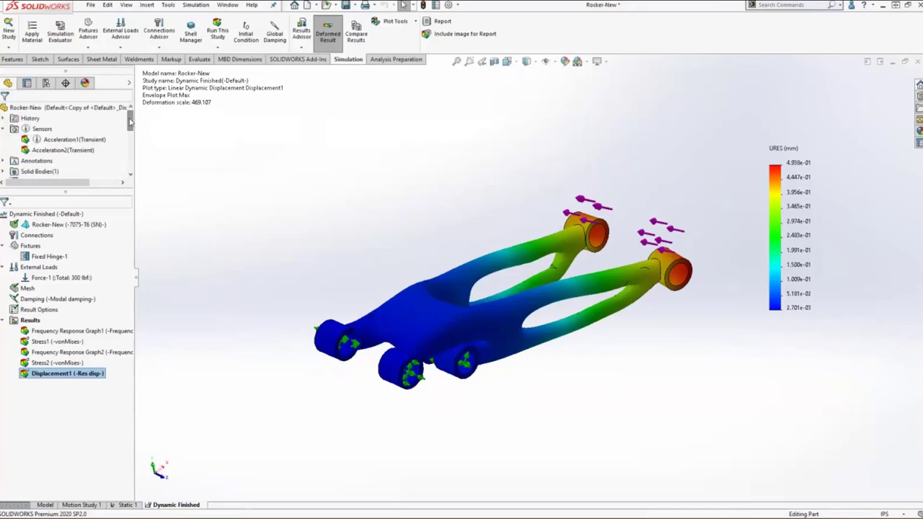
right_click(63, 150)
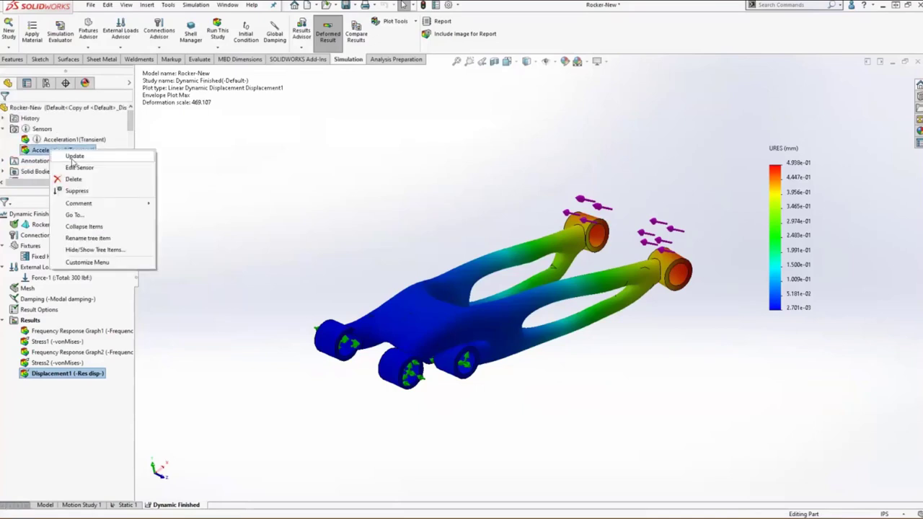
click(79, 168)
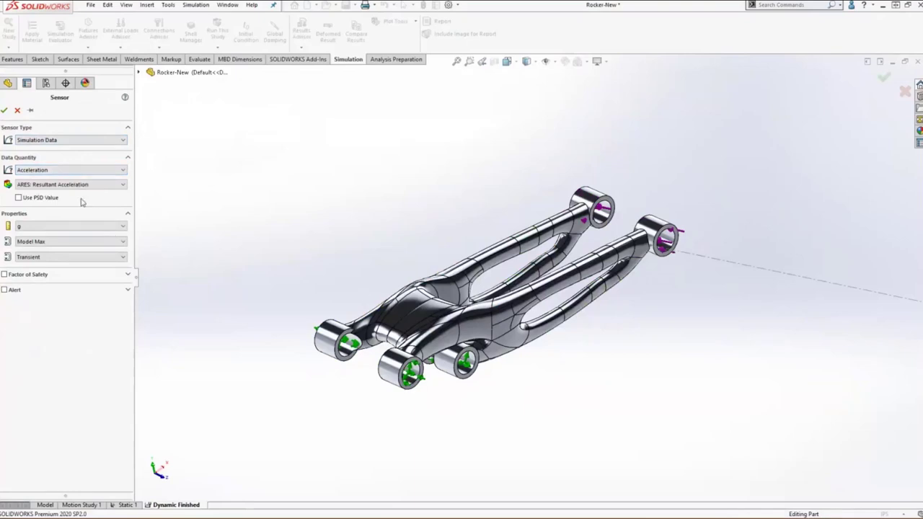
click(68, 226)
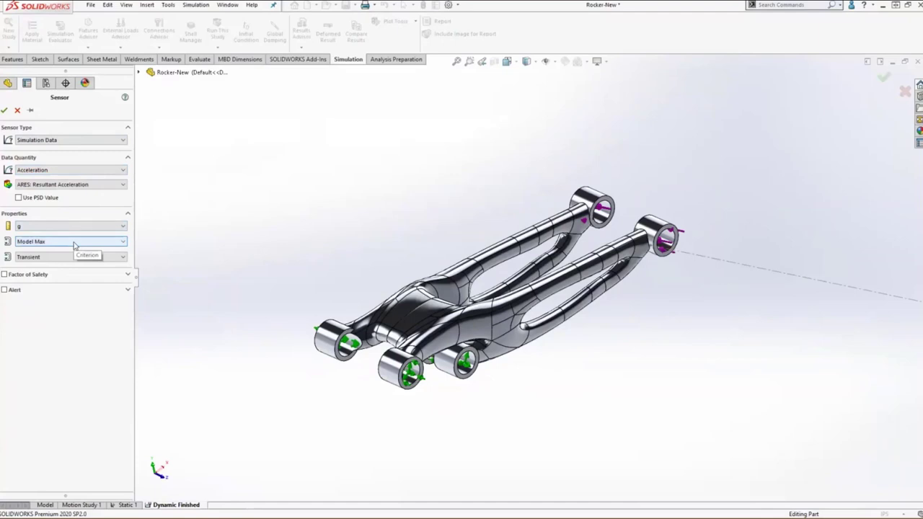
mouse_move(72, 257)
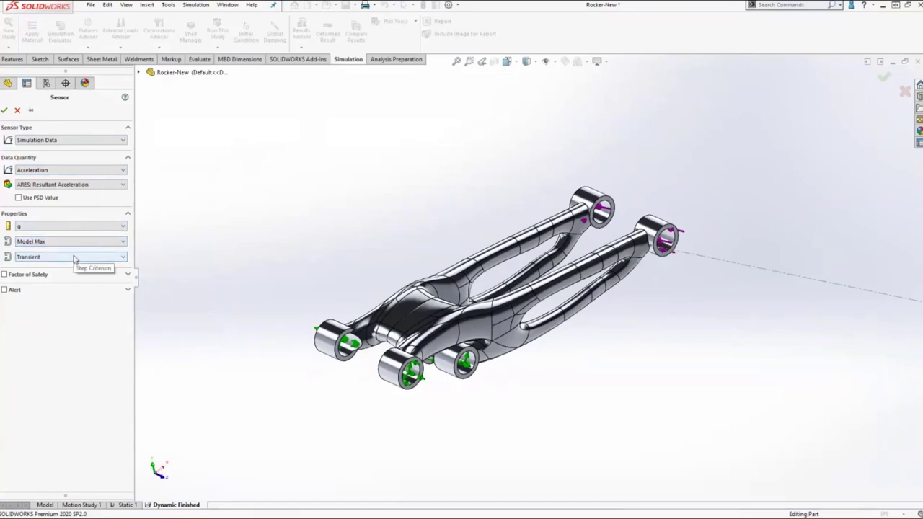
mouse_move(68, 241)
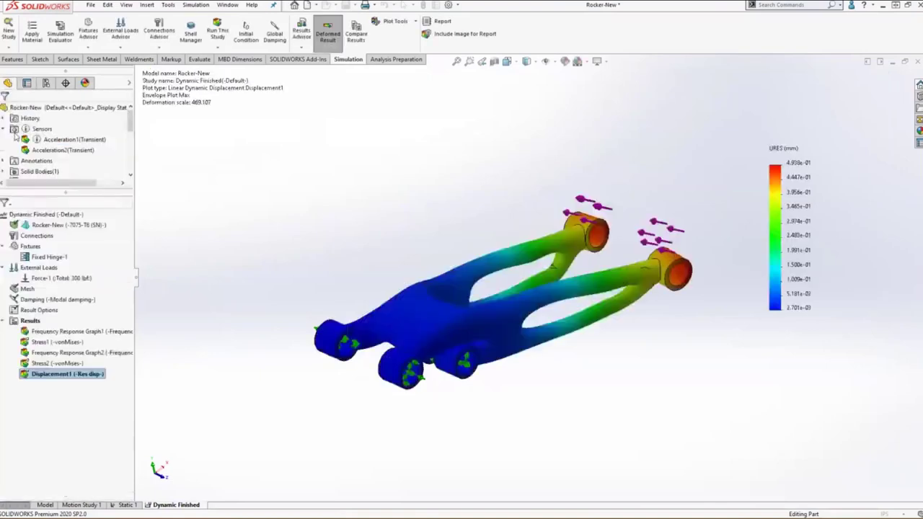
Step: Review the Acceleration2 transient sensor graph, peaking near 3.3 g twice, then close it
right_click(64, 150)
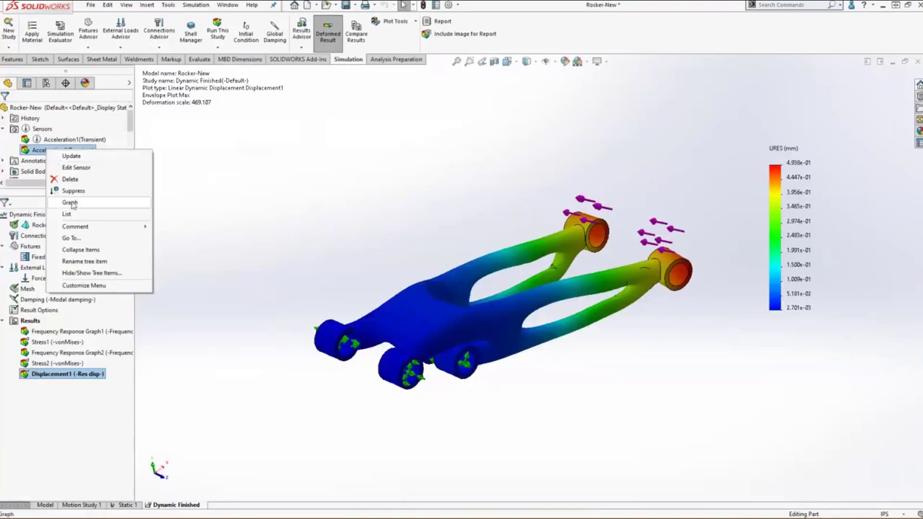
click(69, 202)
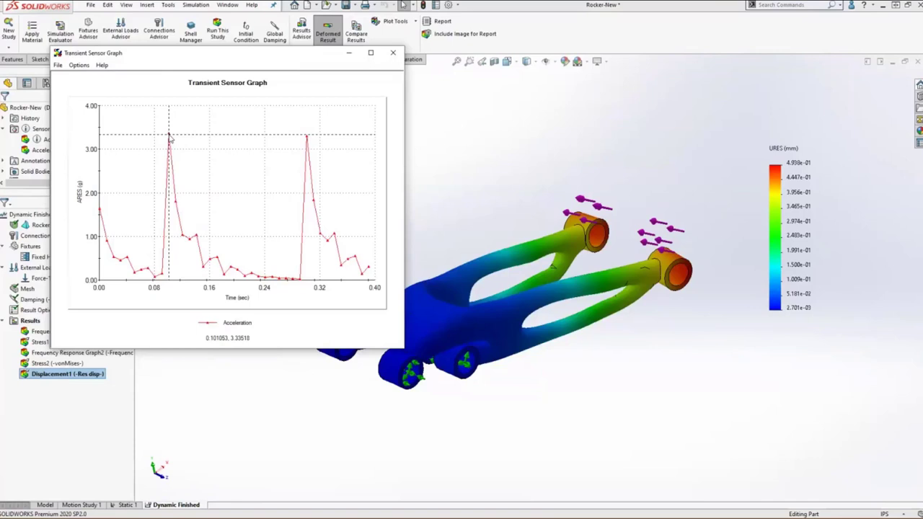
mouse_move(258, 271)
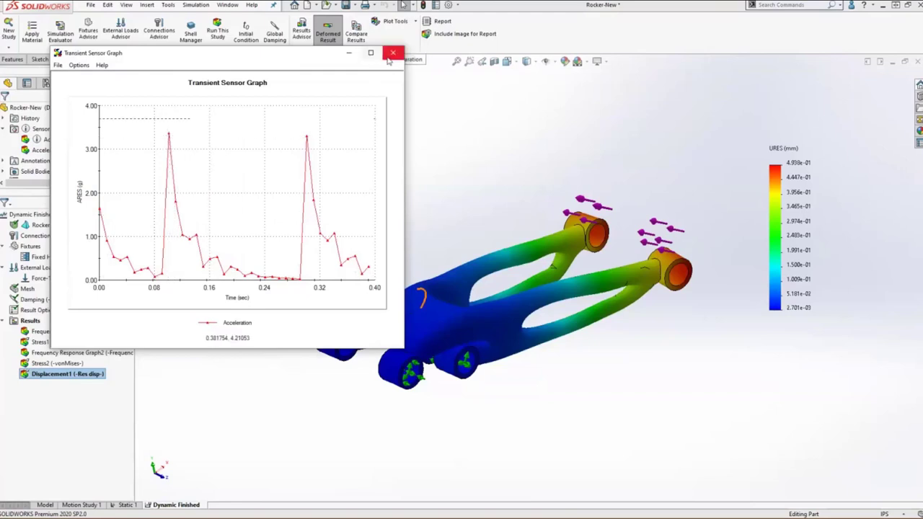
click(394, 53)
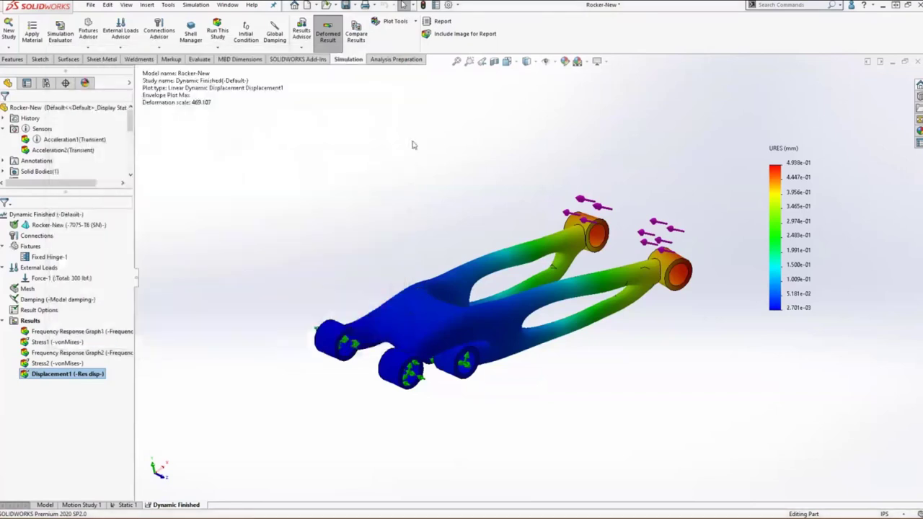
mouse_move(394, 226)
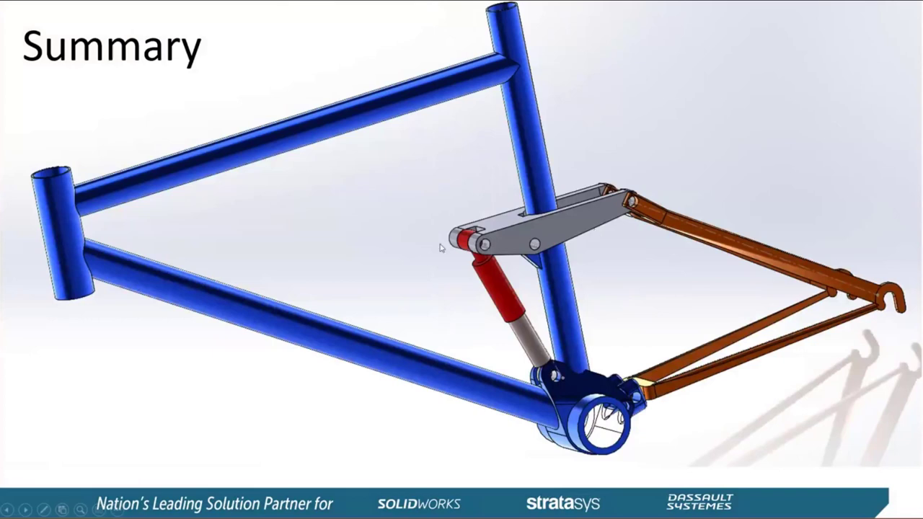
mouse_move(618, 271)
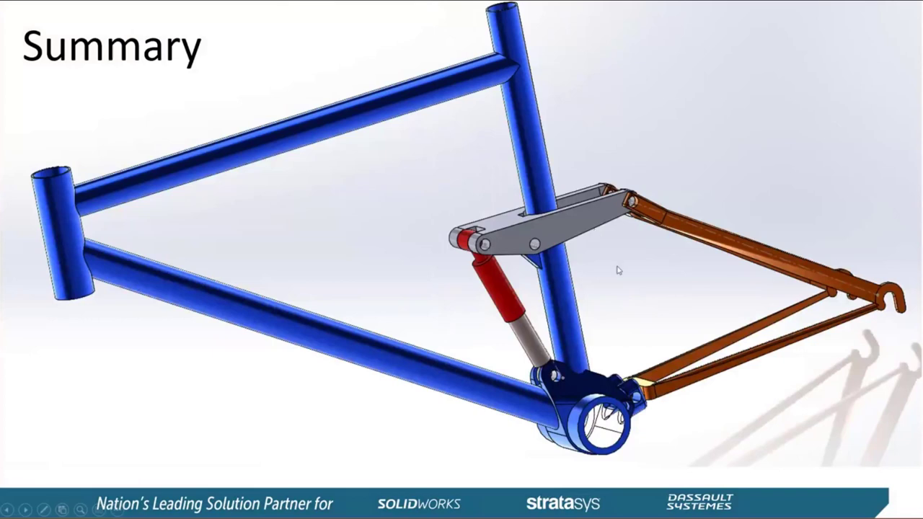